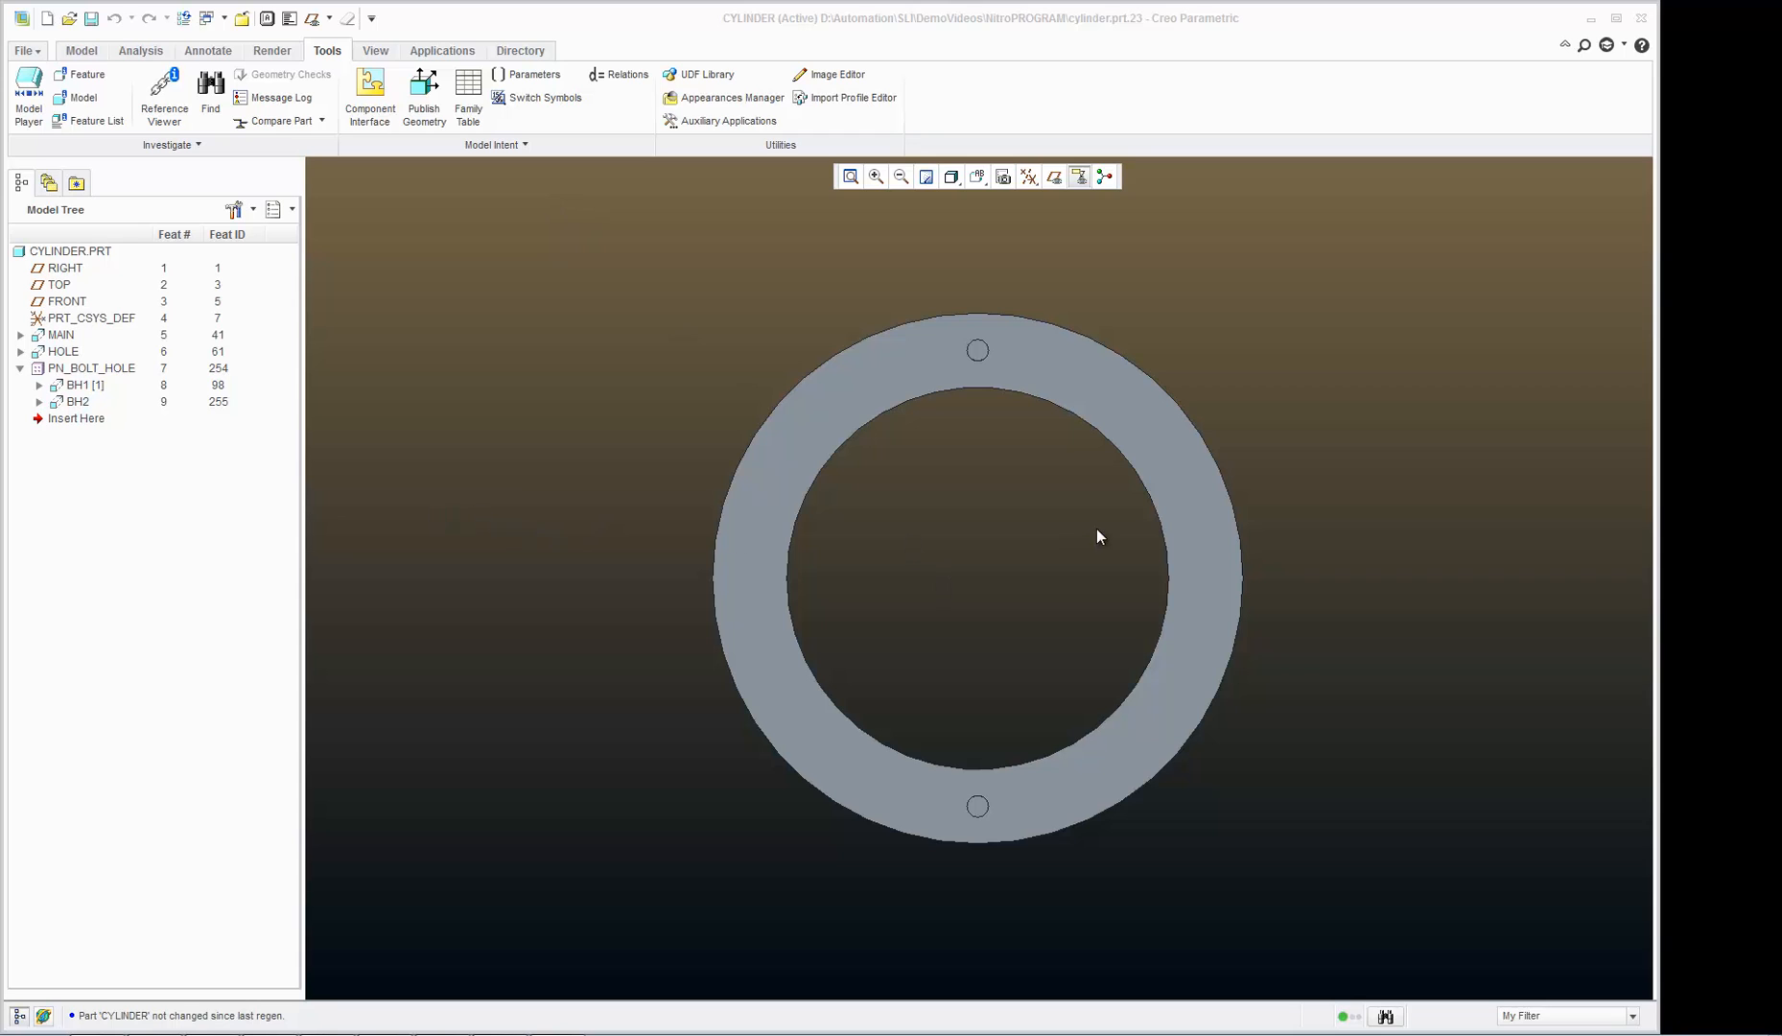
Step: Orbit the cylinder into an isometric view showing both bolt holes on its end face
left_click_drag(1096, 535, 847, 421)
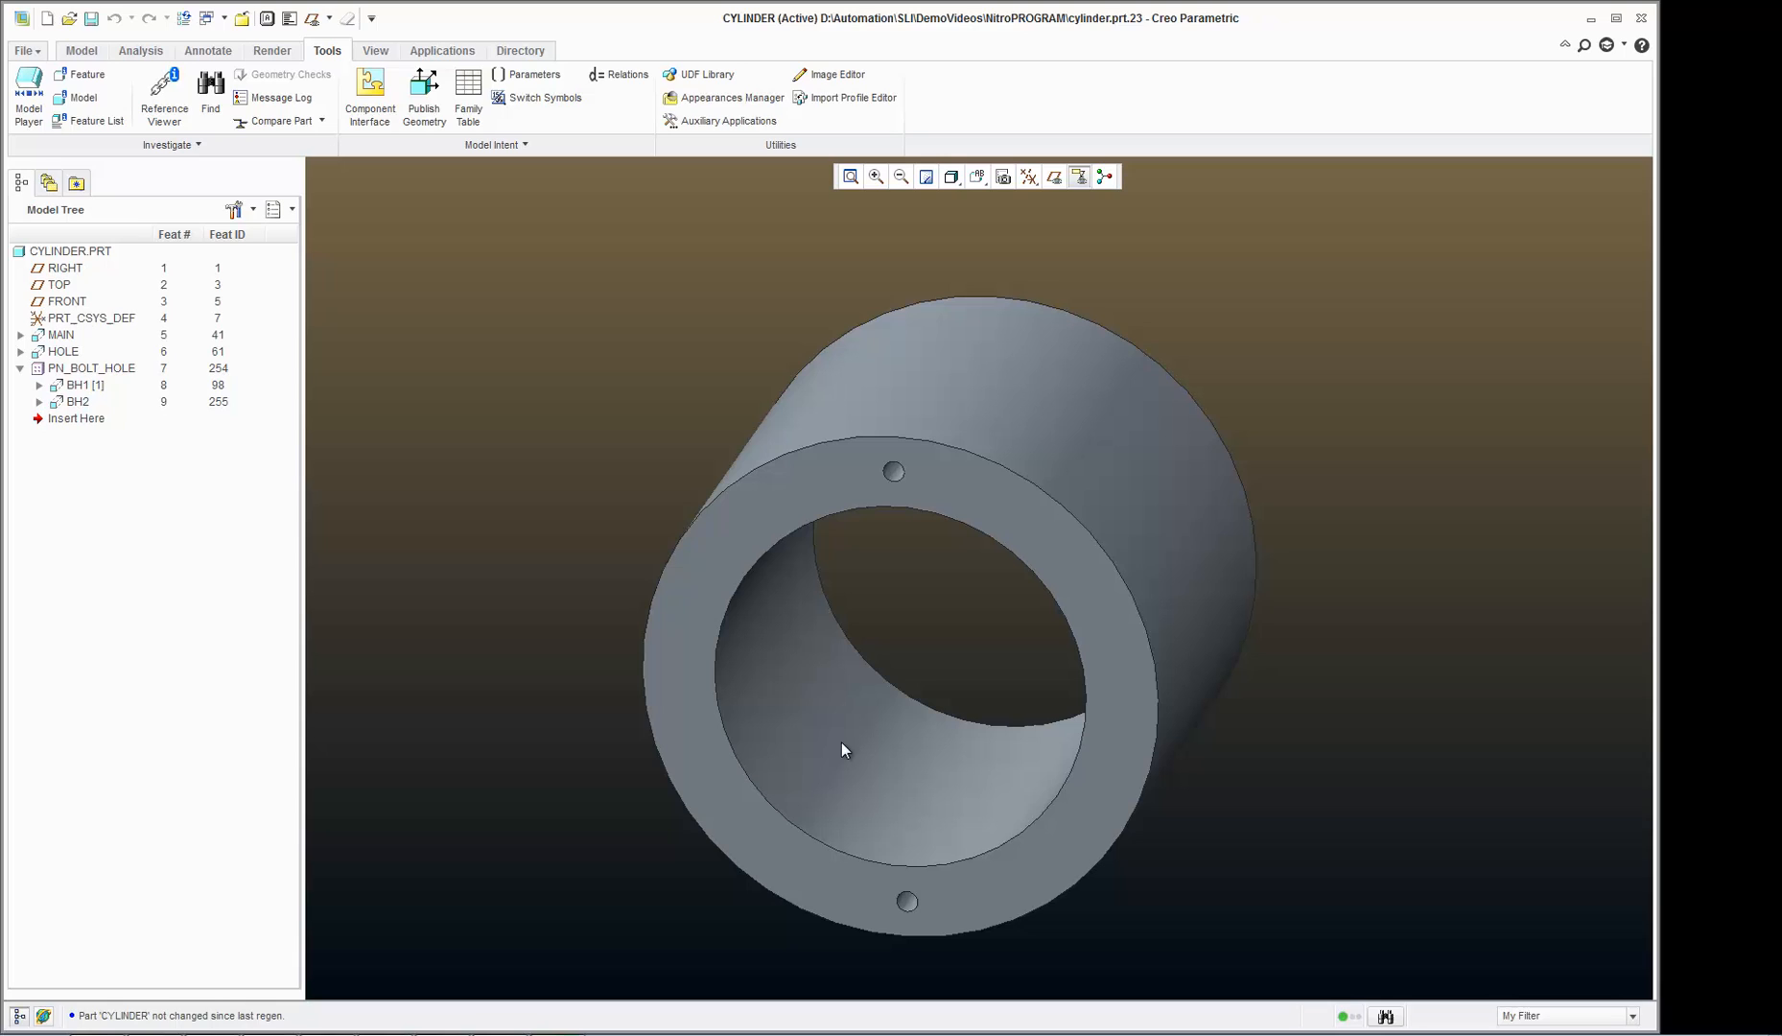
mouse_move(893, 474)
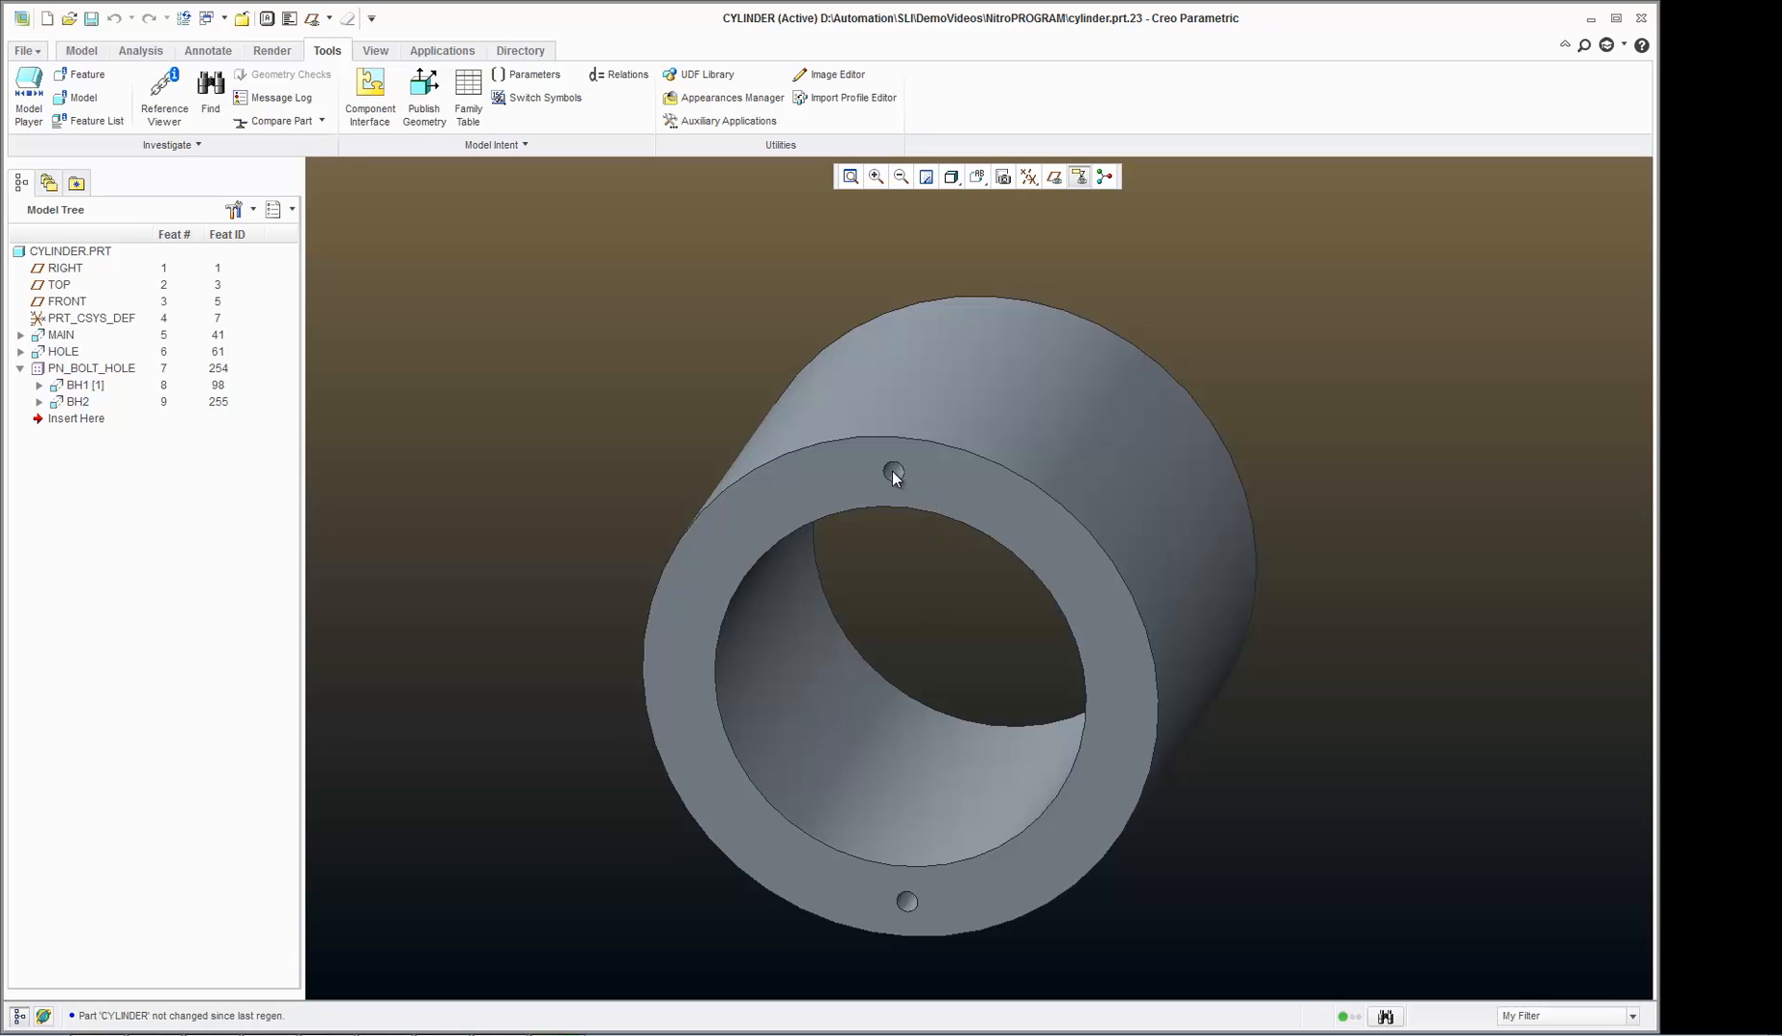
mouse_move(755, 432)
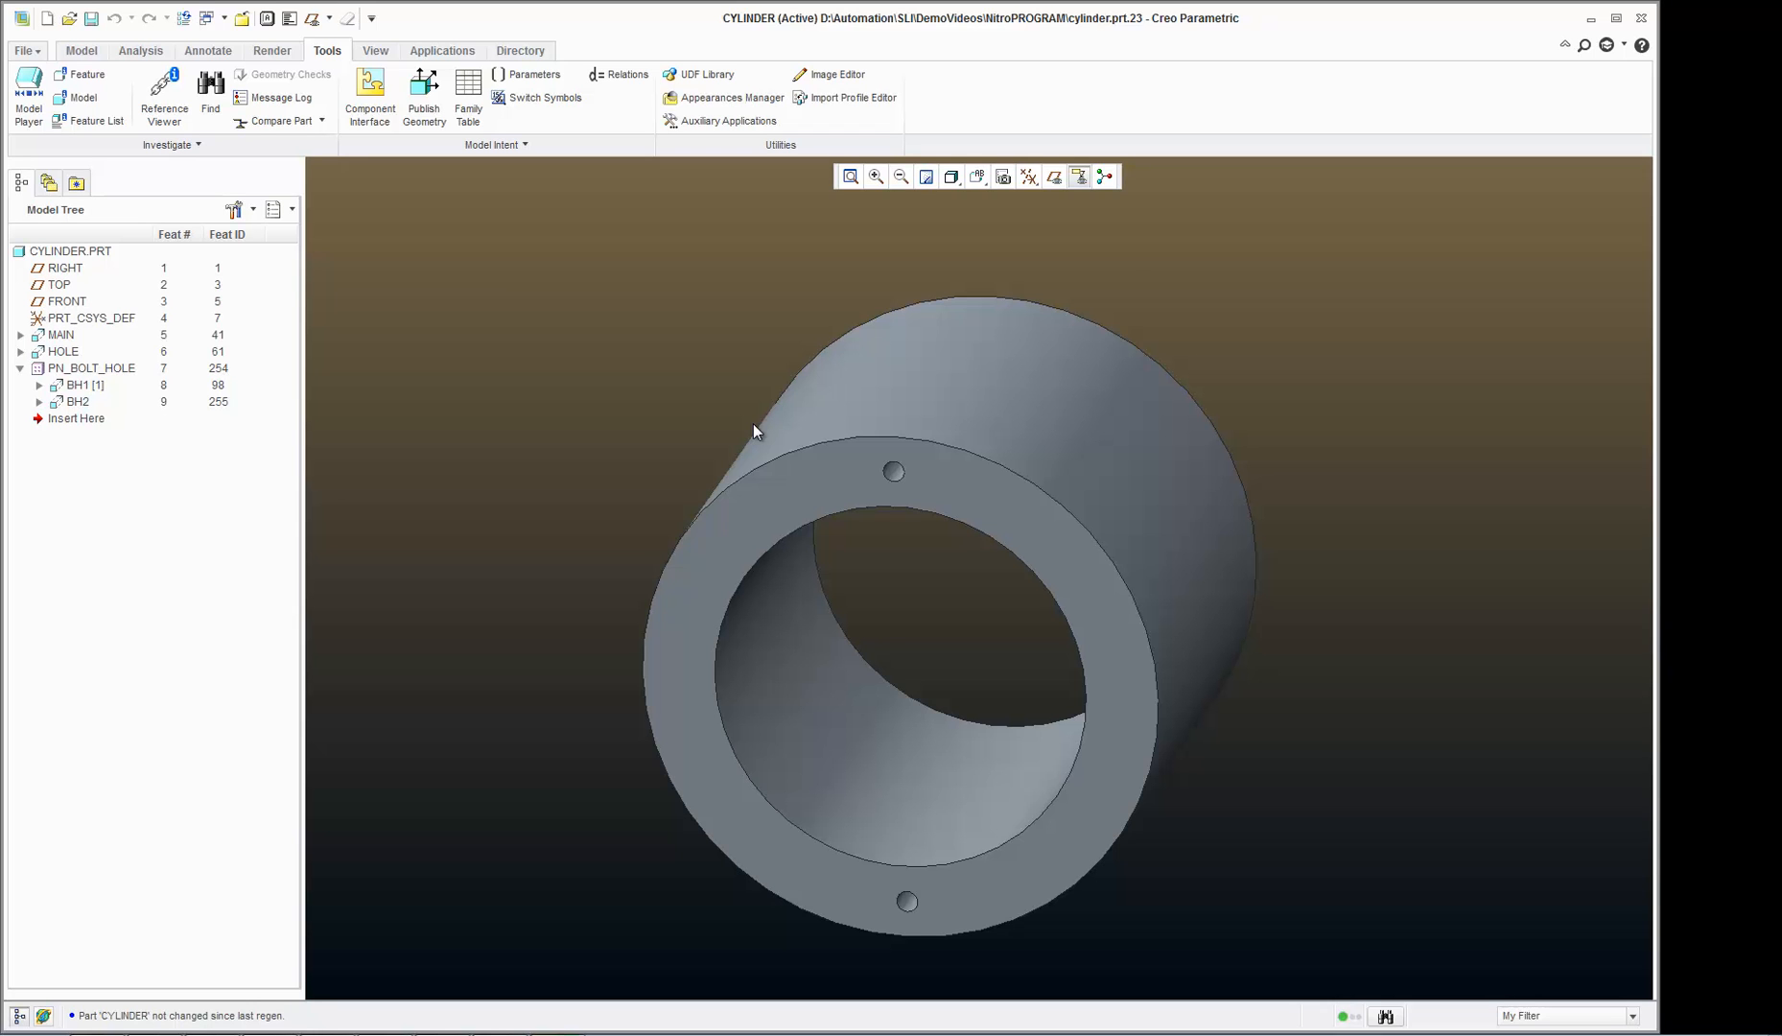
left_click(618, 74)
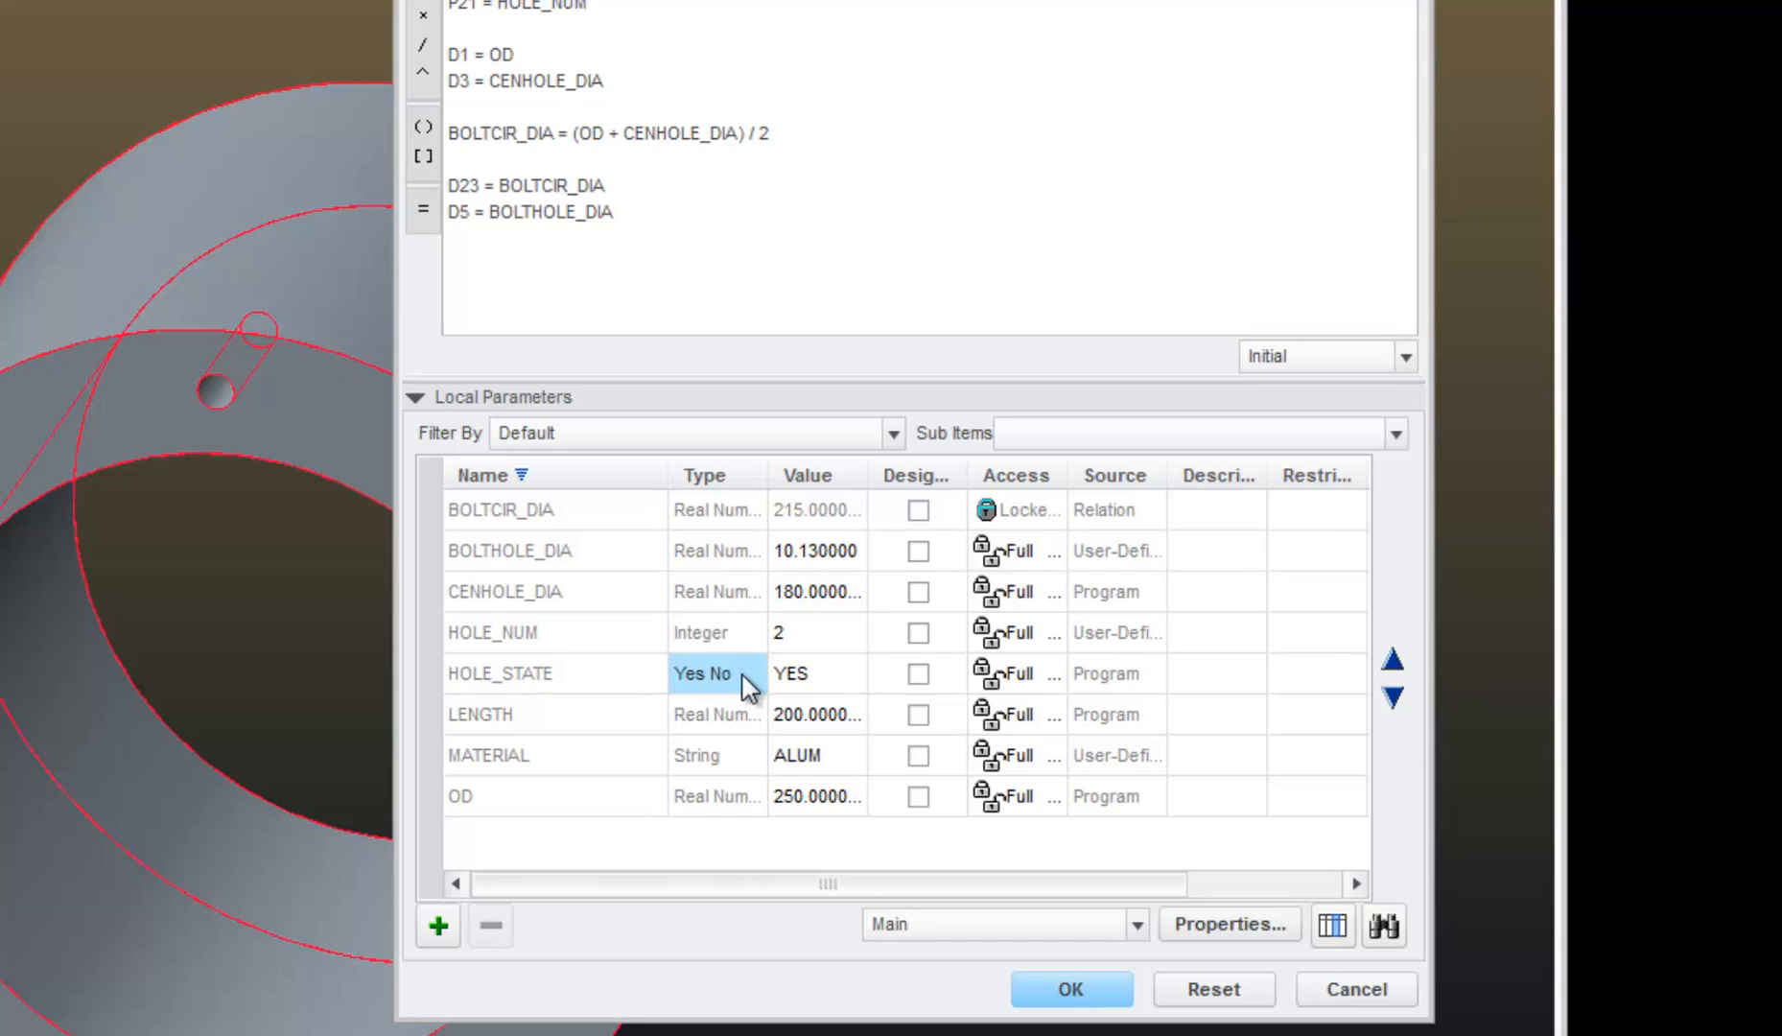
left_click(523, 673)
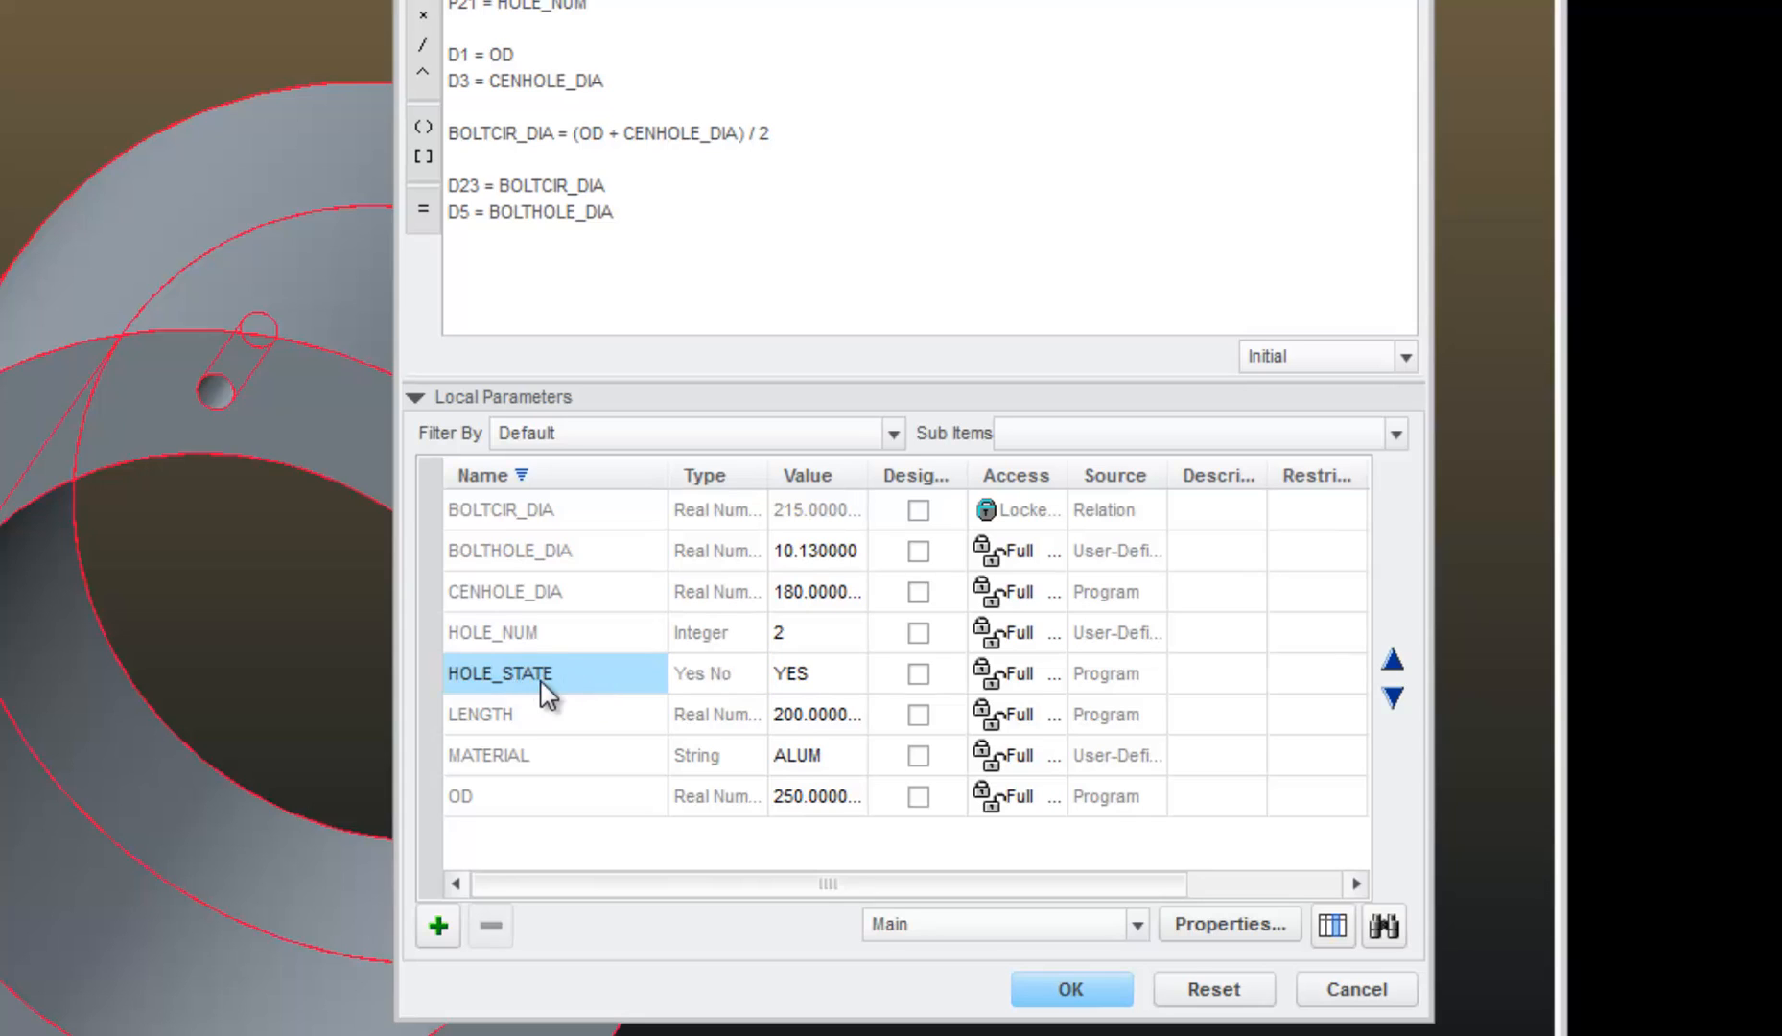
mouse_move(573, 685)
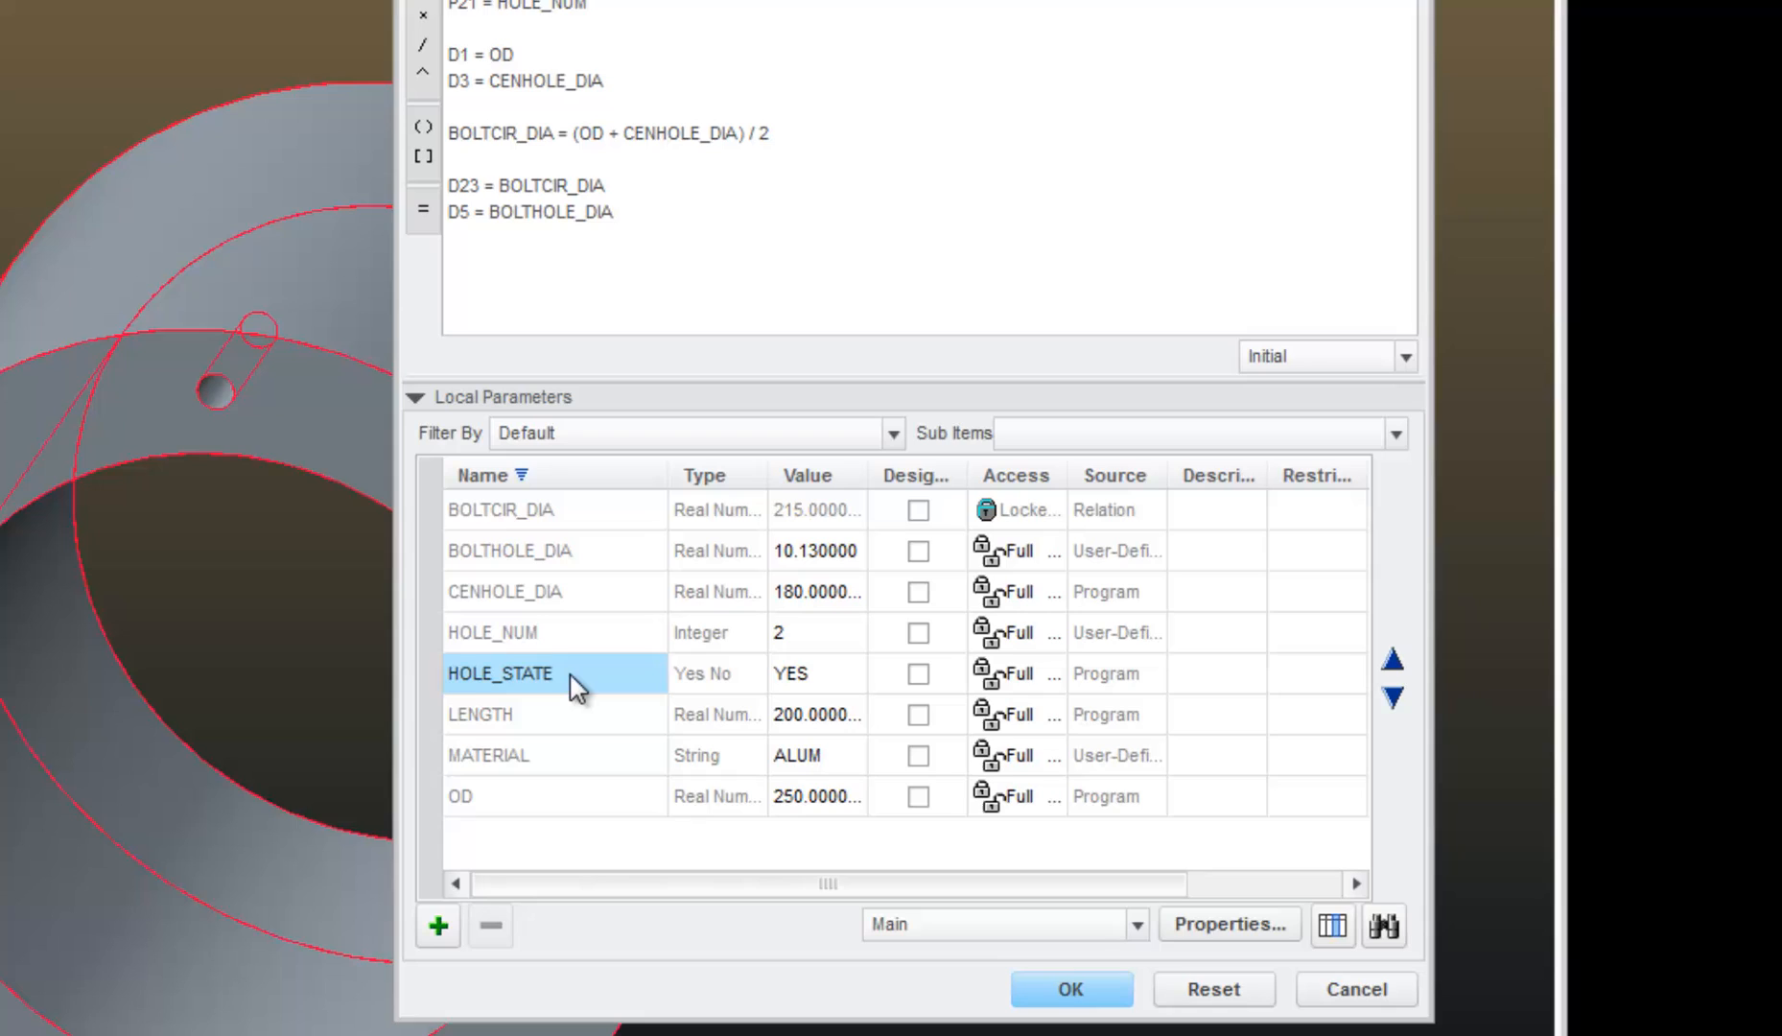
mouse_move(589, 692)
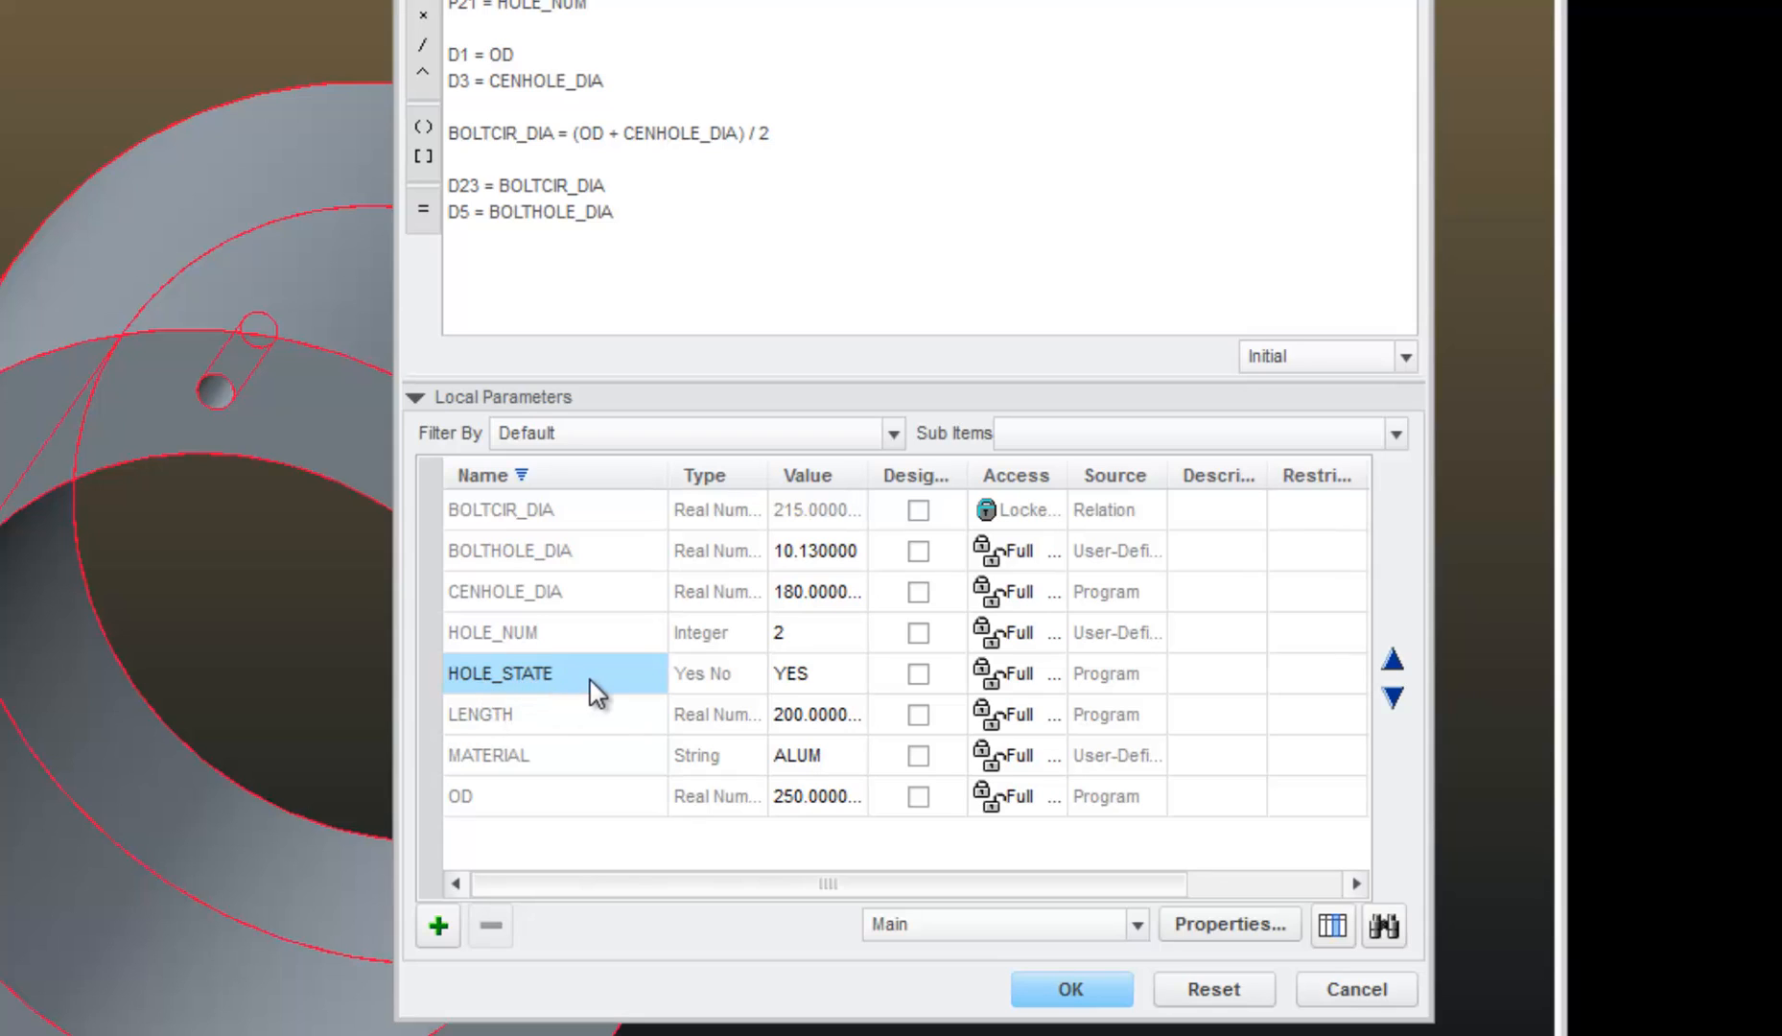
mouse_move(491, 925)
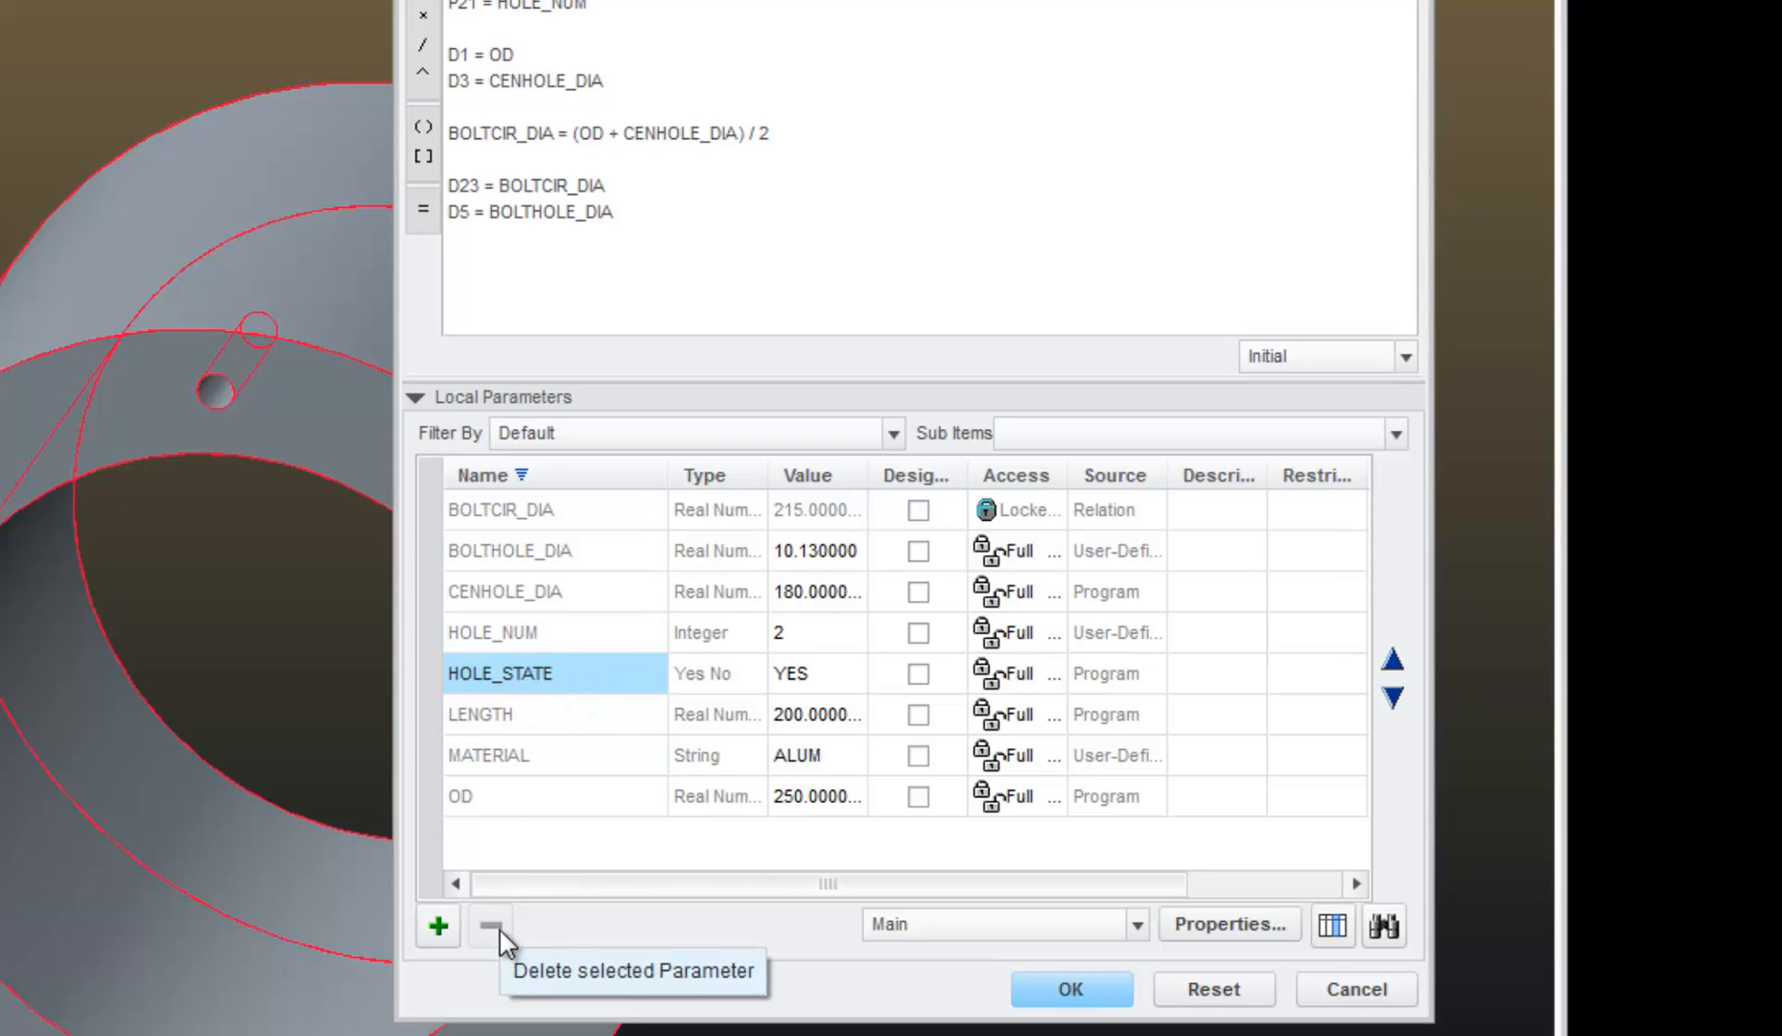
mouse_move(532, 662)
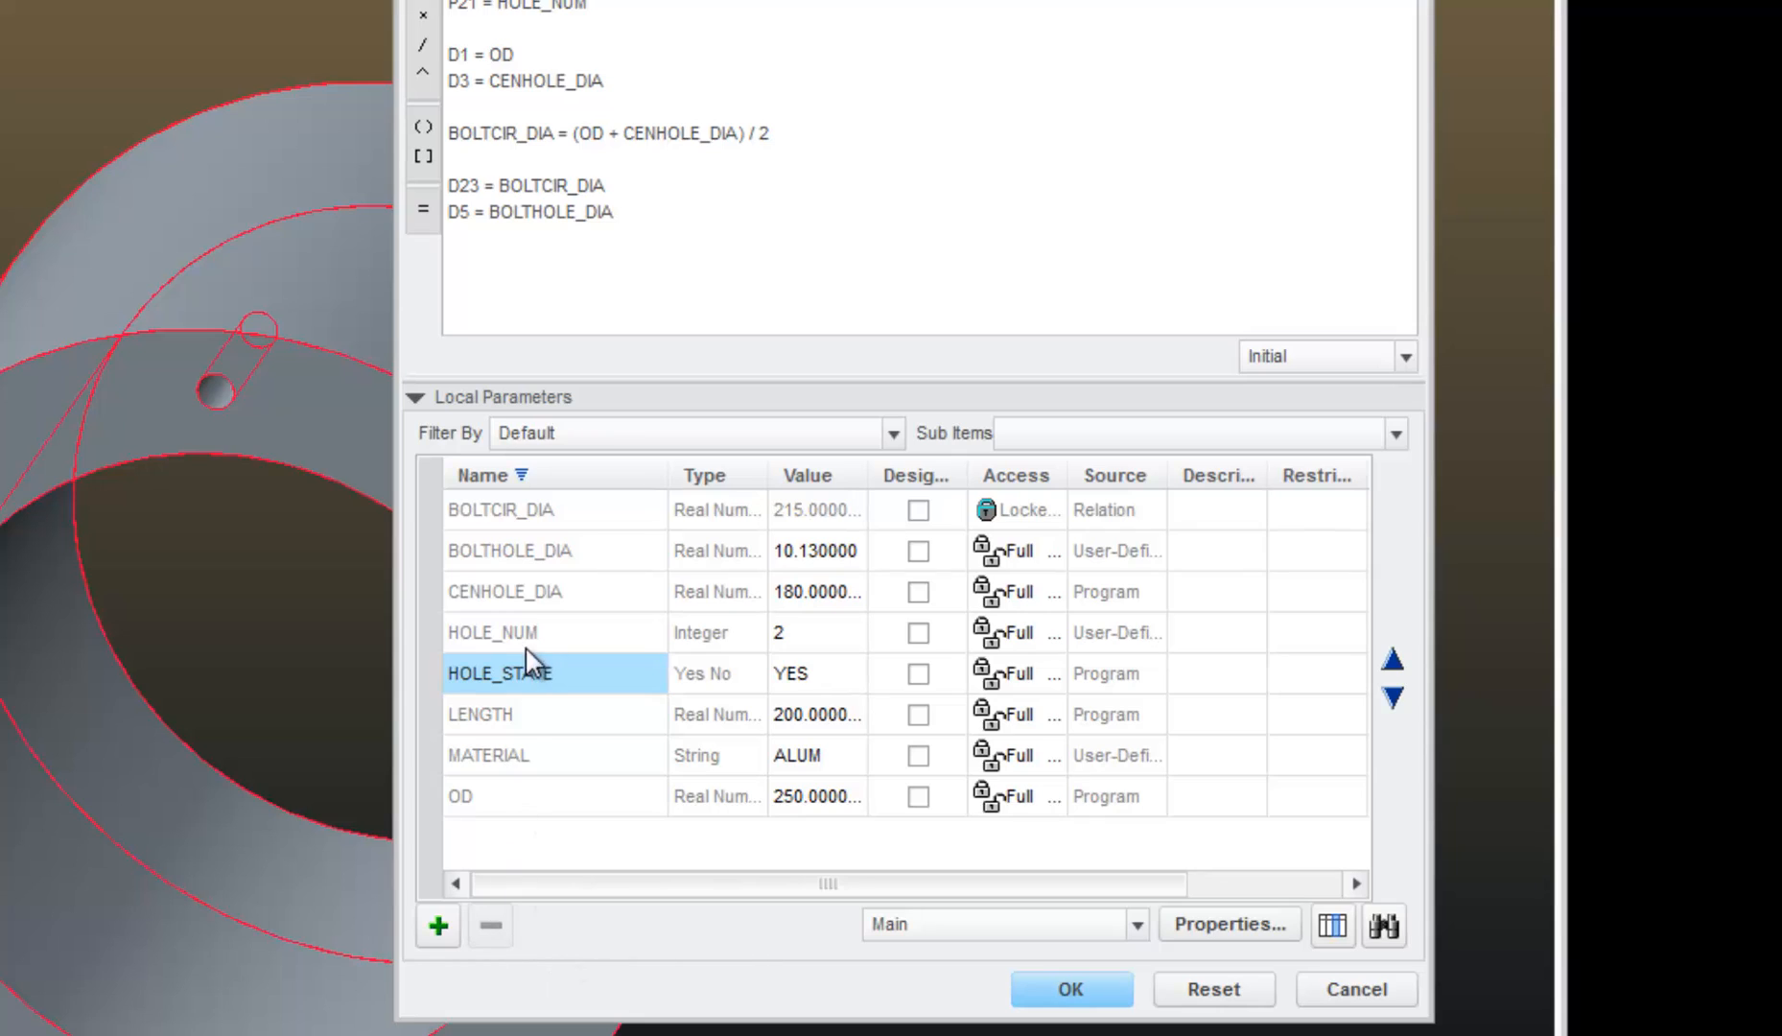
mouse_move(505, 676)
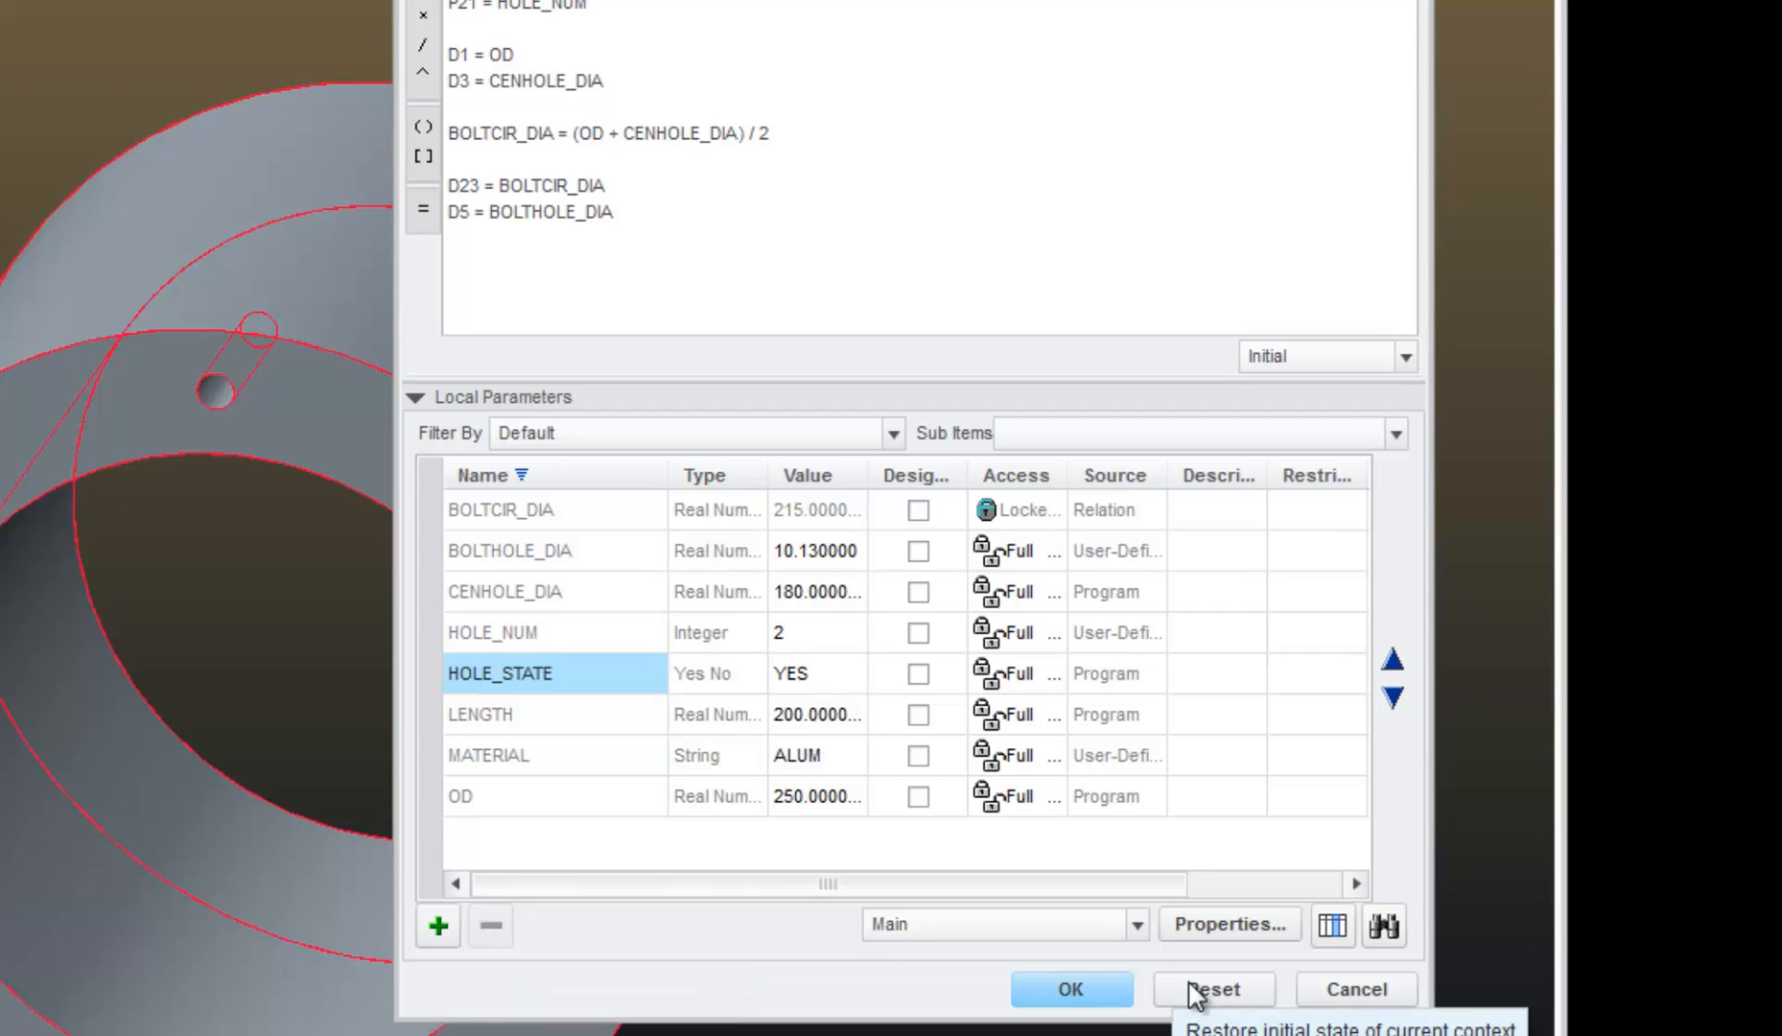
left_click(1068, 988)
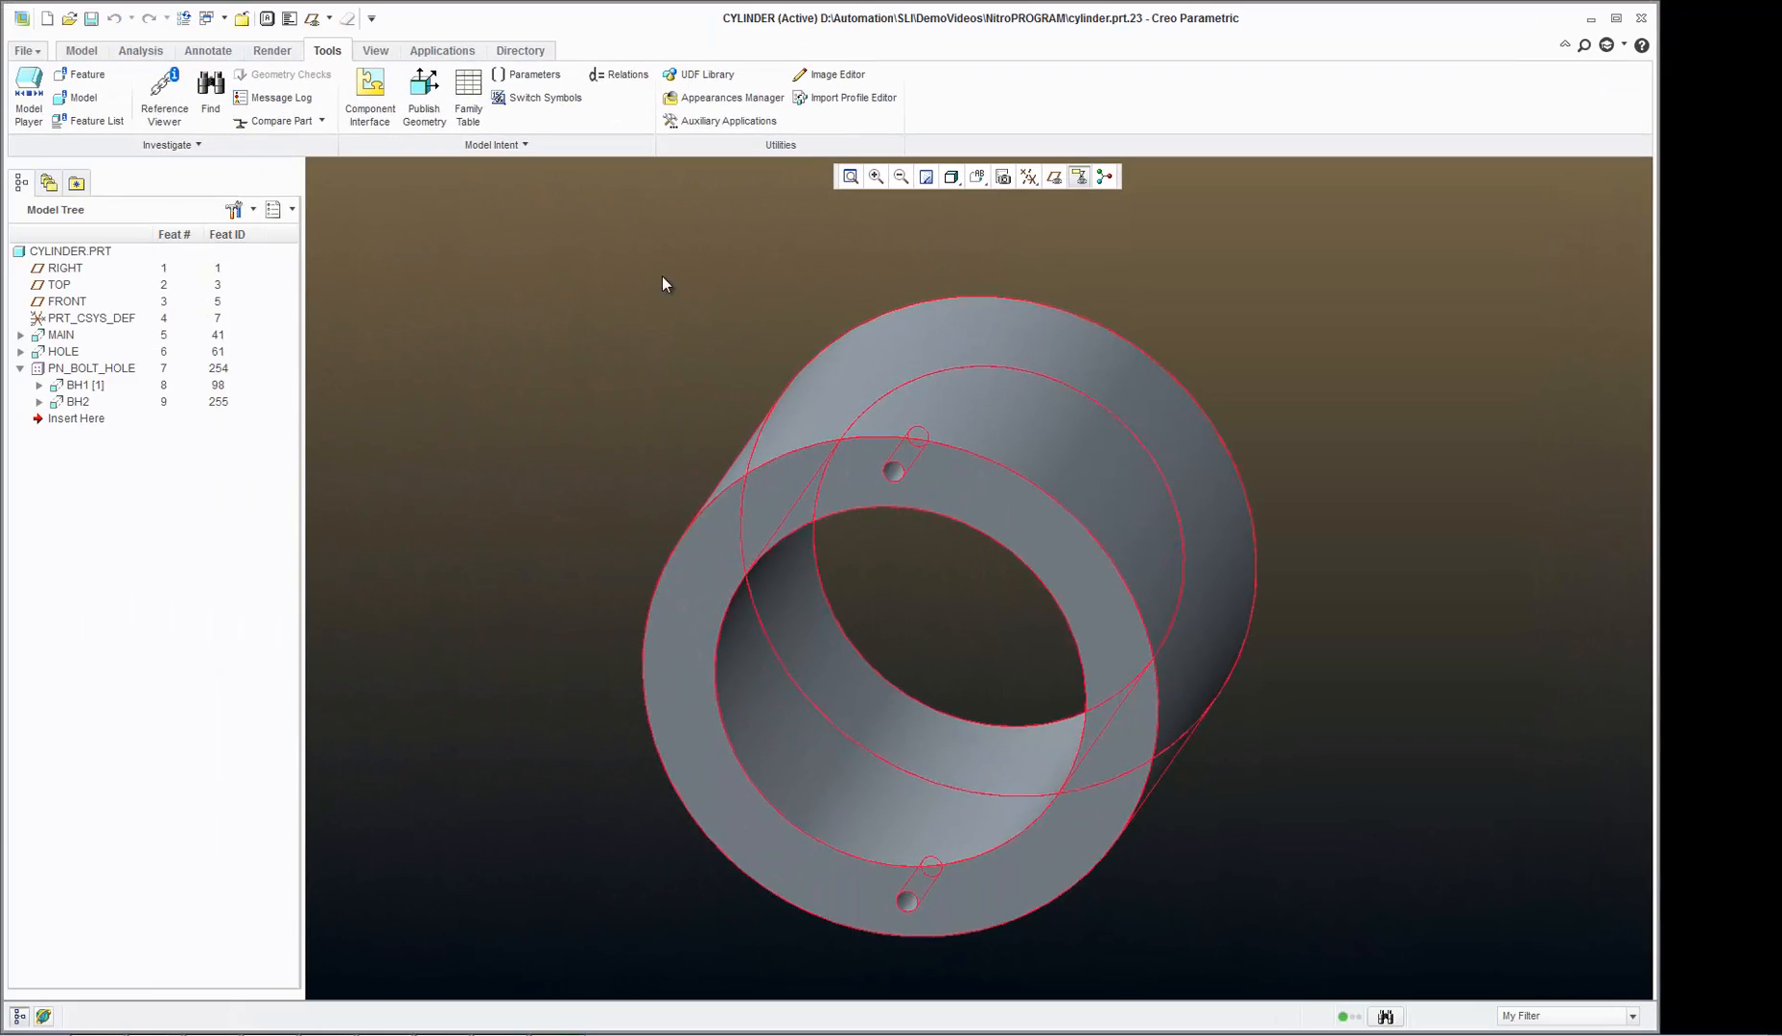
Step: Delete the HOLE_STATE YES_NO input line from the cylinder's program listing and exit Notepad
left_click(496, 145)
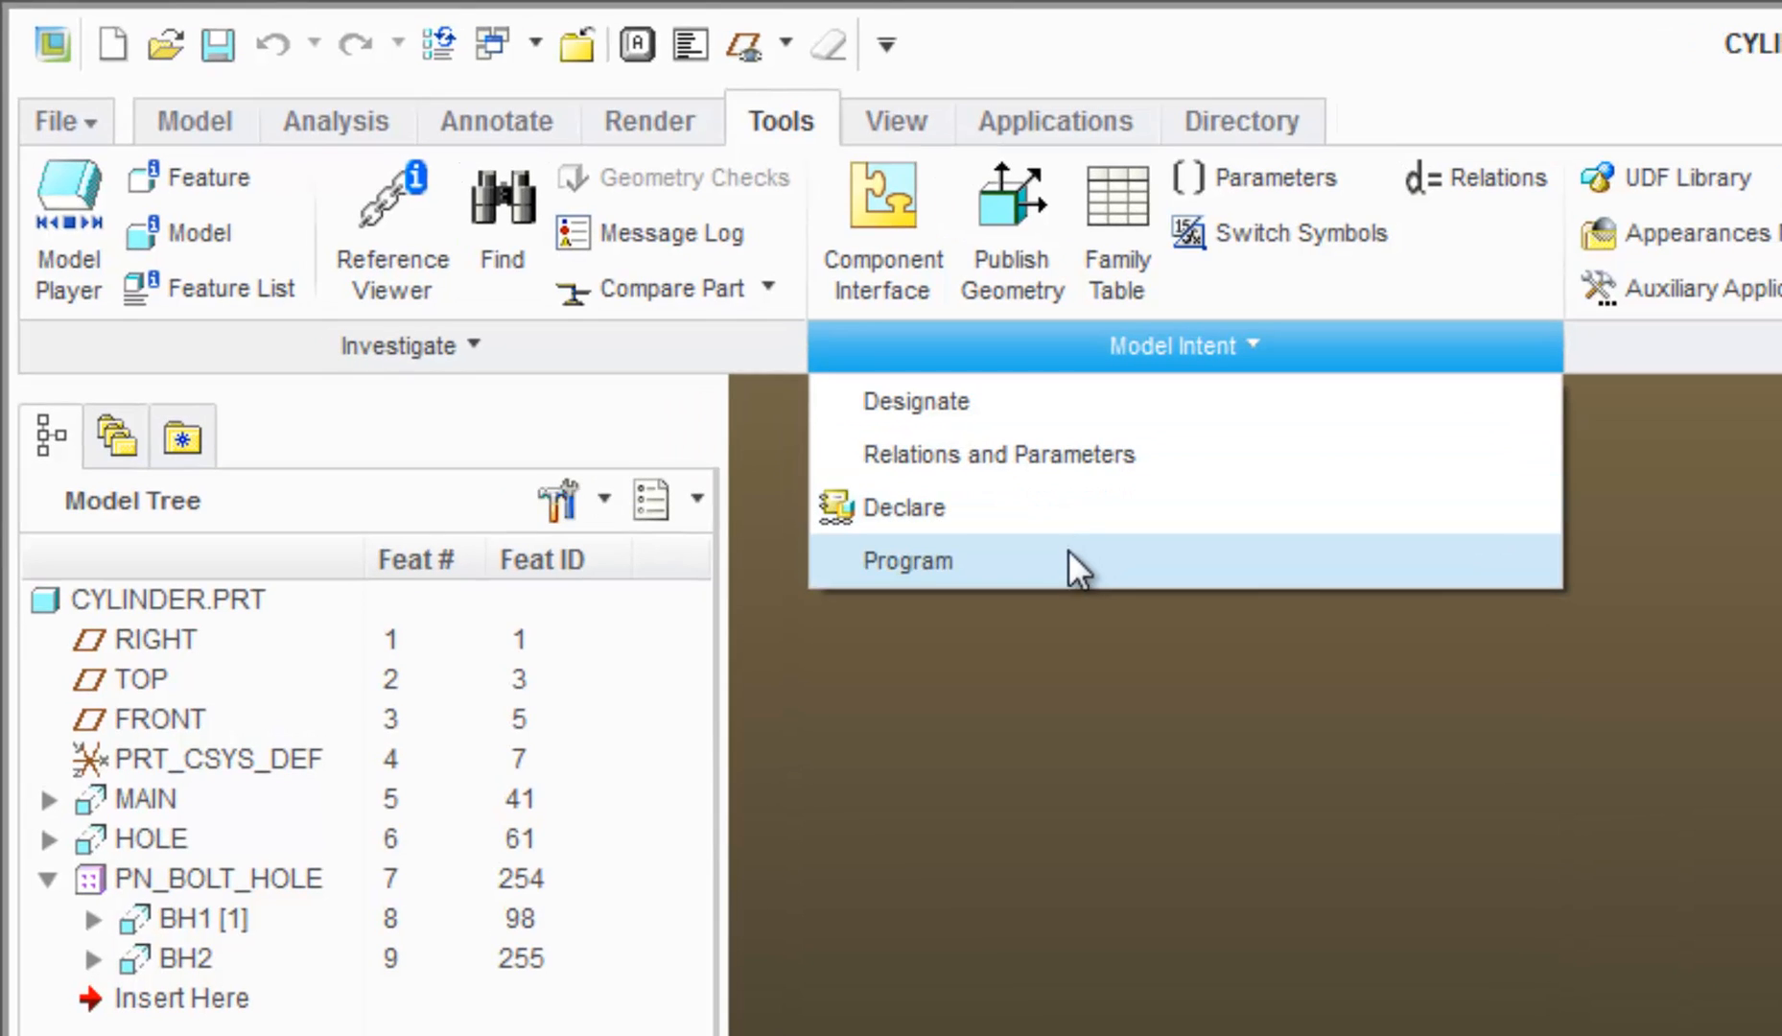
left_click(905, 561)
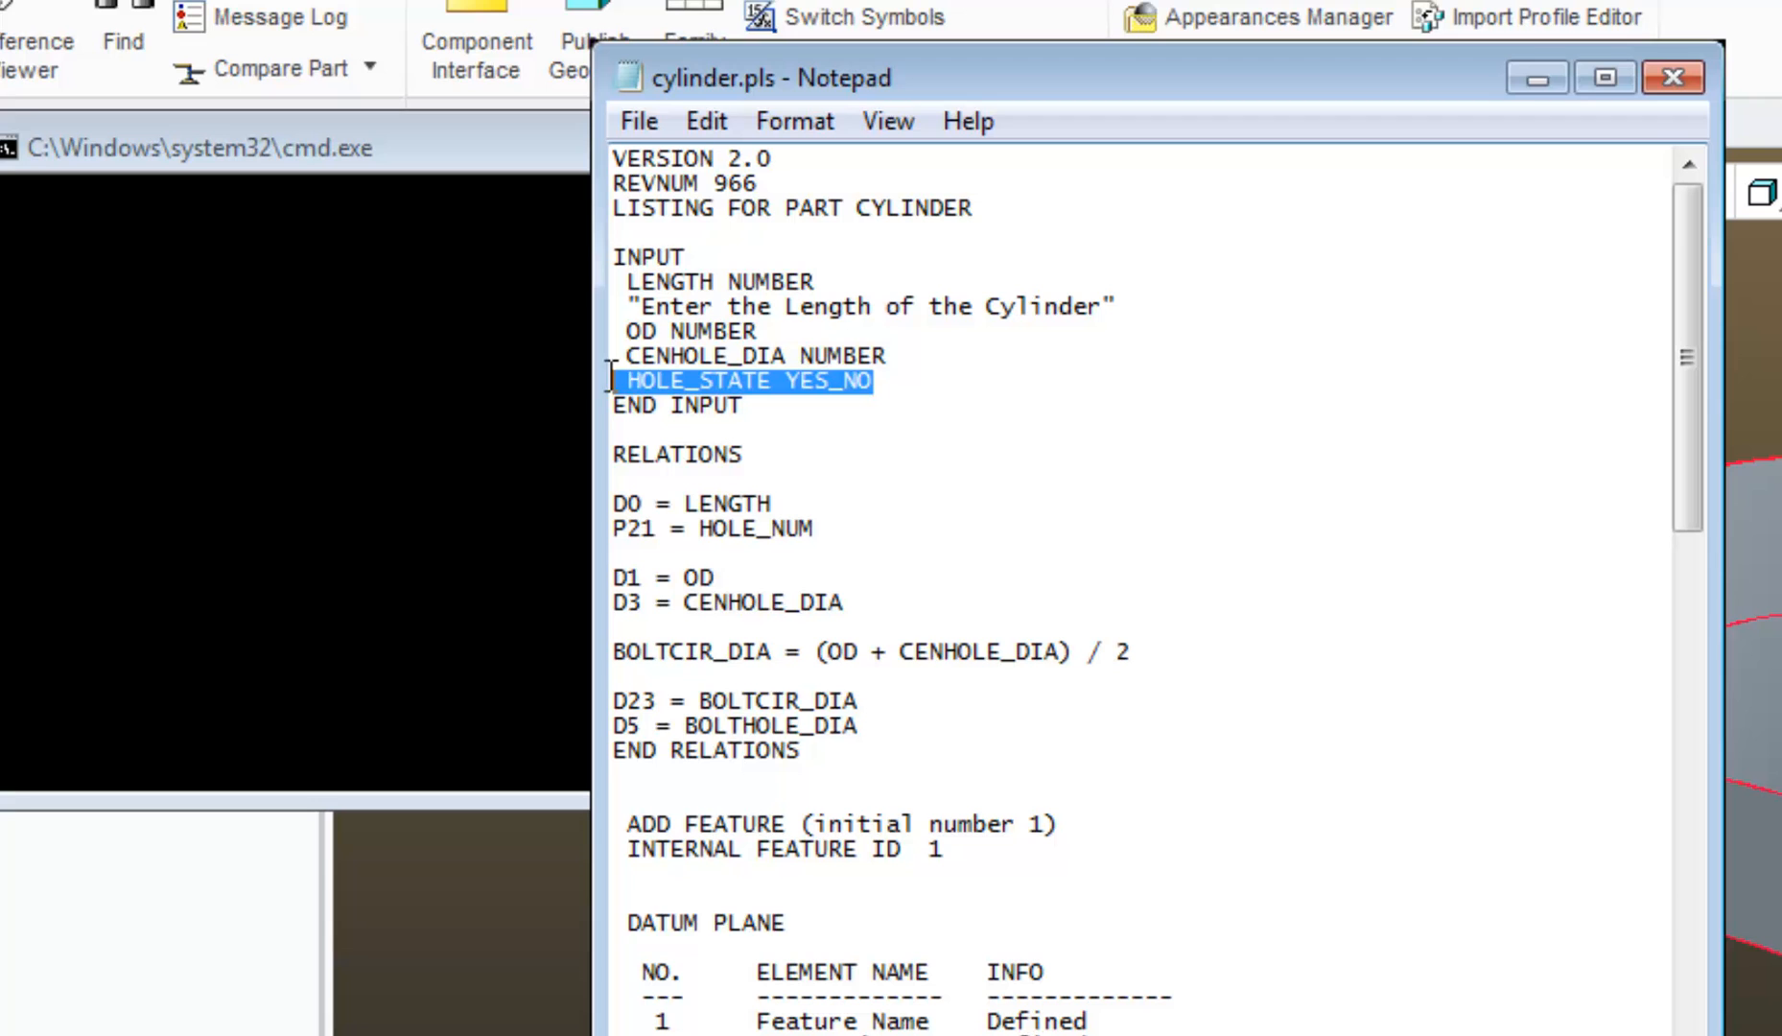
key("Delete")
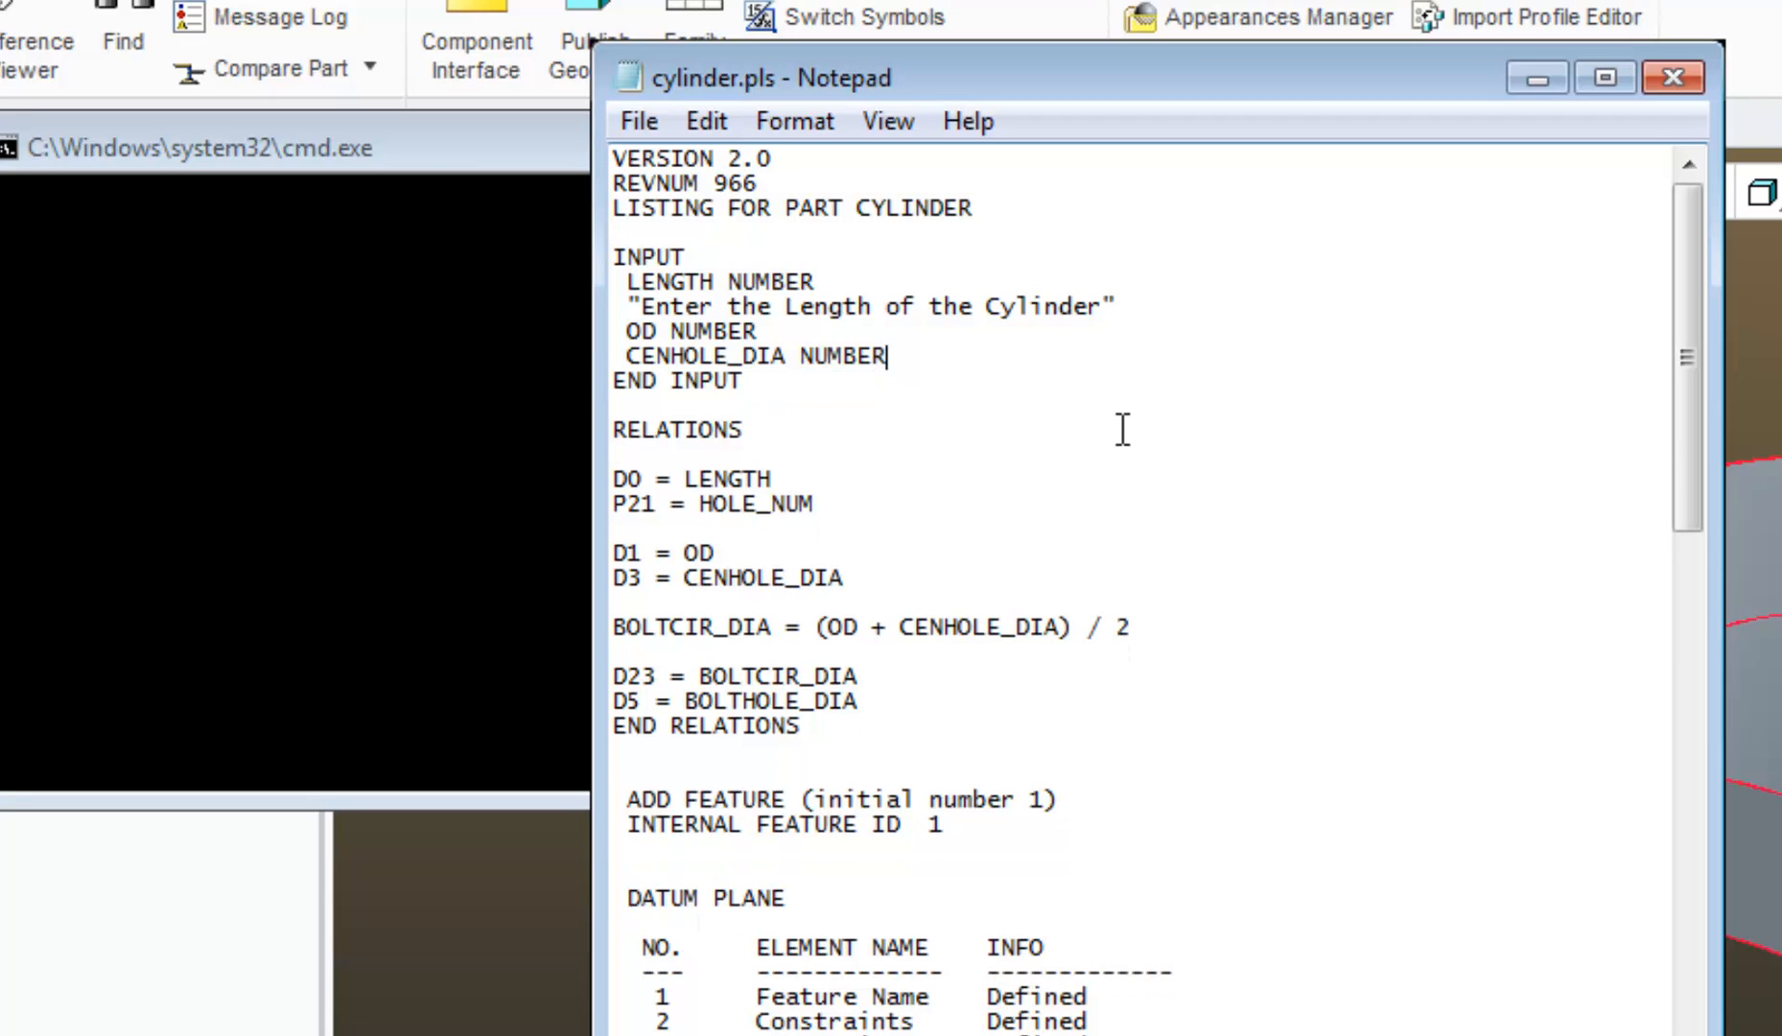
left_click(638, 120)
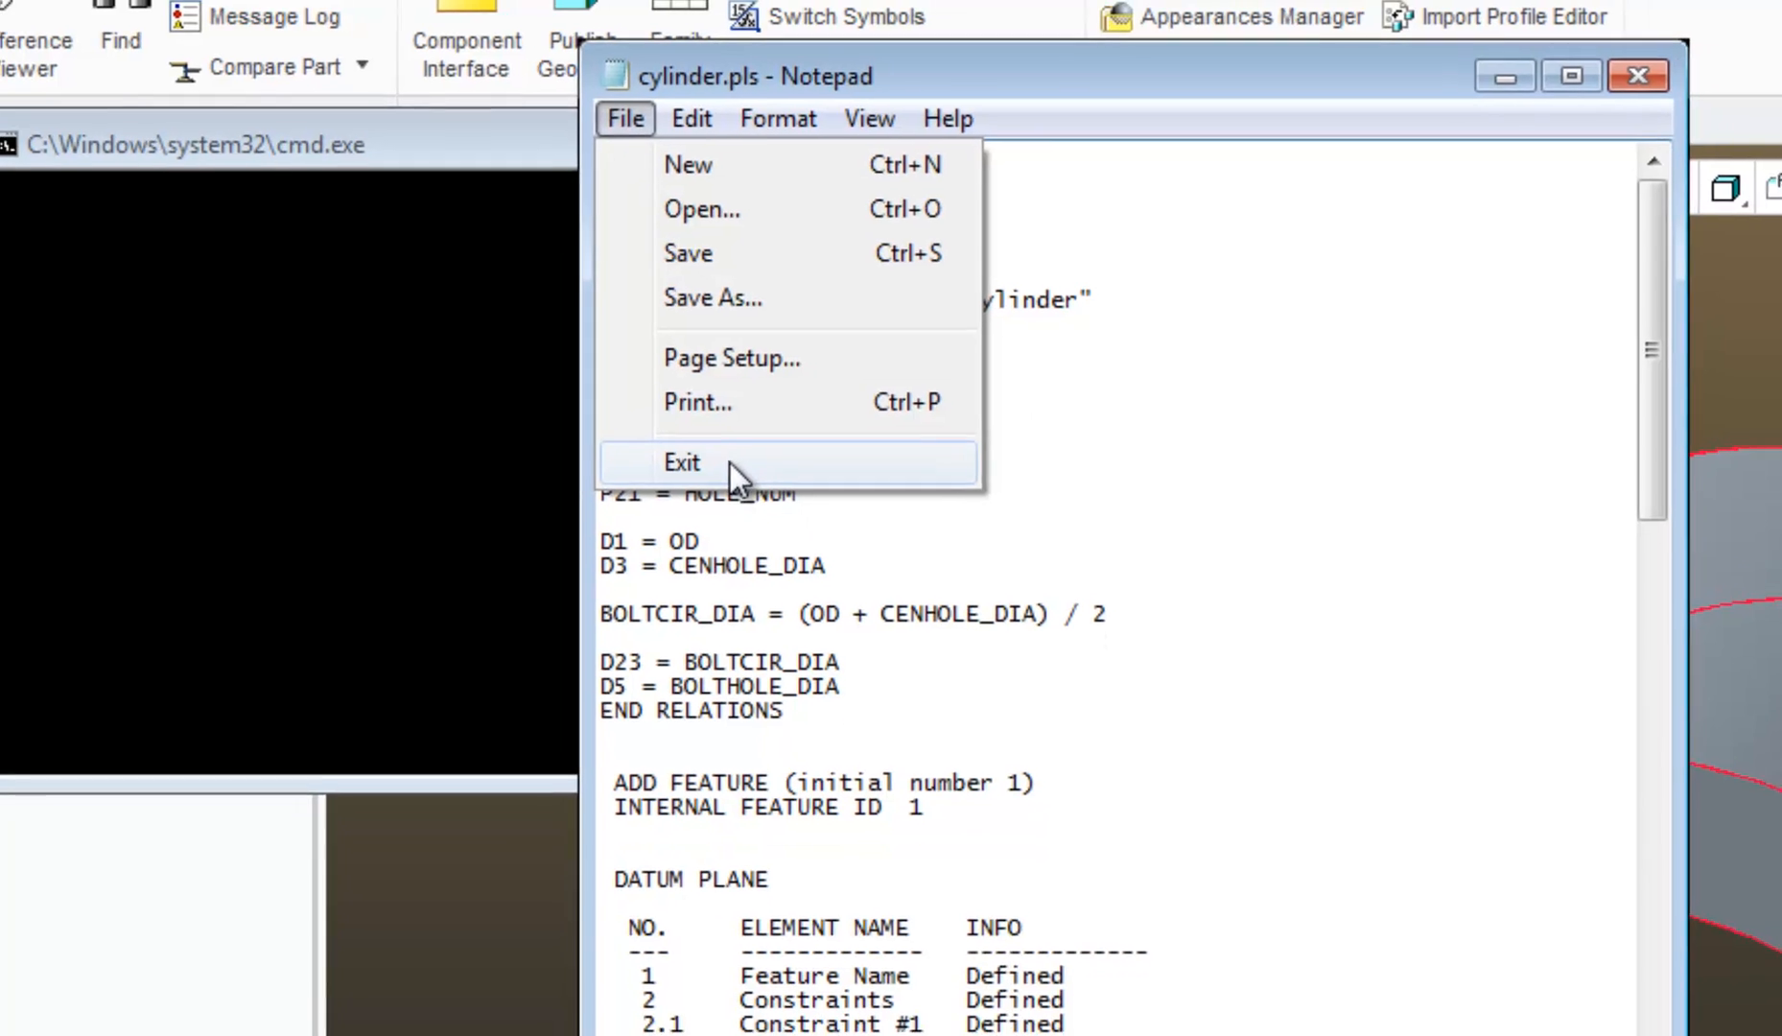
left_click(682, 462)
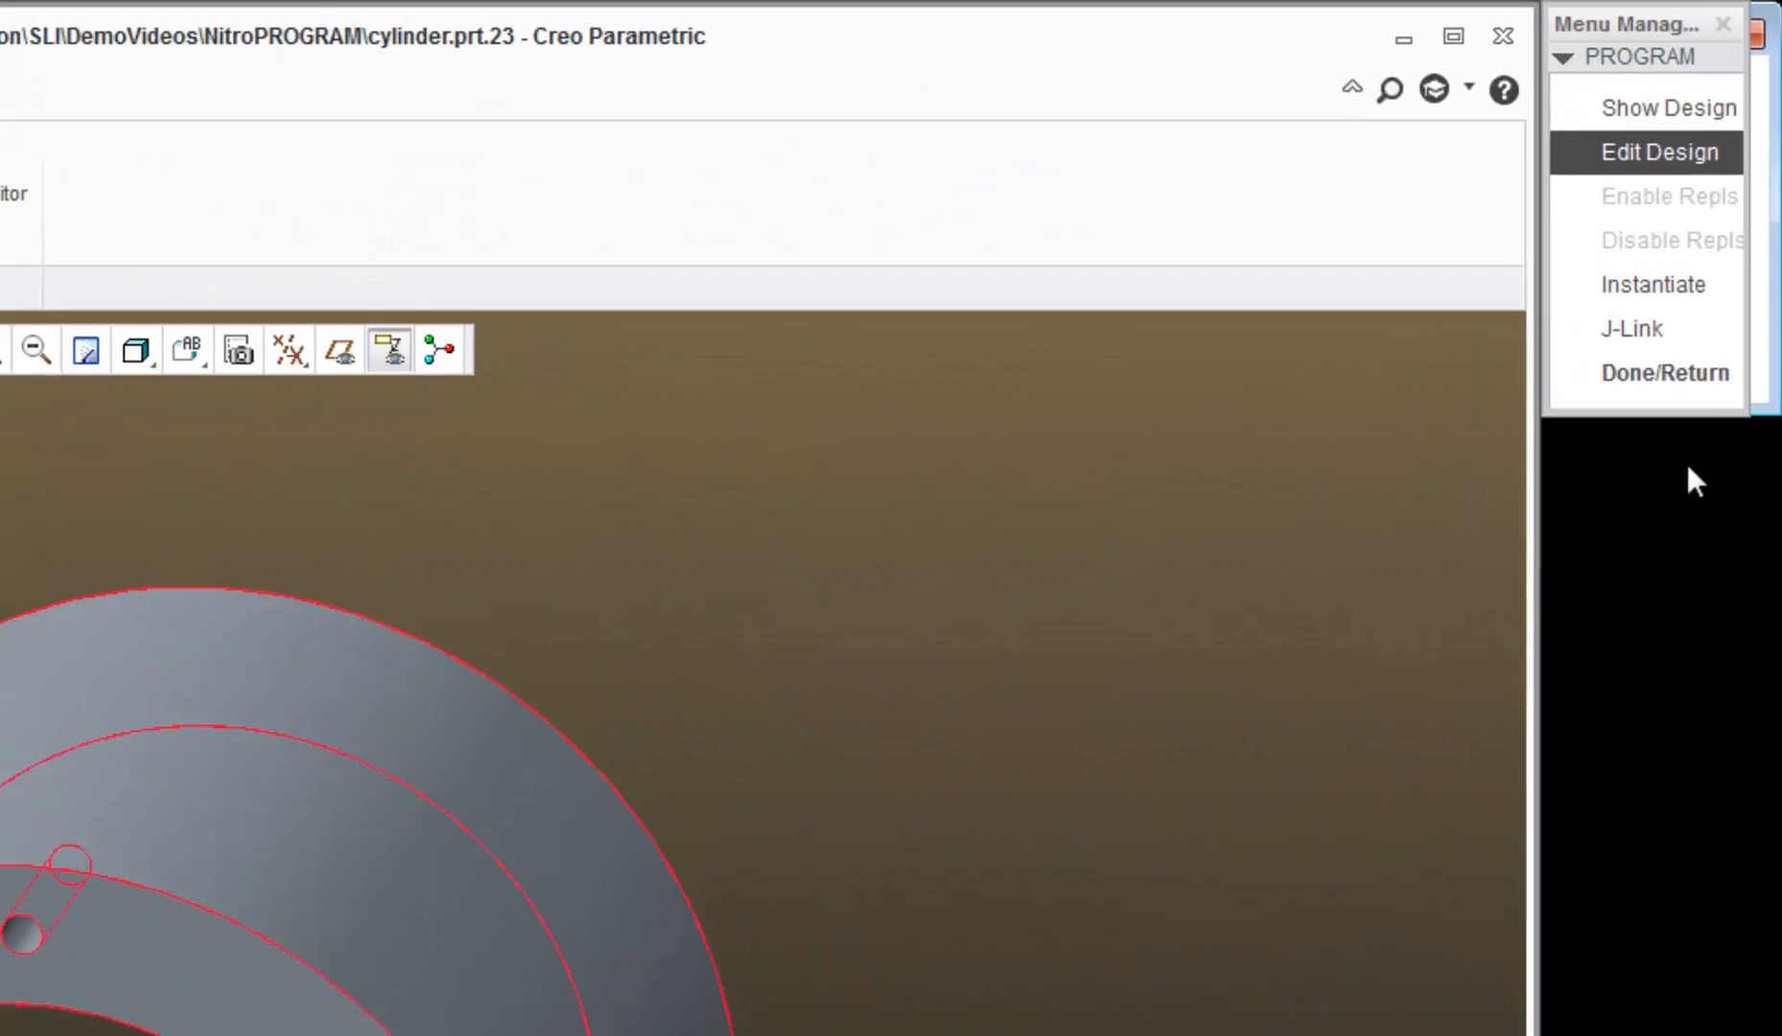
Step: Incorporate the program changes and select the HOLE_STATE row in the parameter list
left_click(1664, 152)
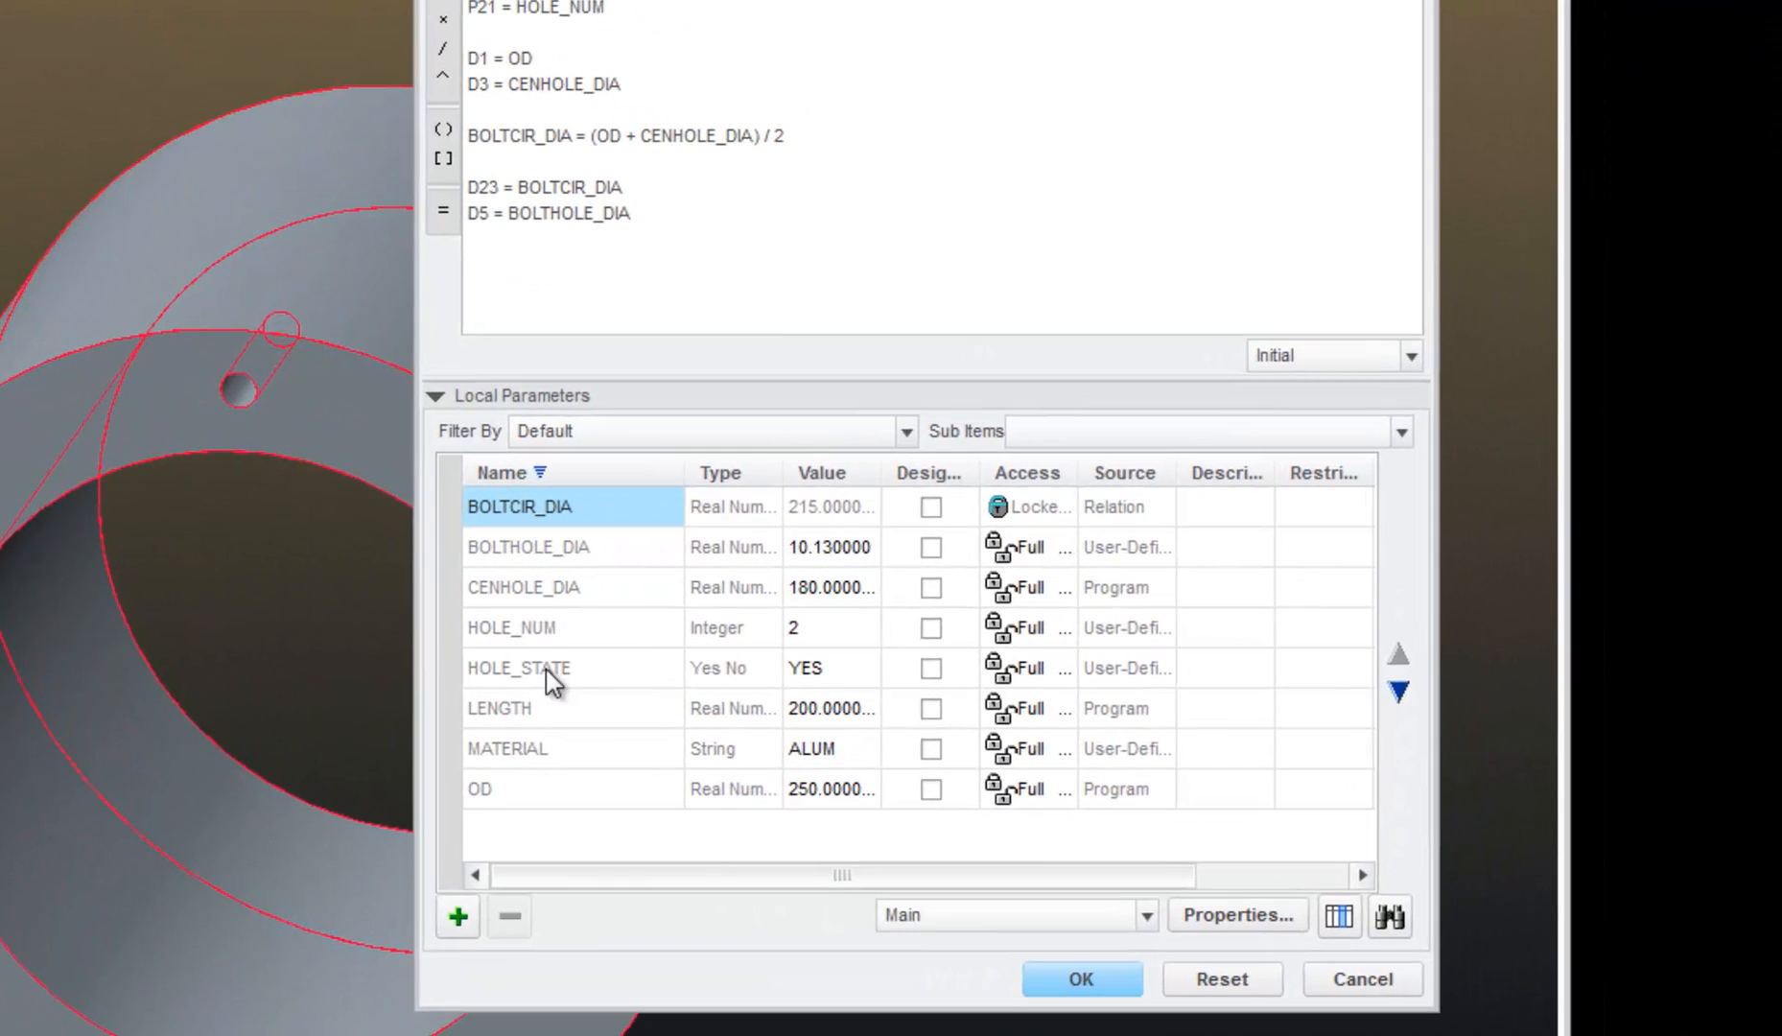
left_click(518, 668)
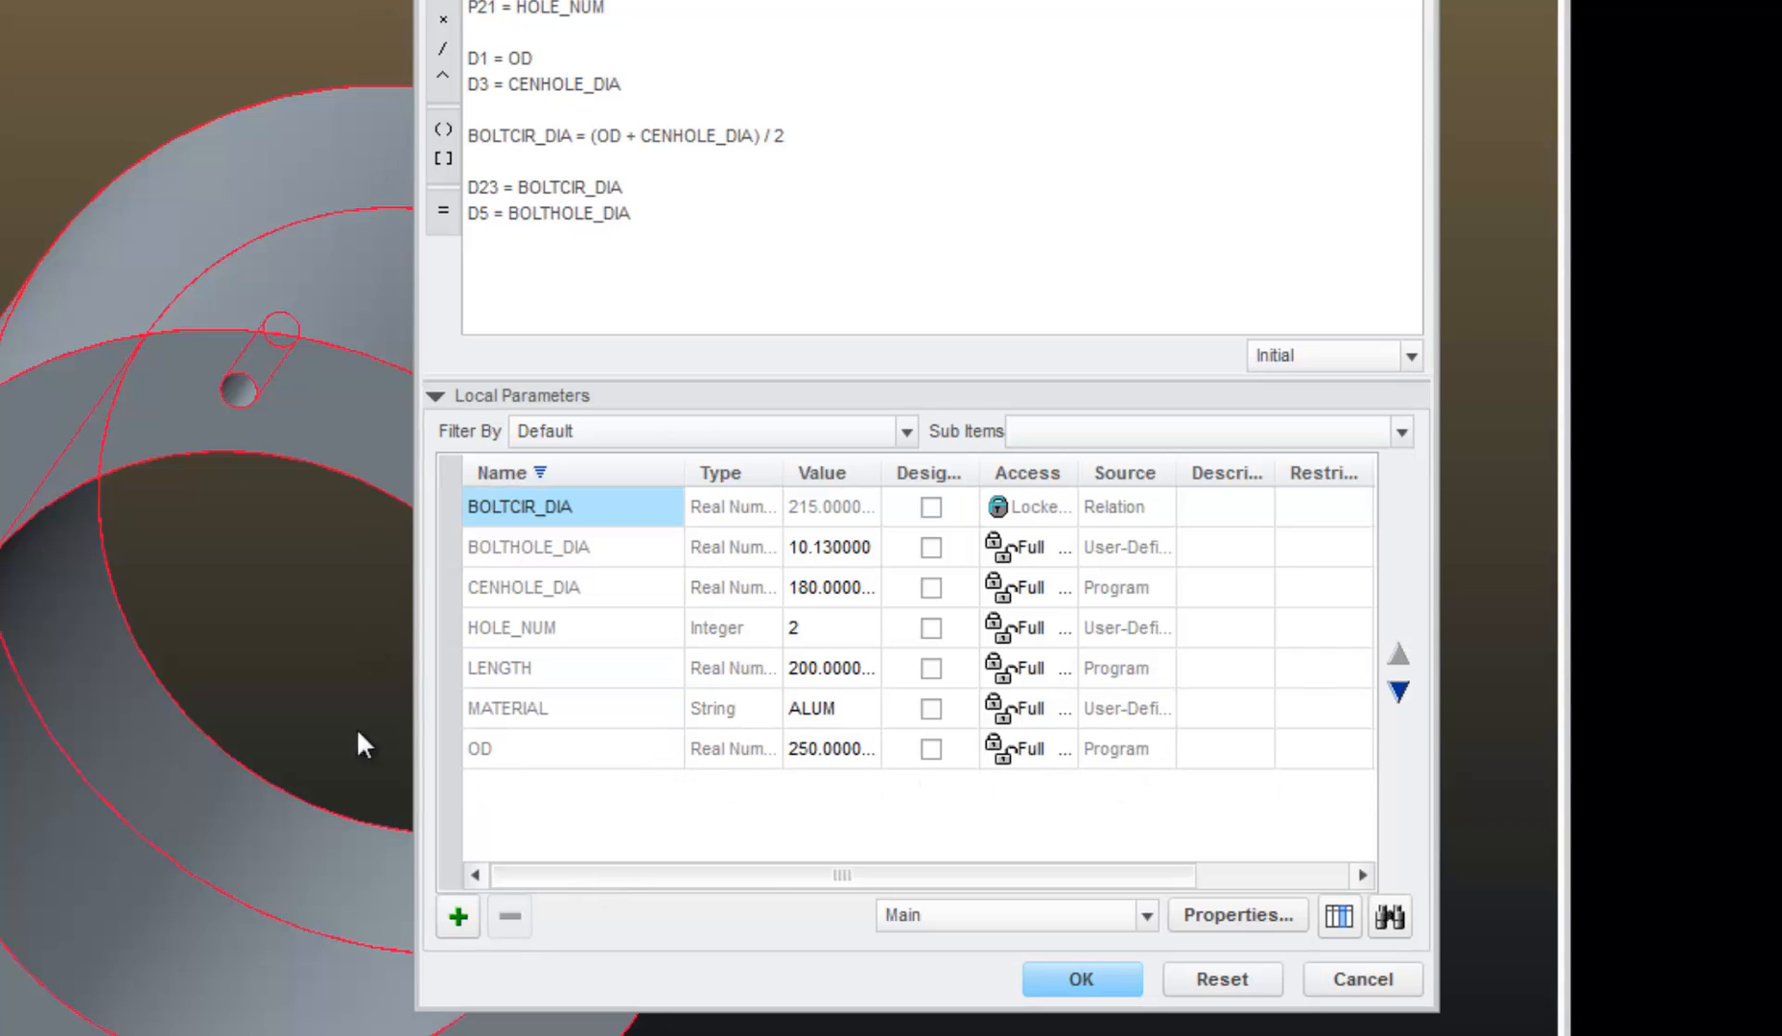
Step: Add a String parameter named HOLE_STATE with value YES and apply the changes
left_click(456, 915)
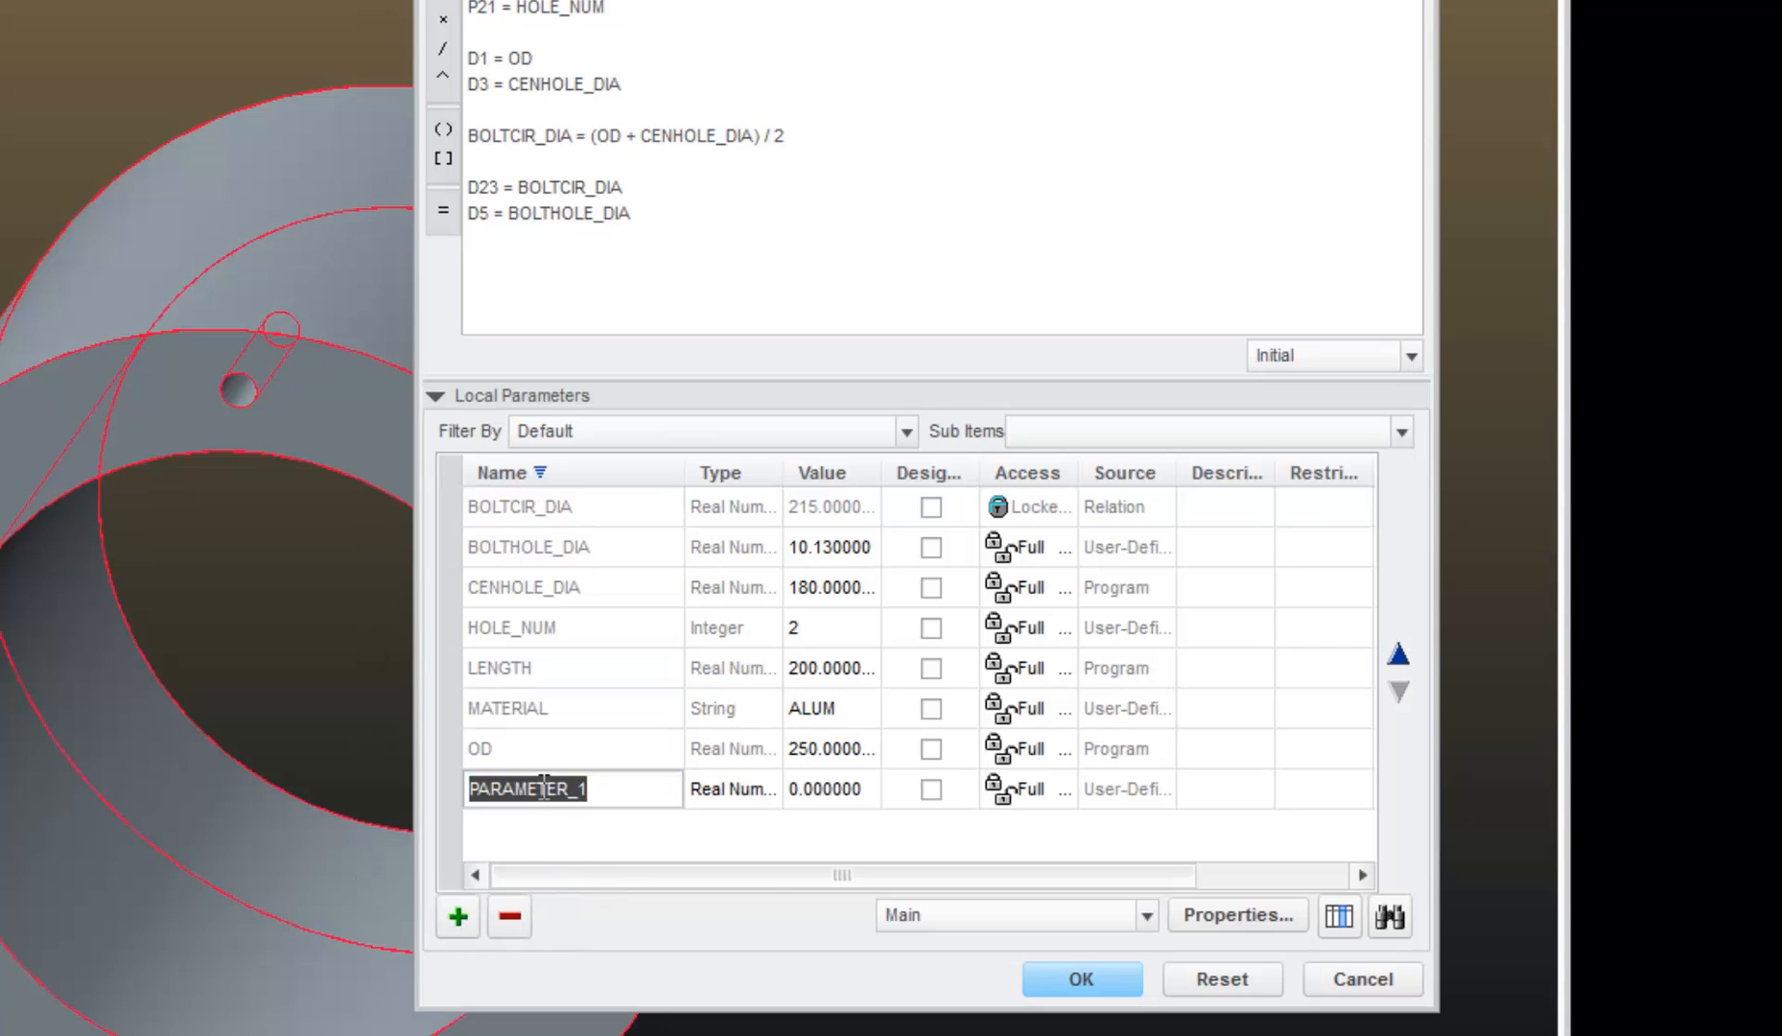
type("HOLE)")
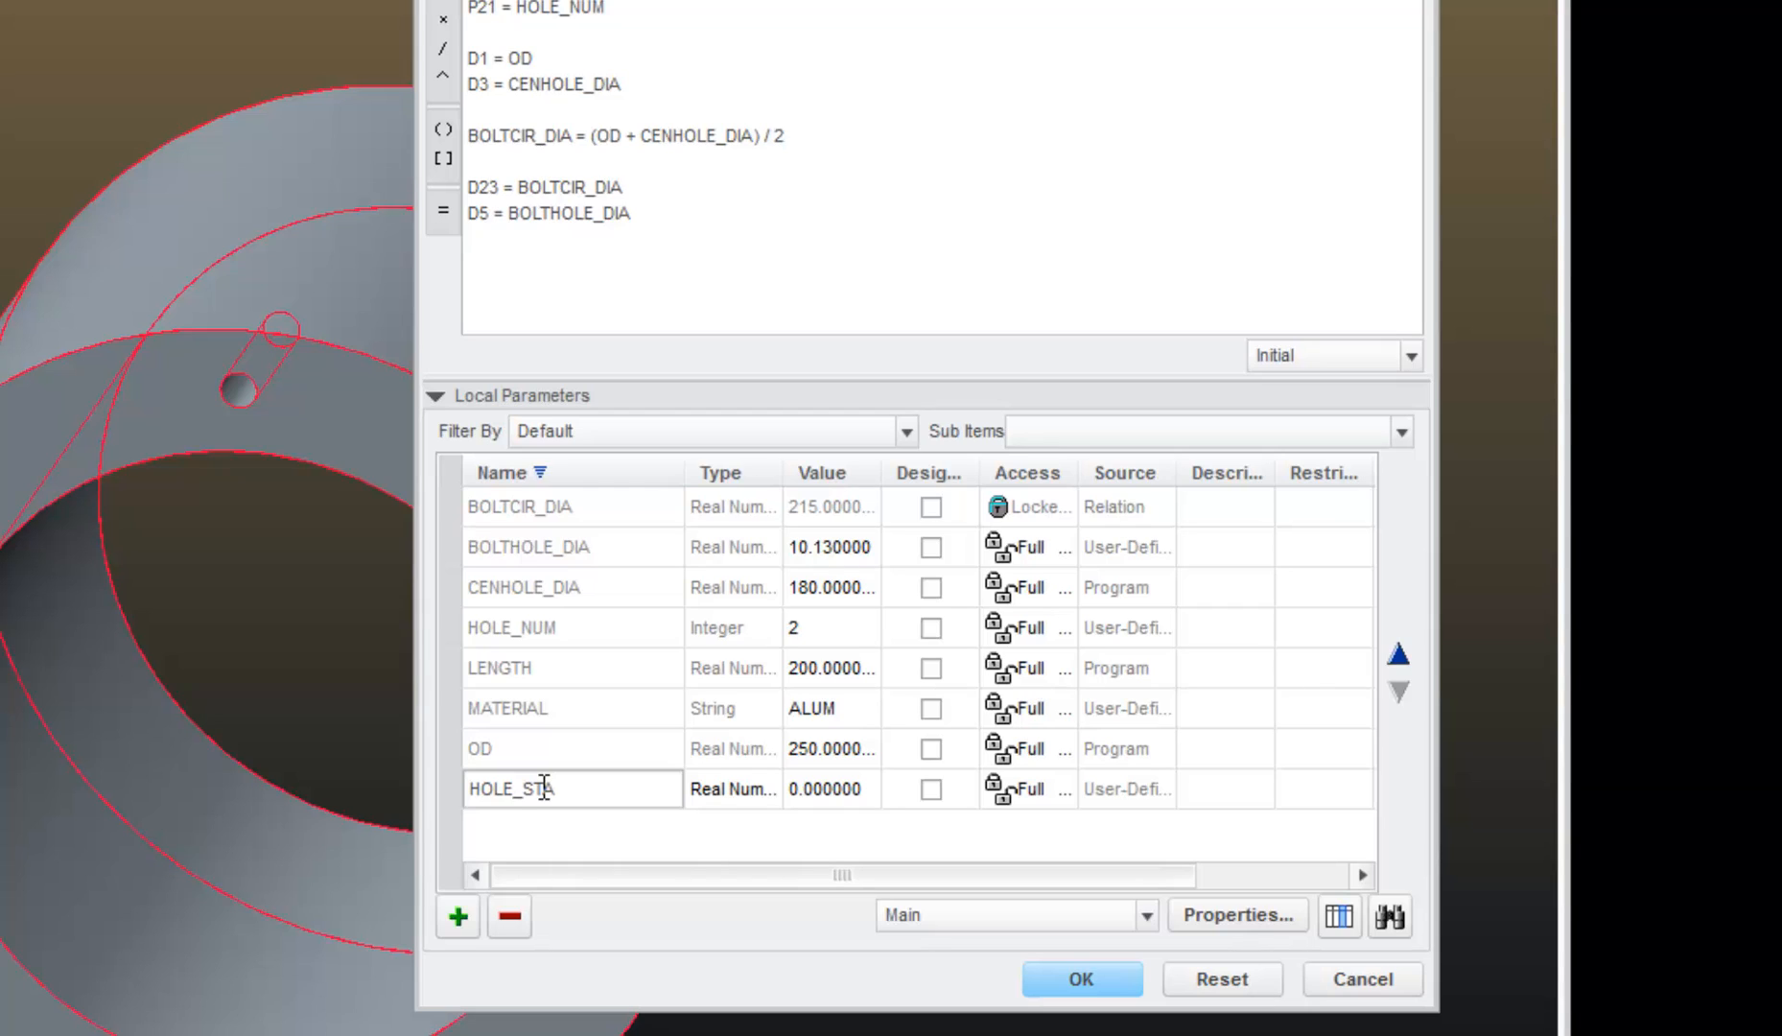
type("TE")
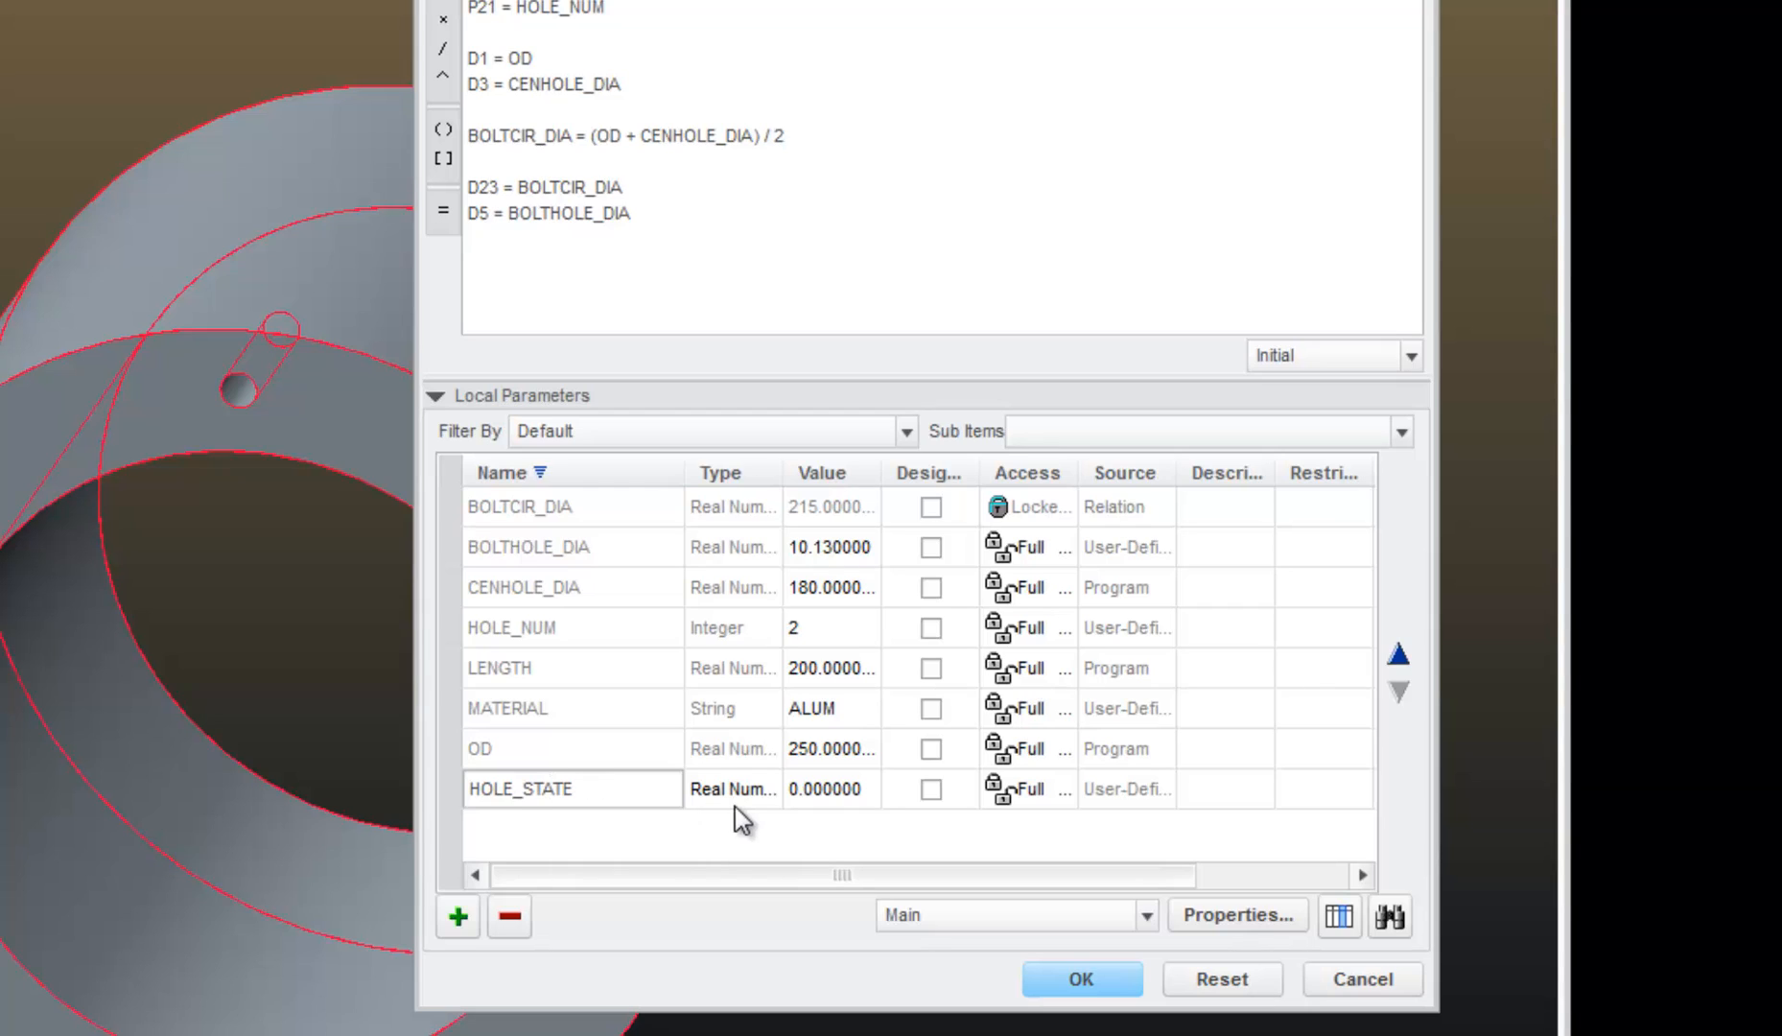
left_click(732, 788)
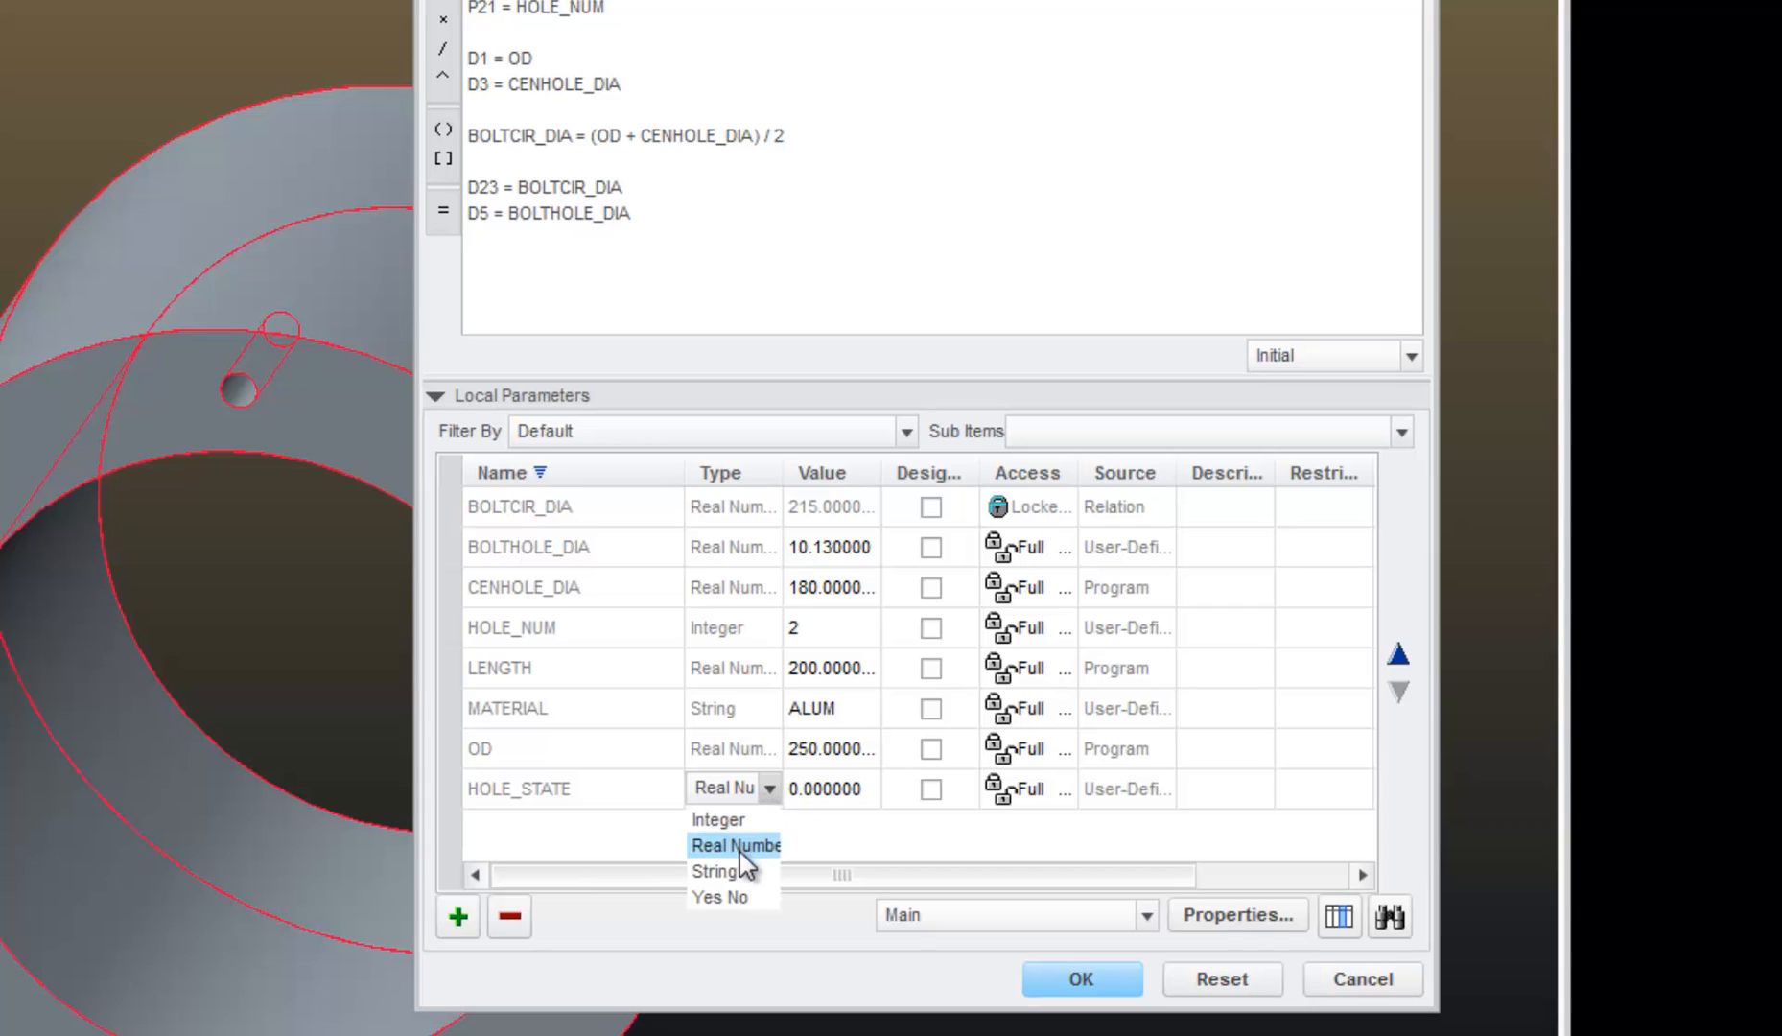
left_click(717, 871)
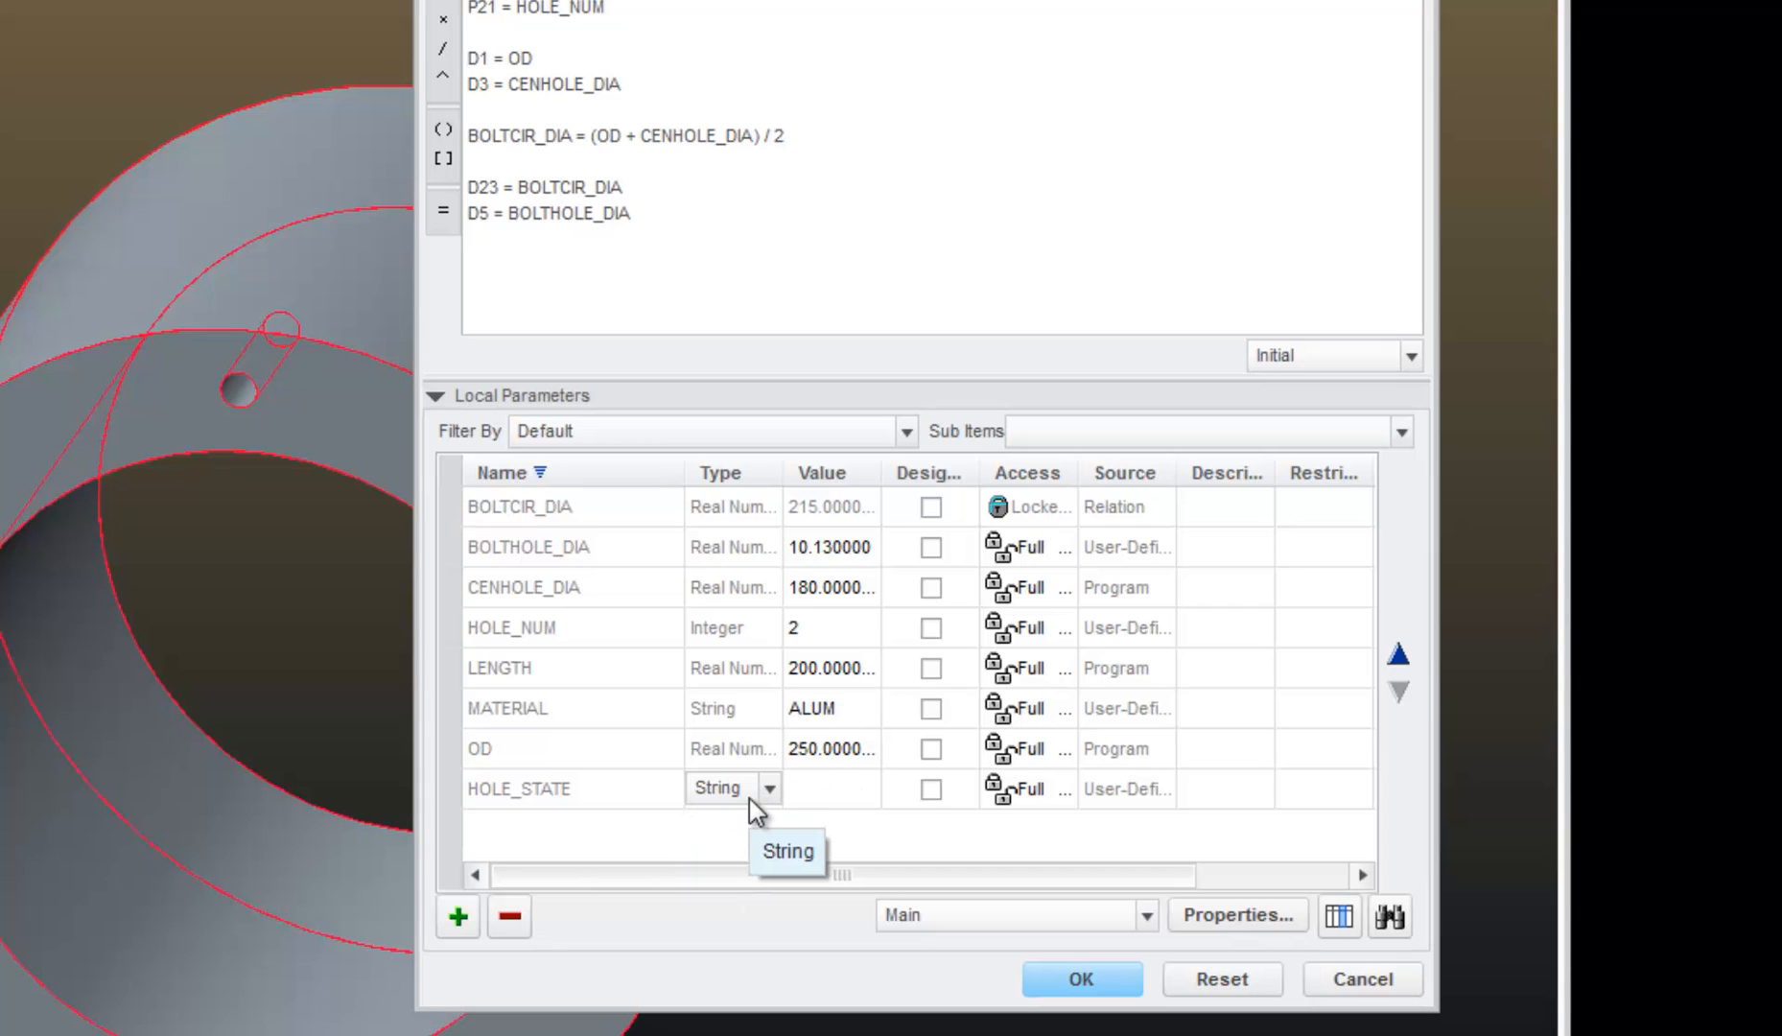
mouse_move(858, 815)
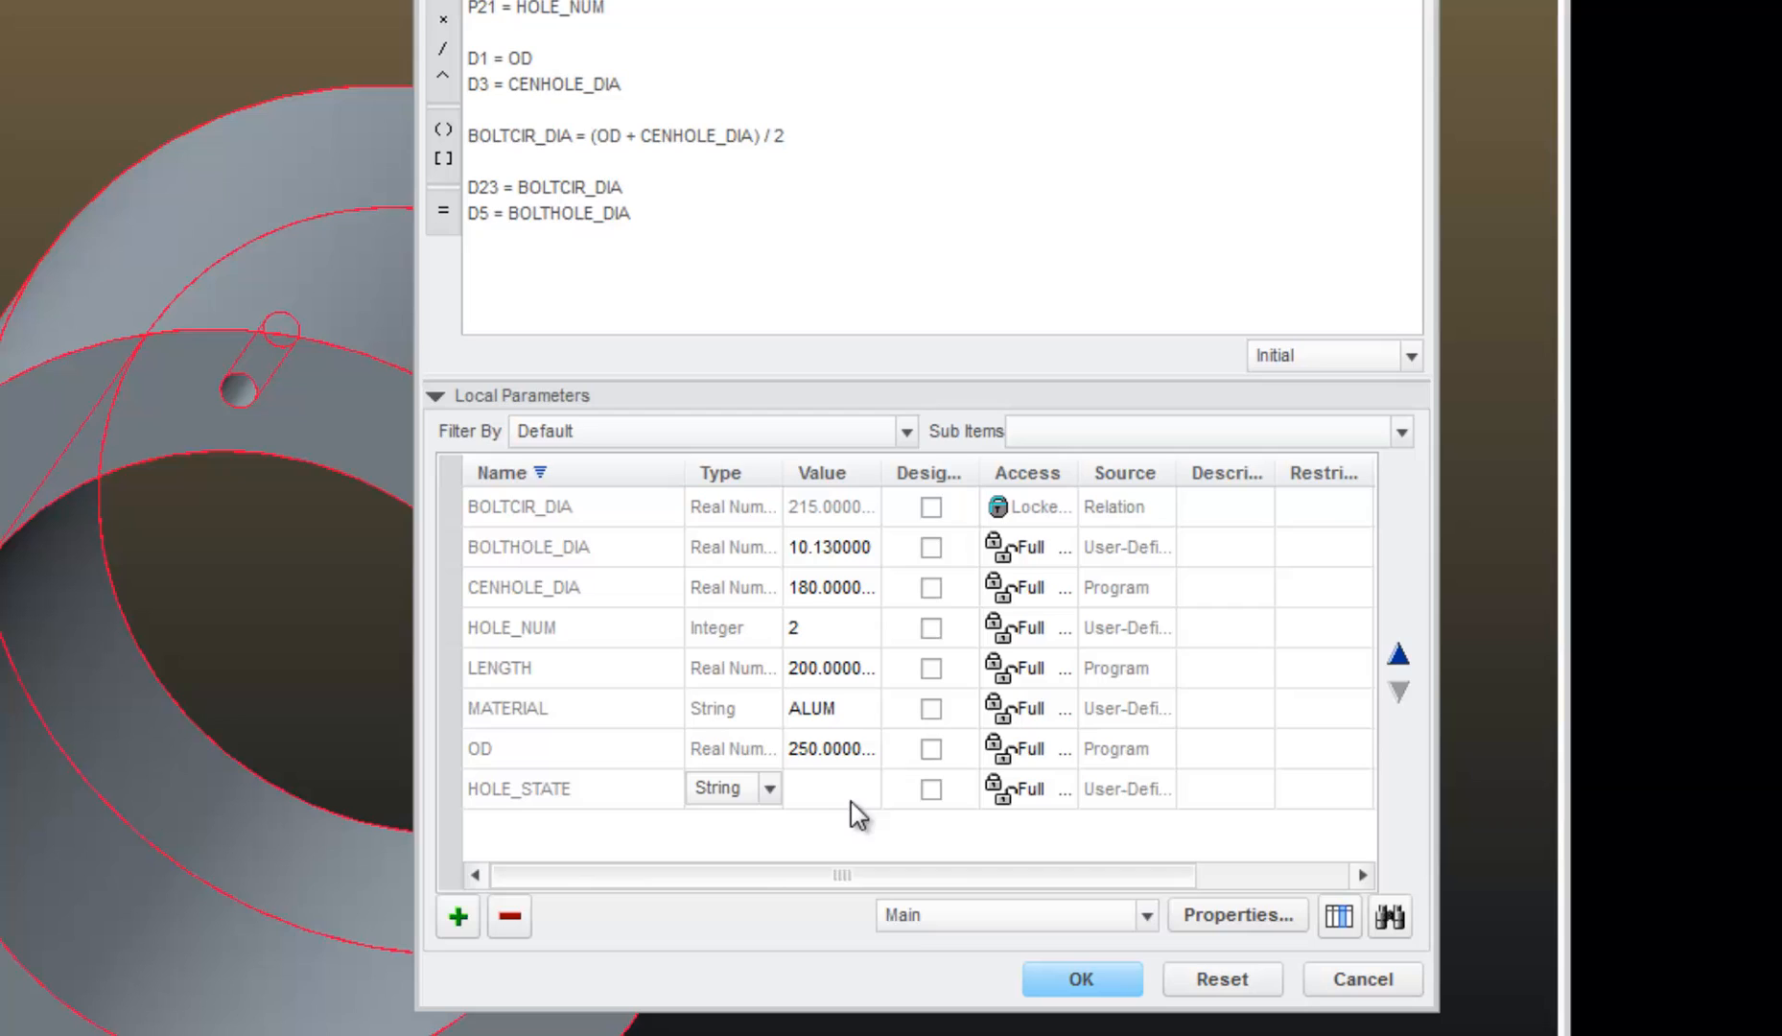
left_click(830, 788)
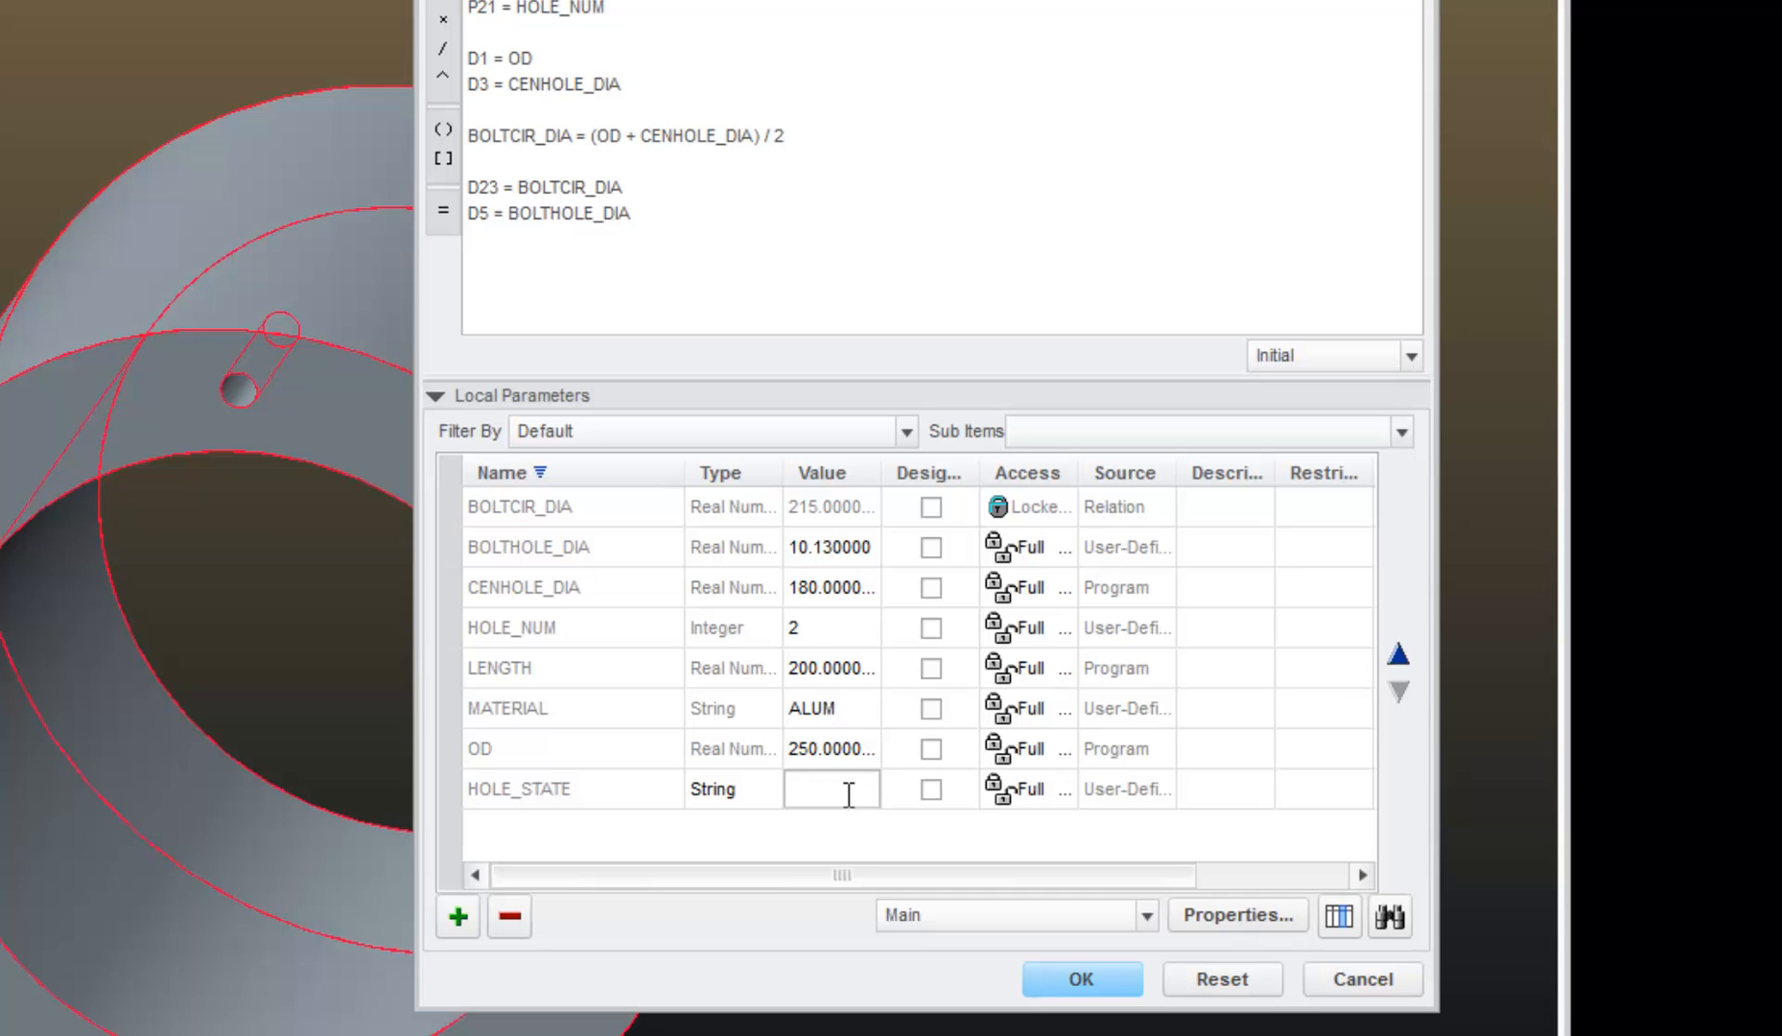
type("YES")
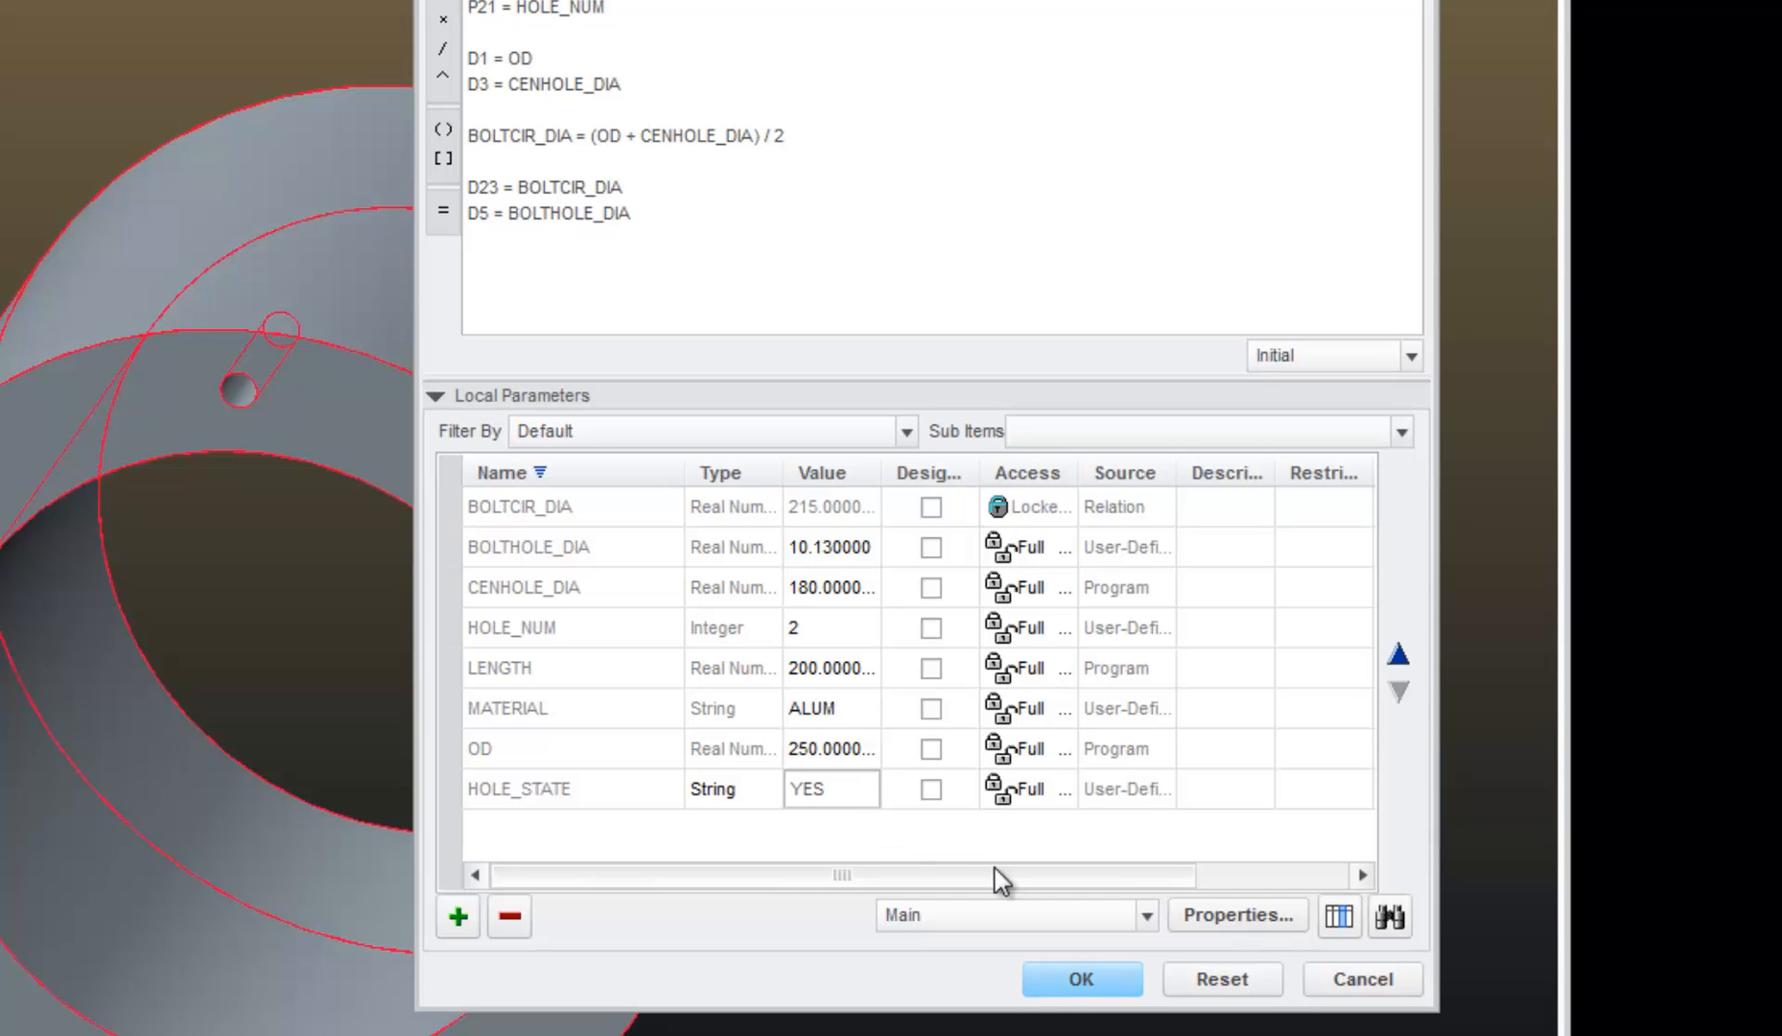
left_click(1079, 979)
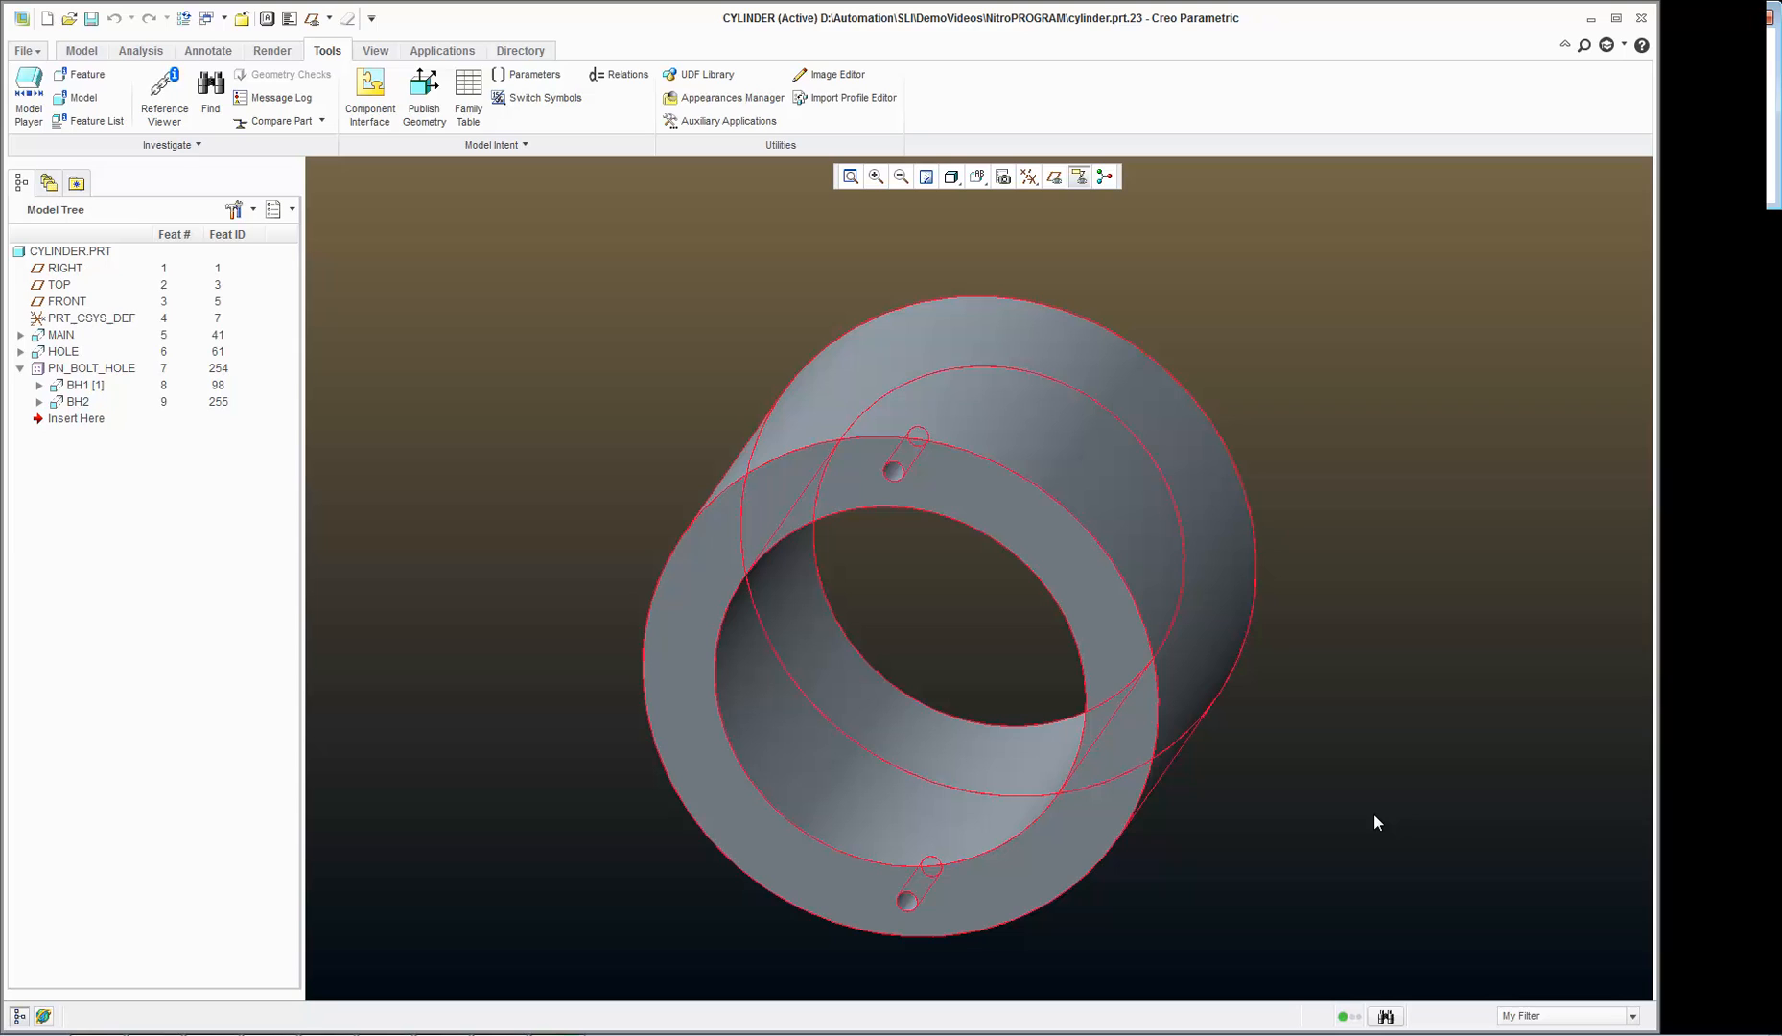
Step: Repaint the view to clear the red highlighting from the cylinder
left_click(927, 177)
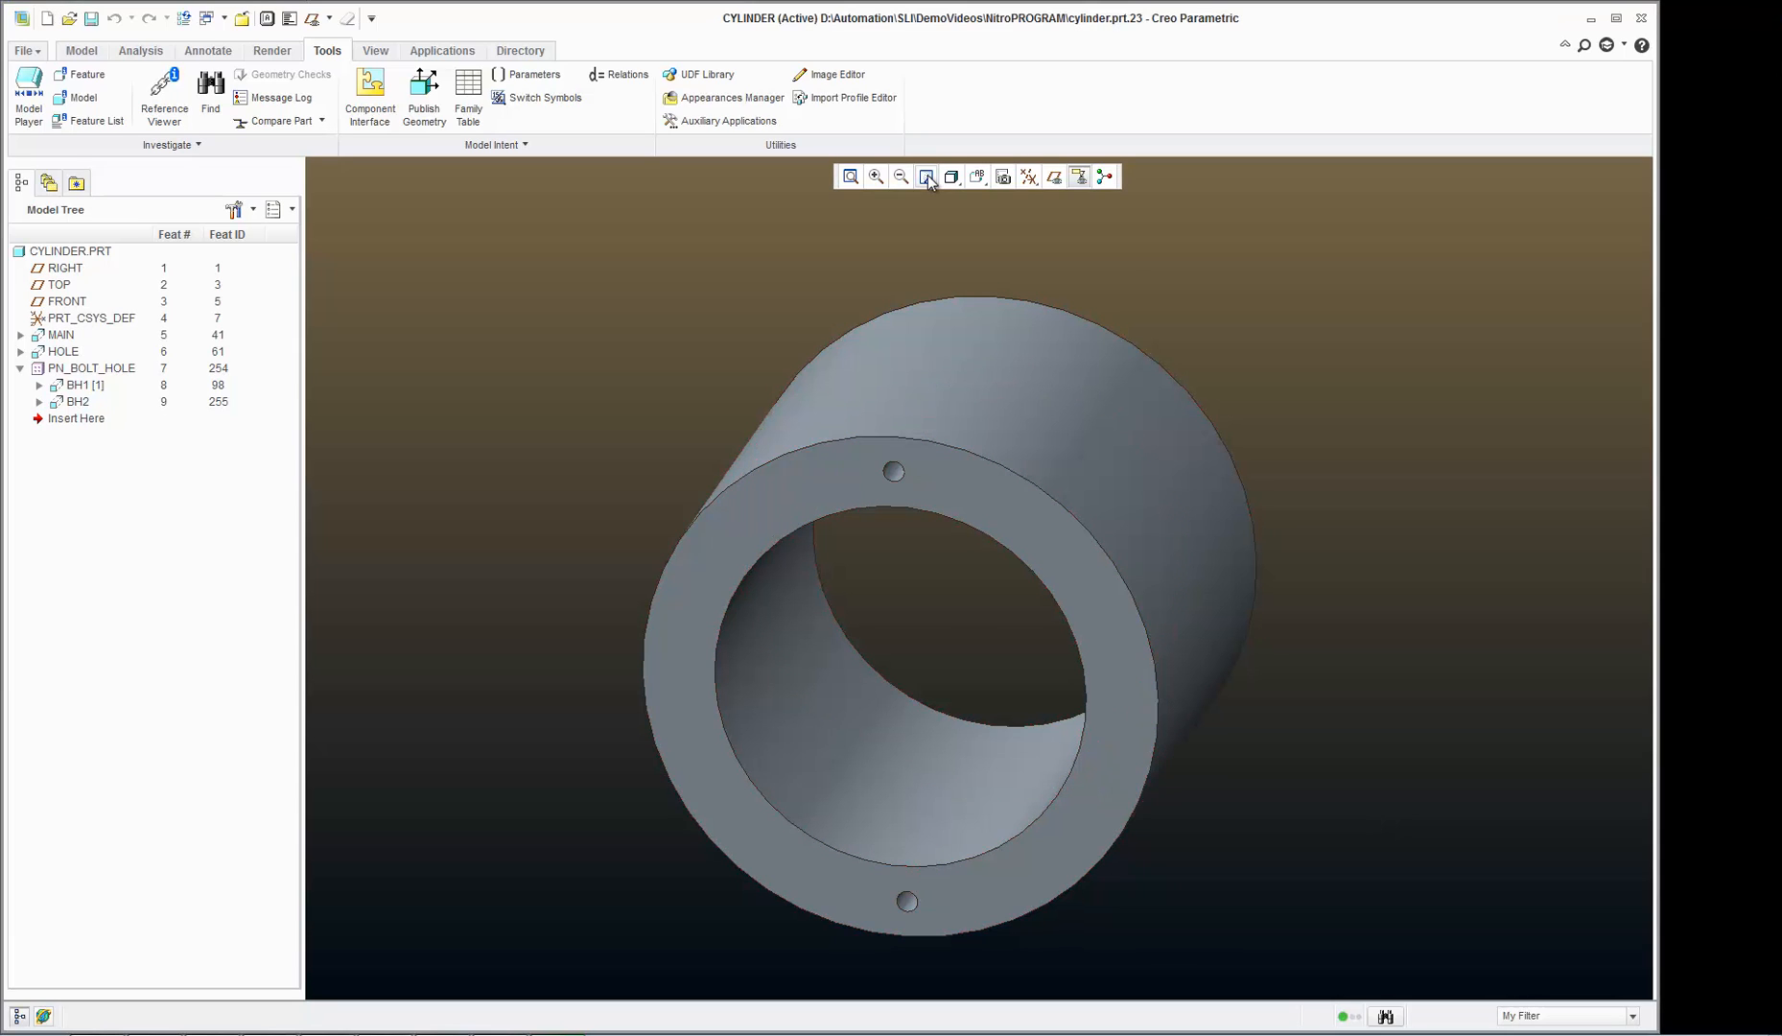
mouse_move(642, 327)
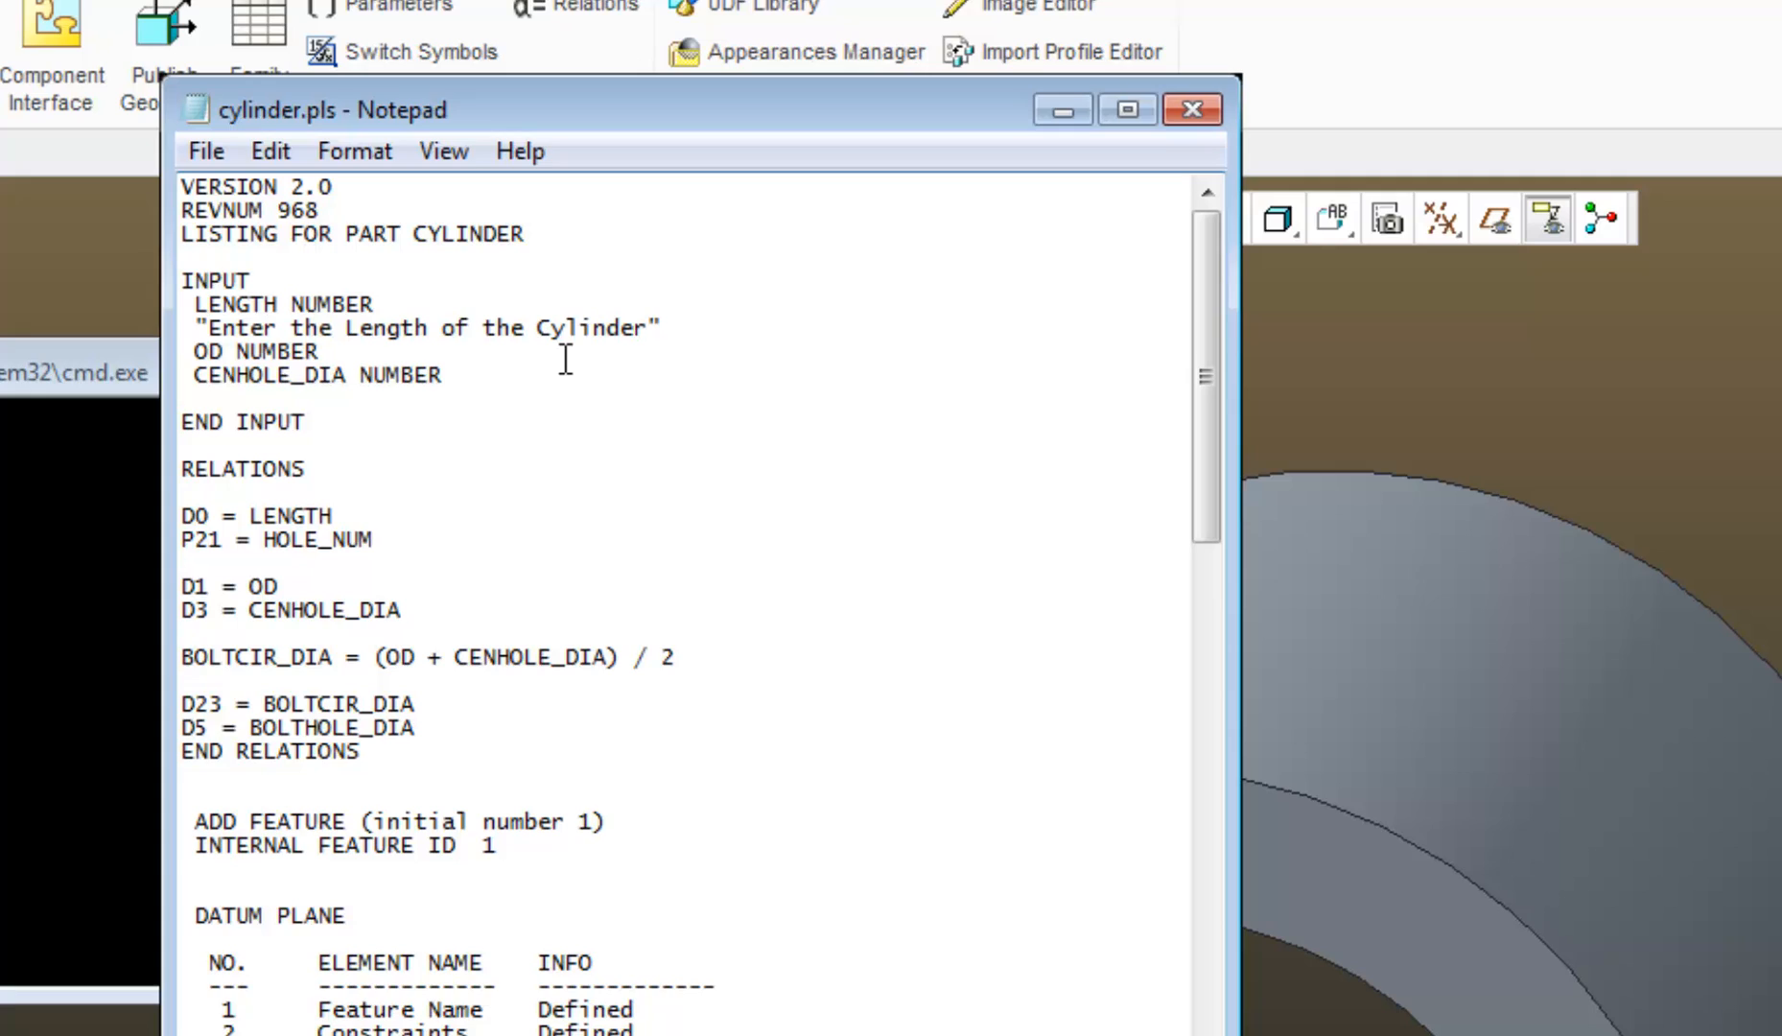
Step: Add the input line 'HOLE_STATE STRING' to the listing's INPUT section and close Notepad
type("HOLE")
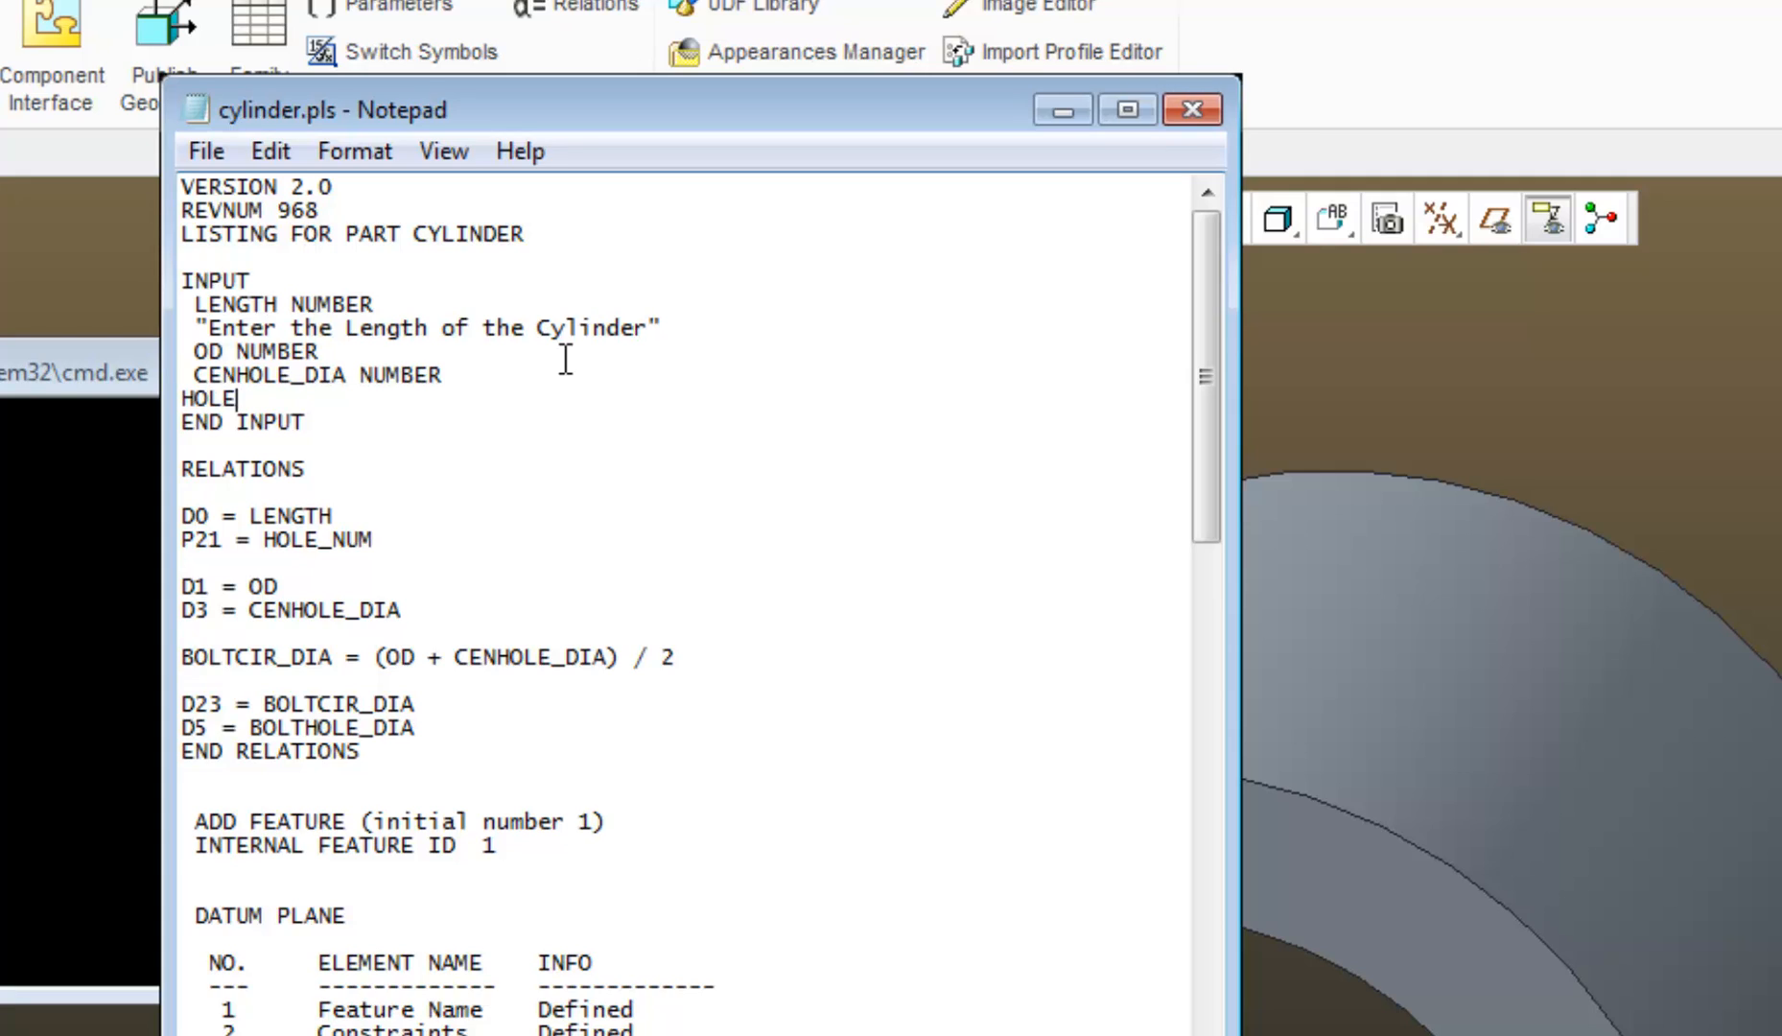
type("_STA")
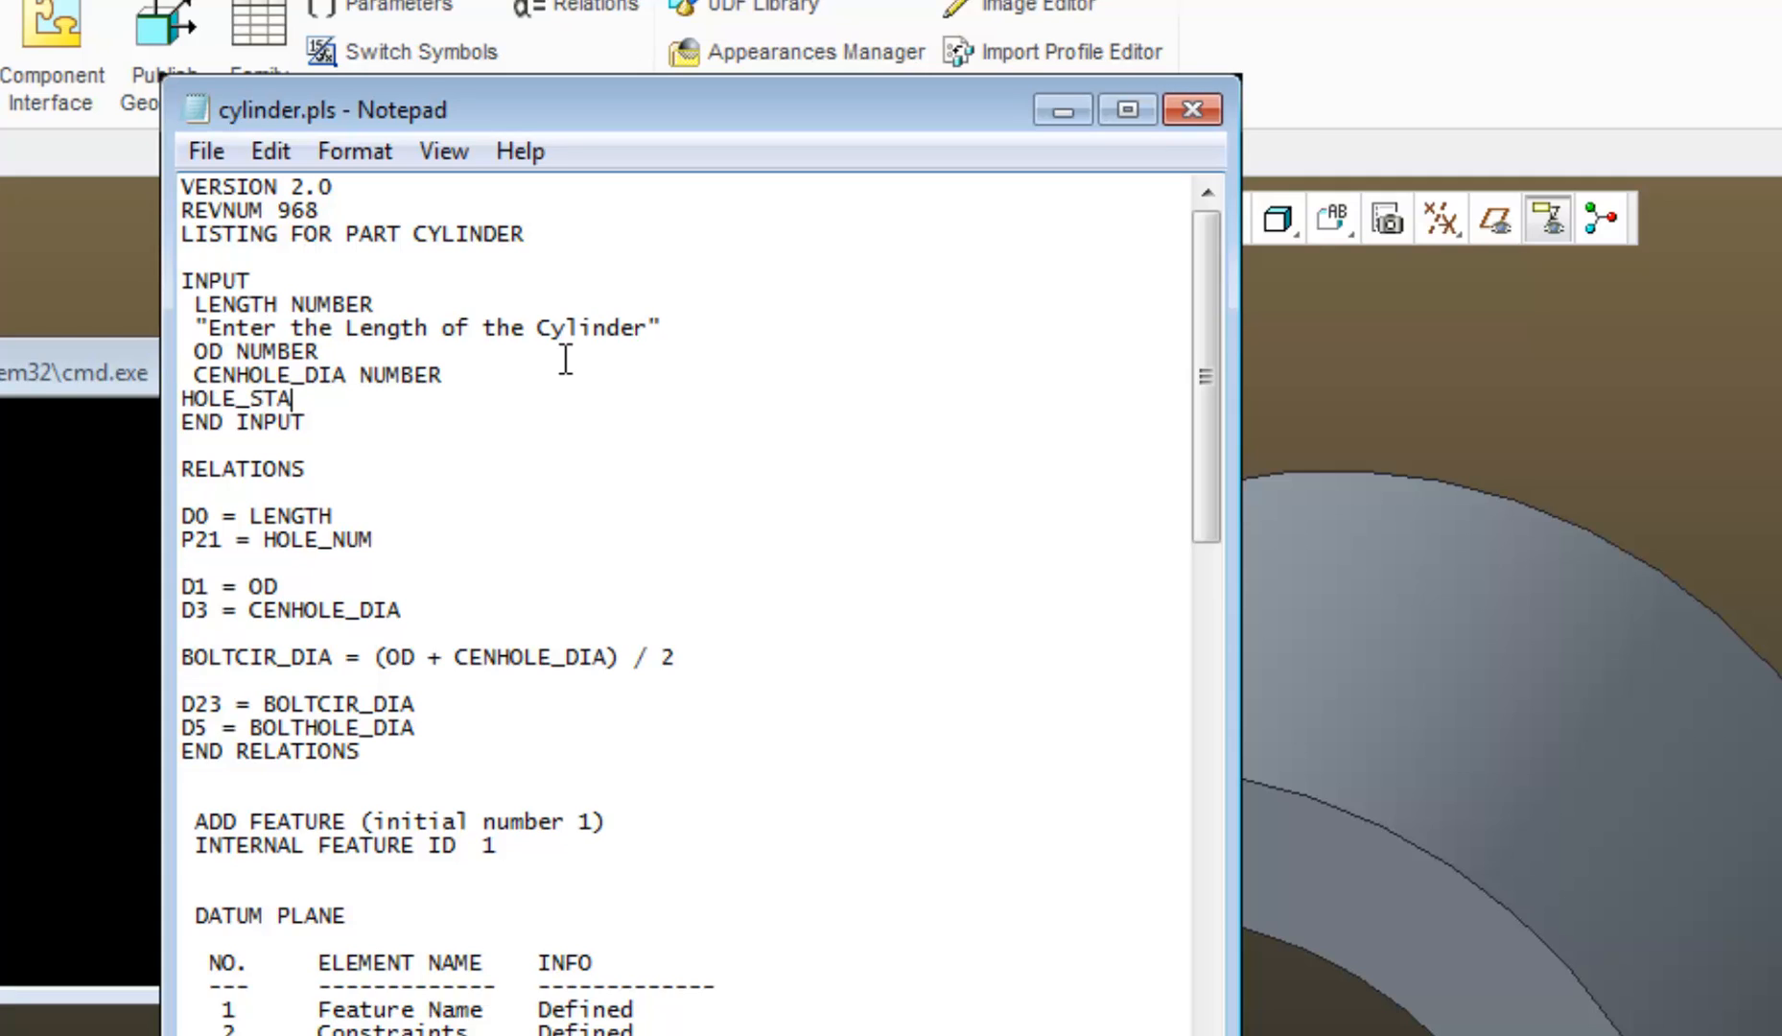
type("TE")
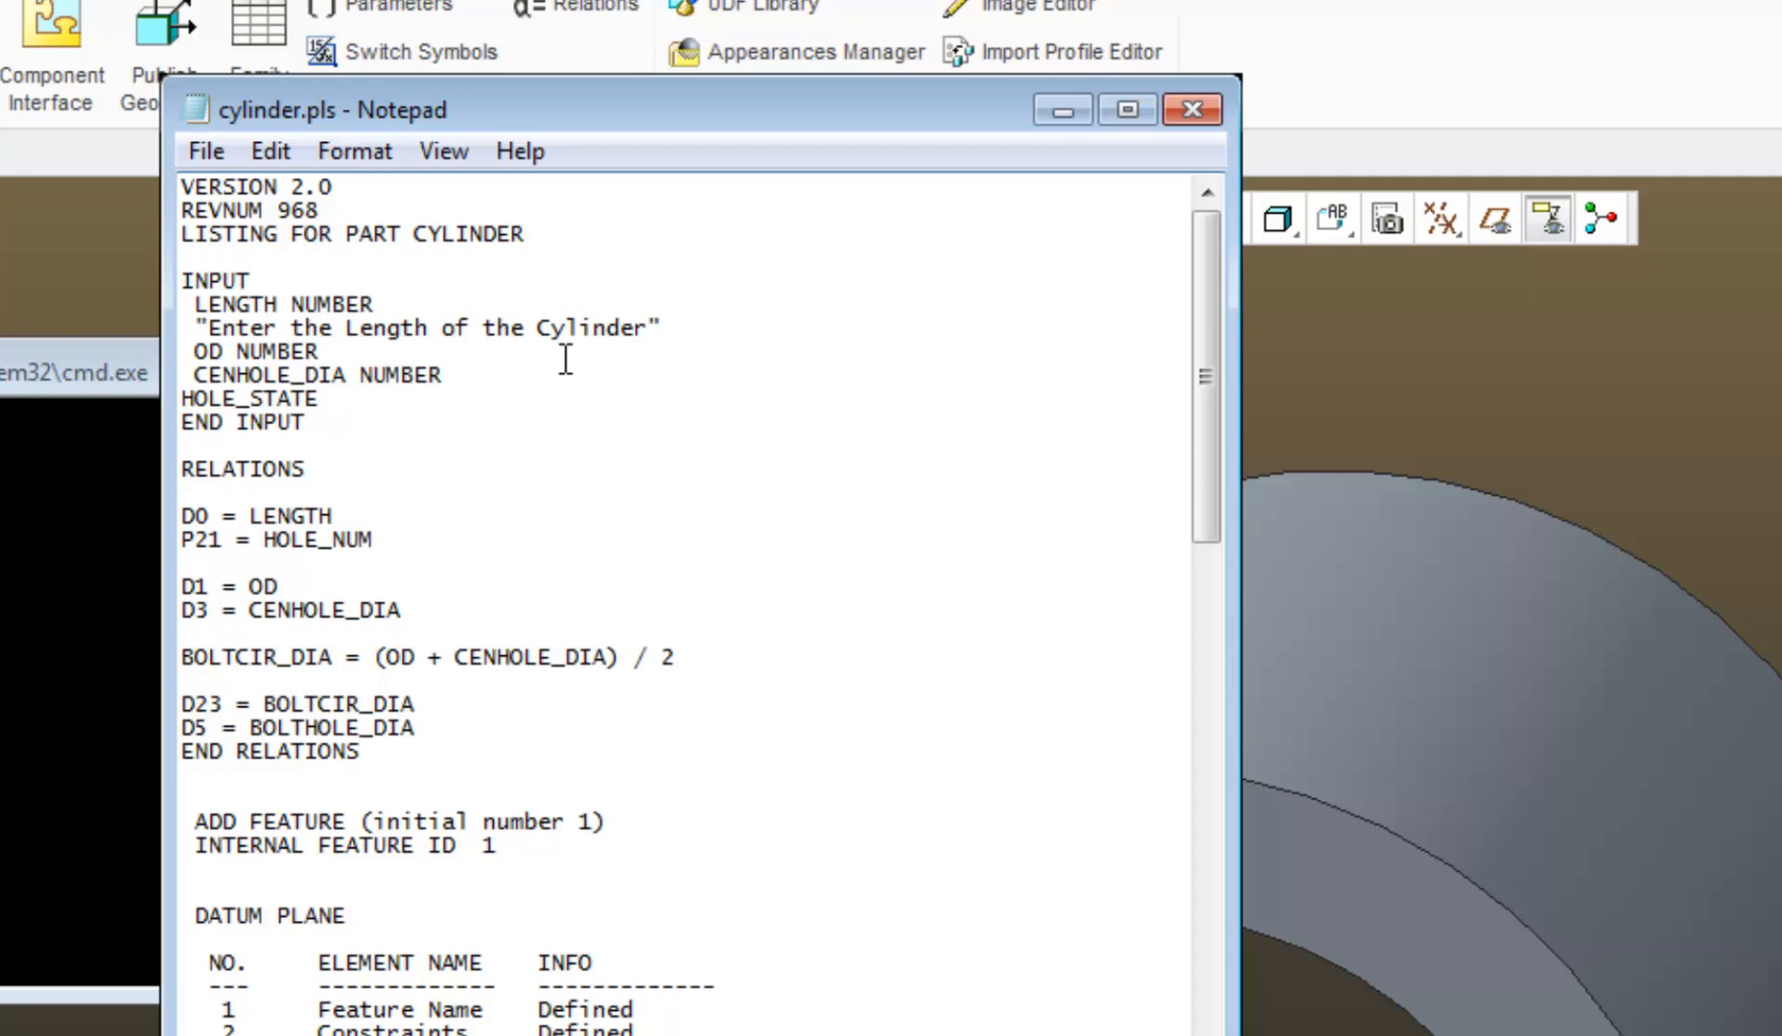
type("S")
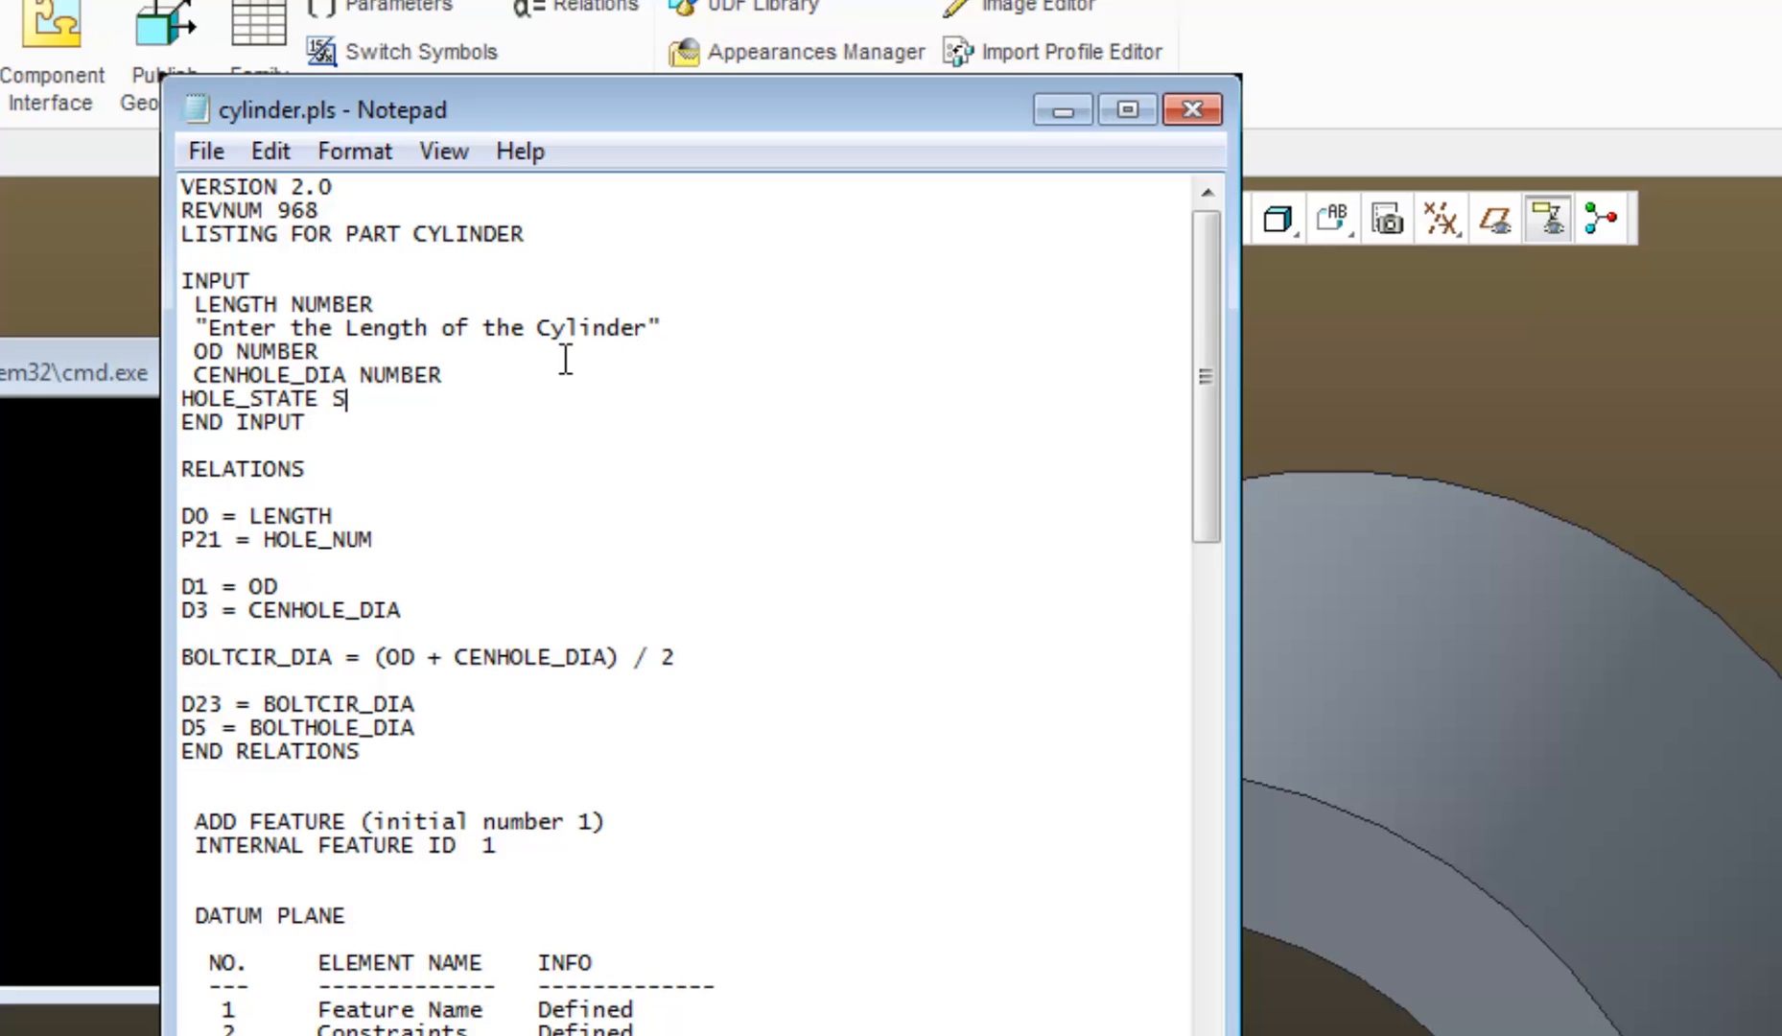
type("TRING")
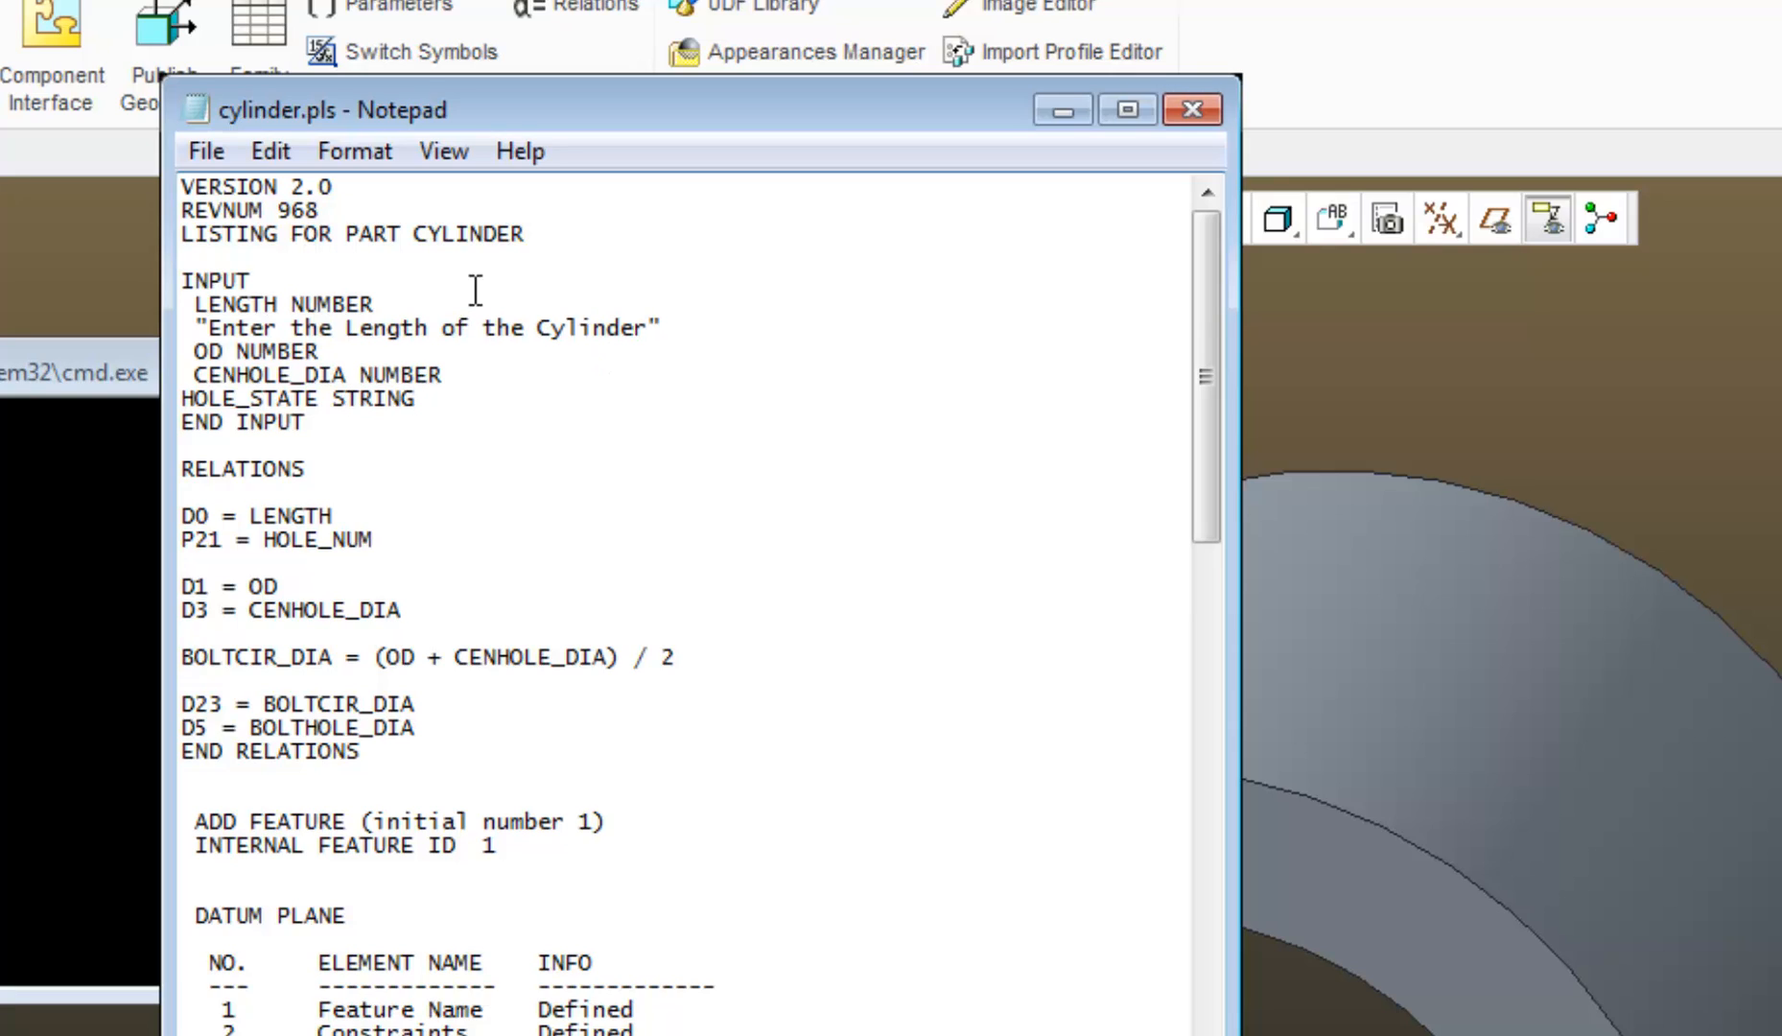
left_click(205, 150)
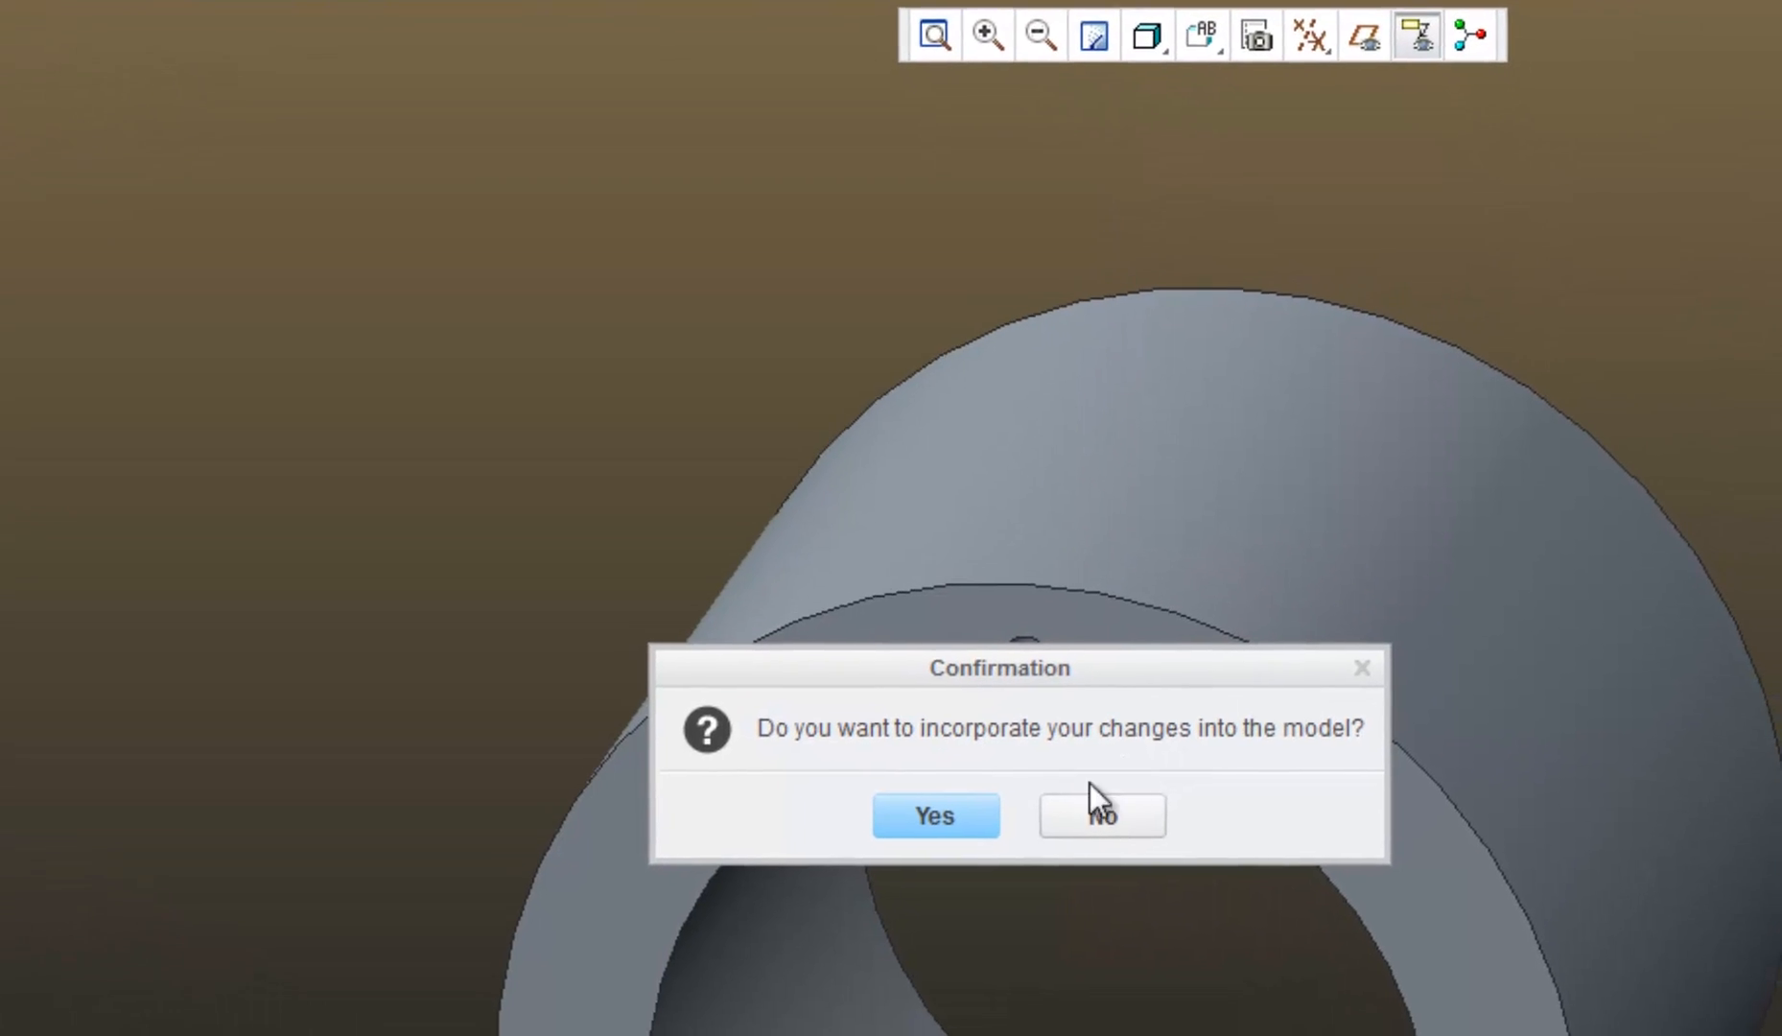
Step: Confirm incorporating the edited program and select HOLE_STATE under GET INPUT > Enter
left_click(1101, 816)
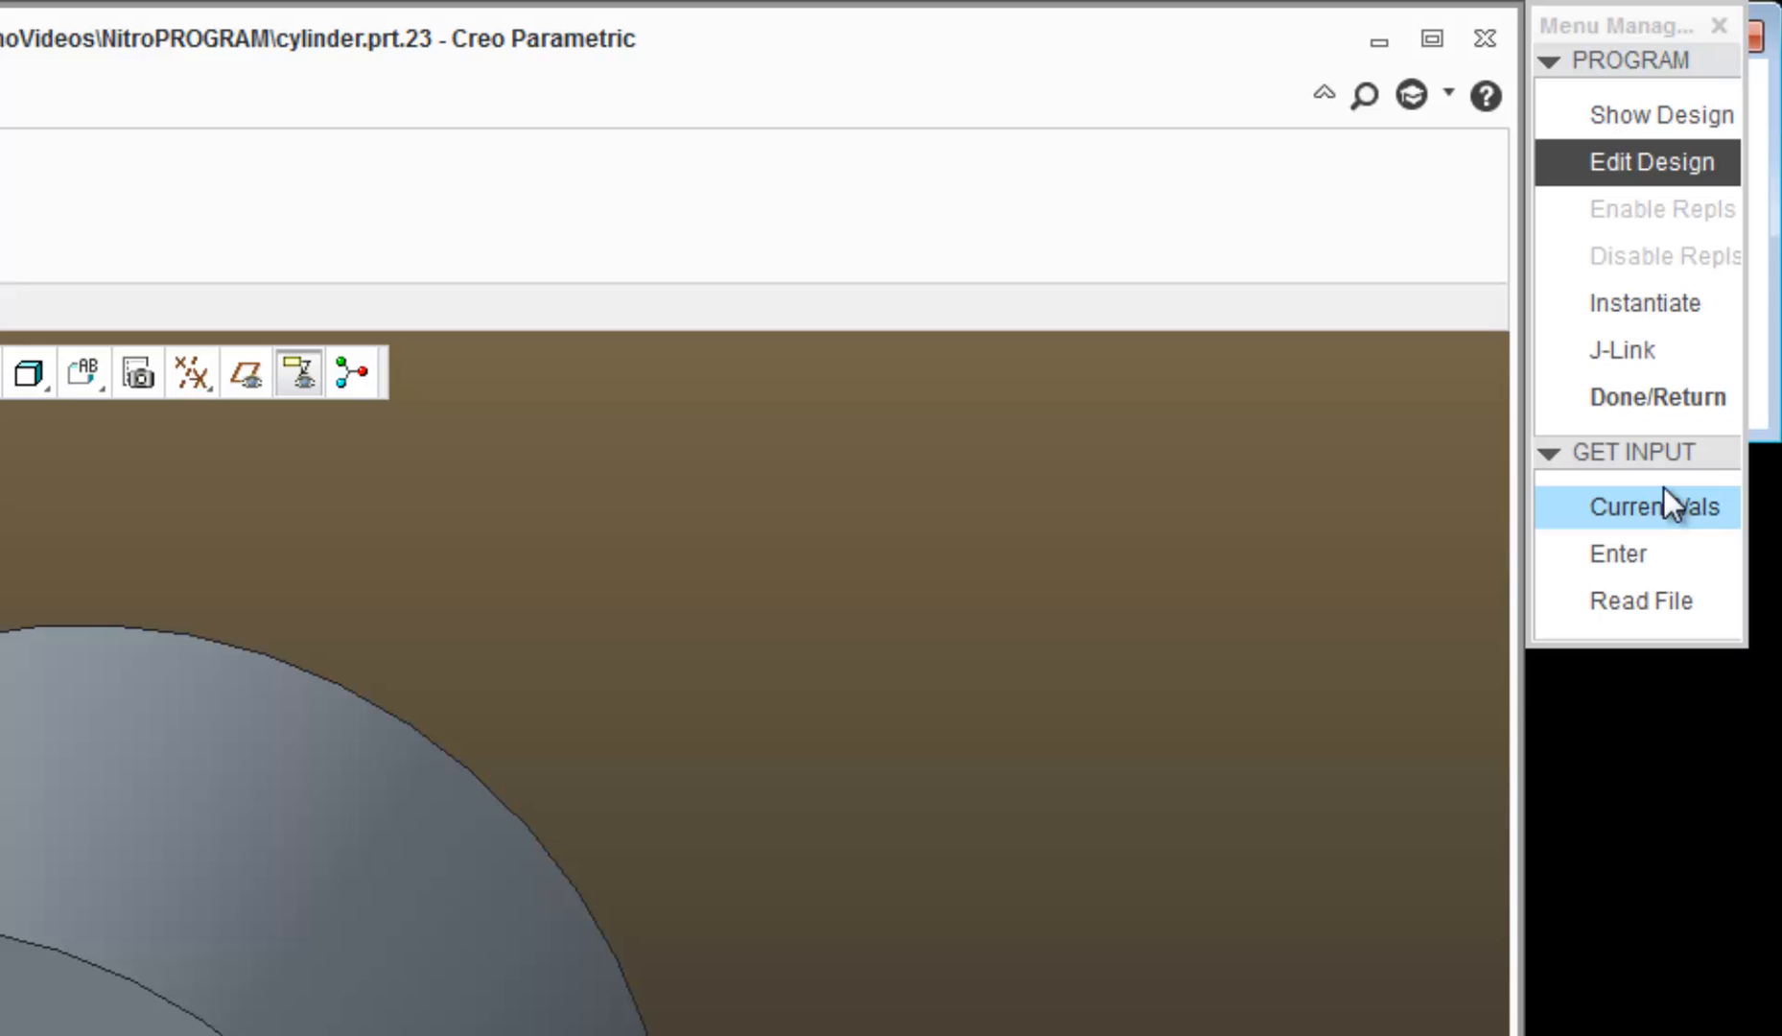
left_click(1658, 504)
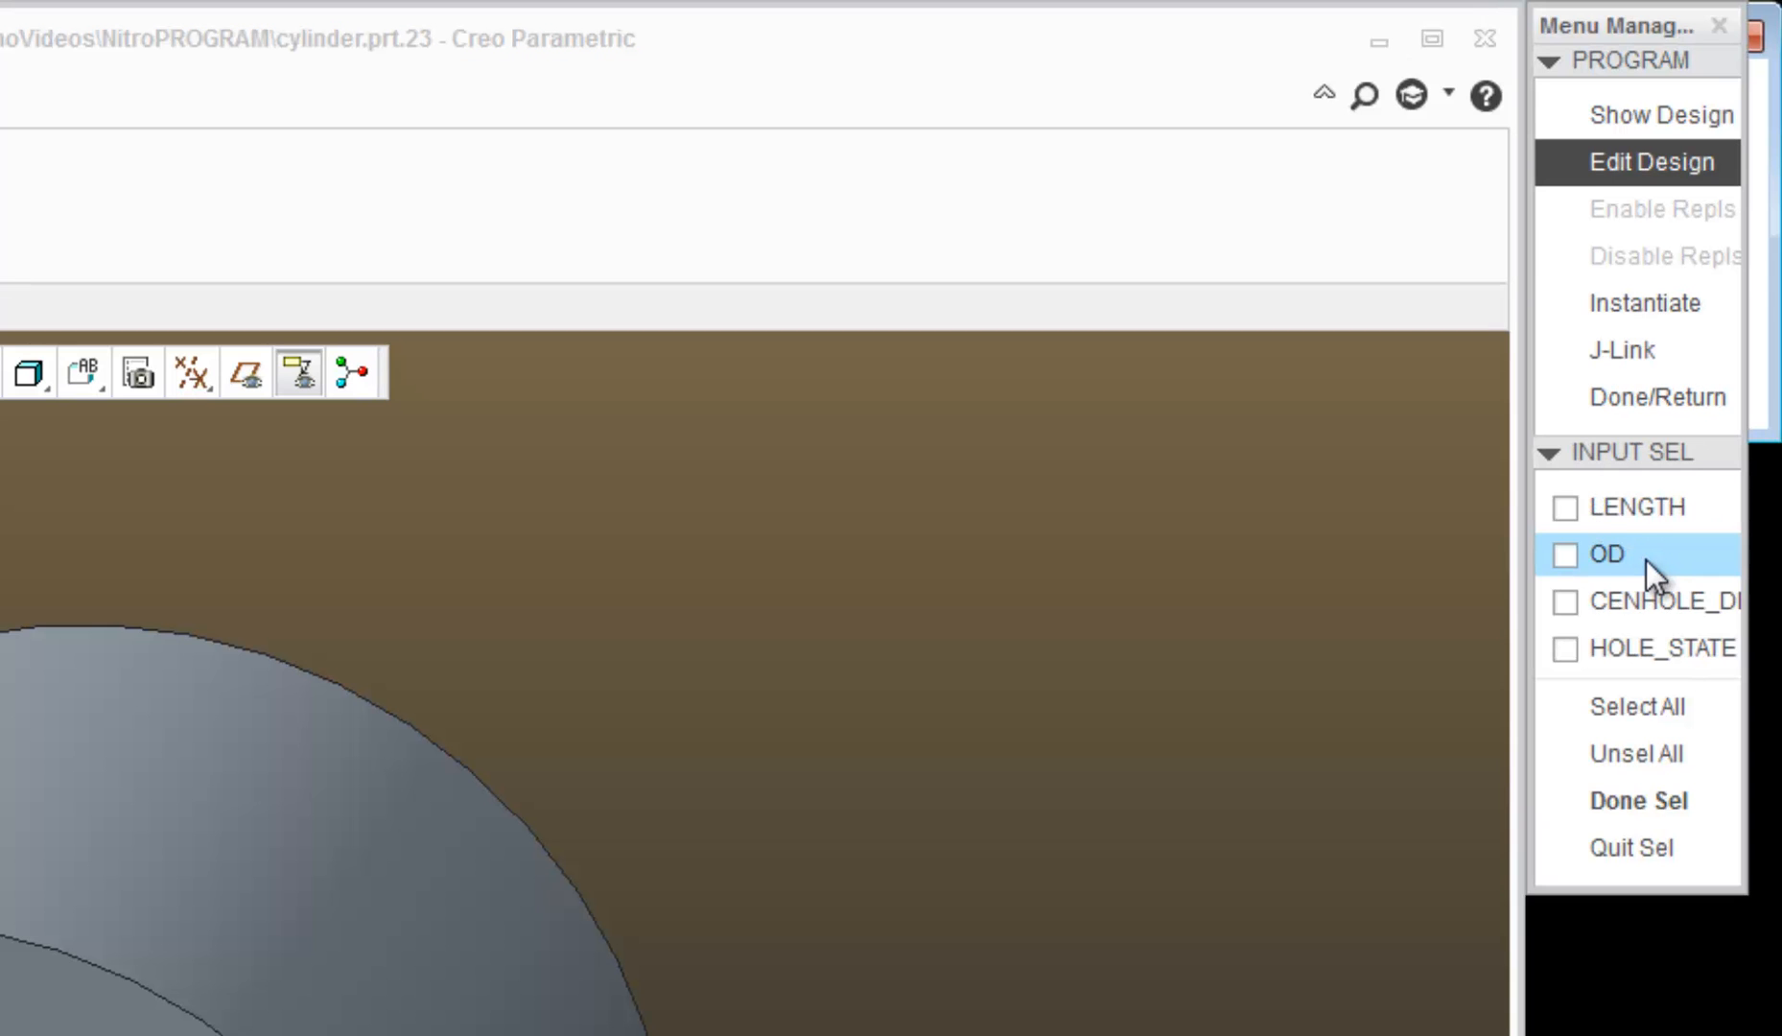
left_click(1577, 612)
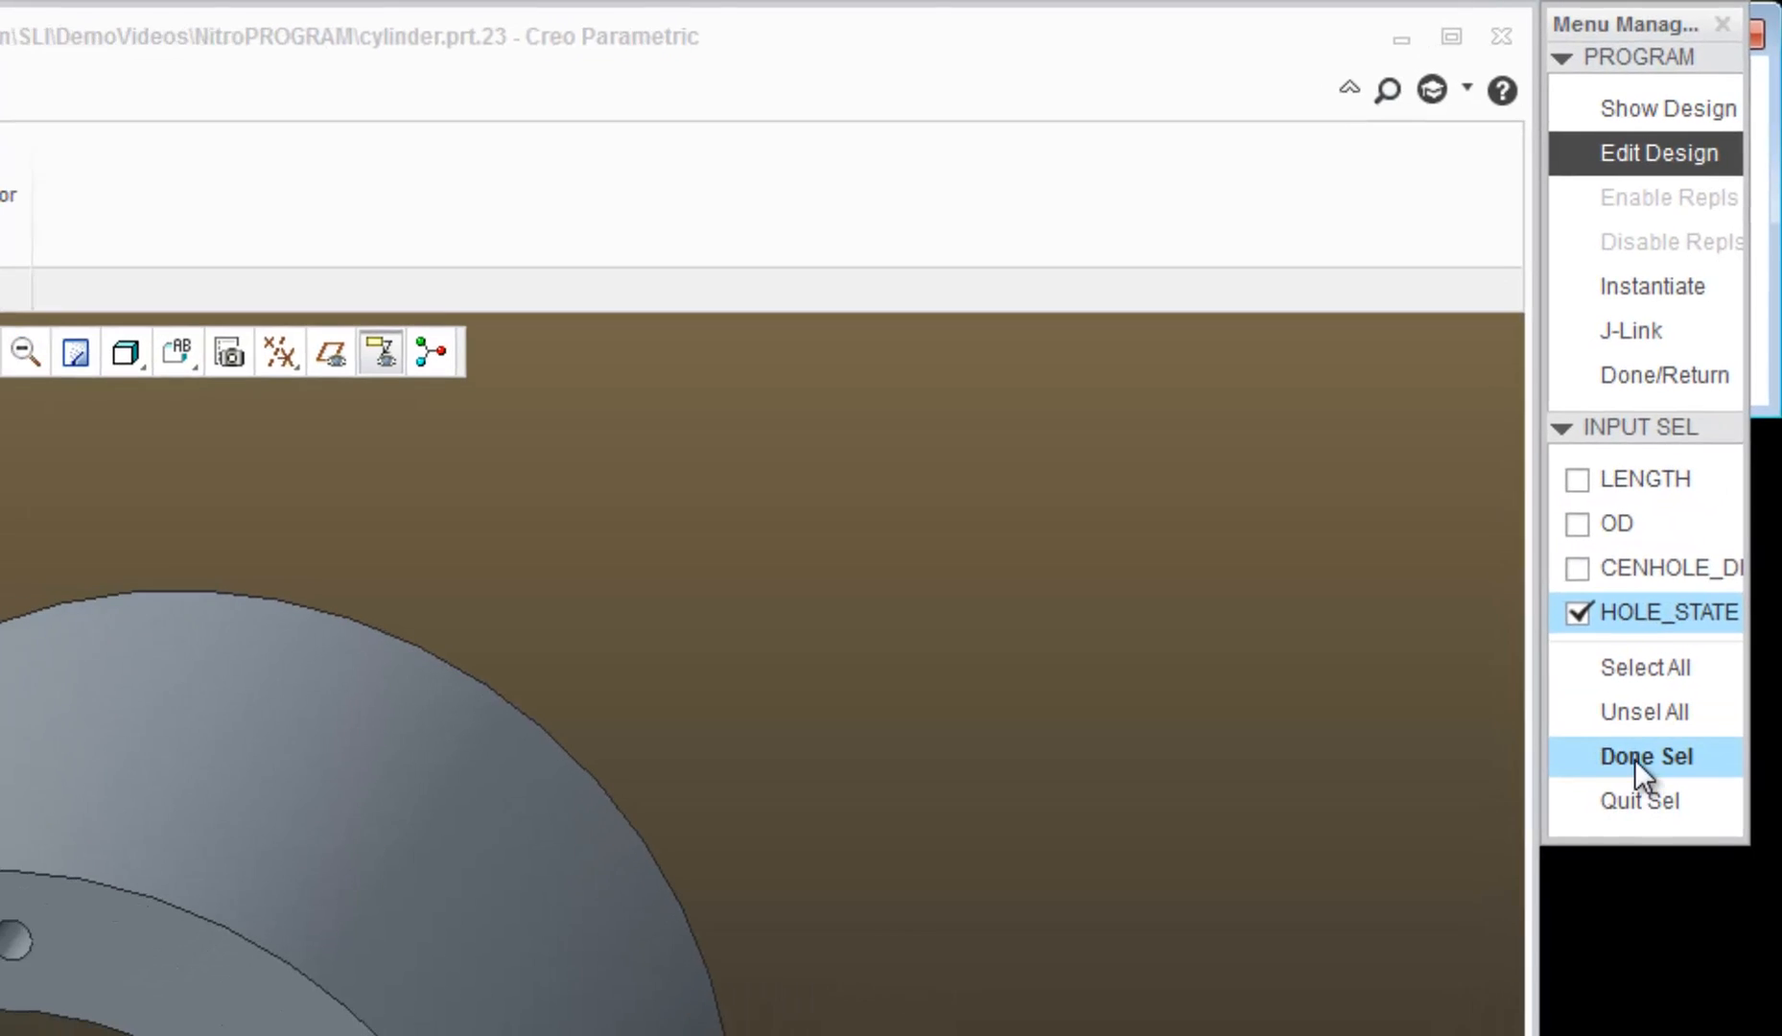
left_click(1642, 755)
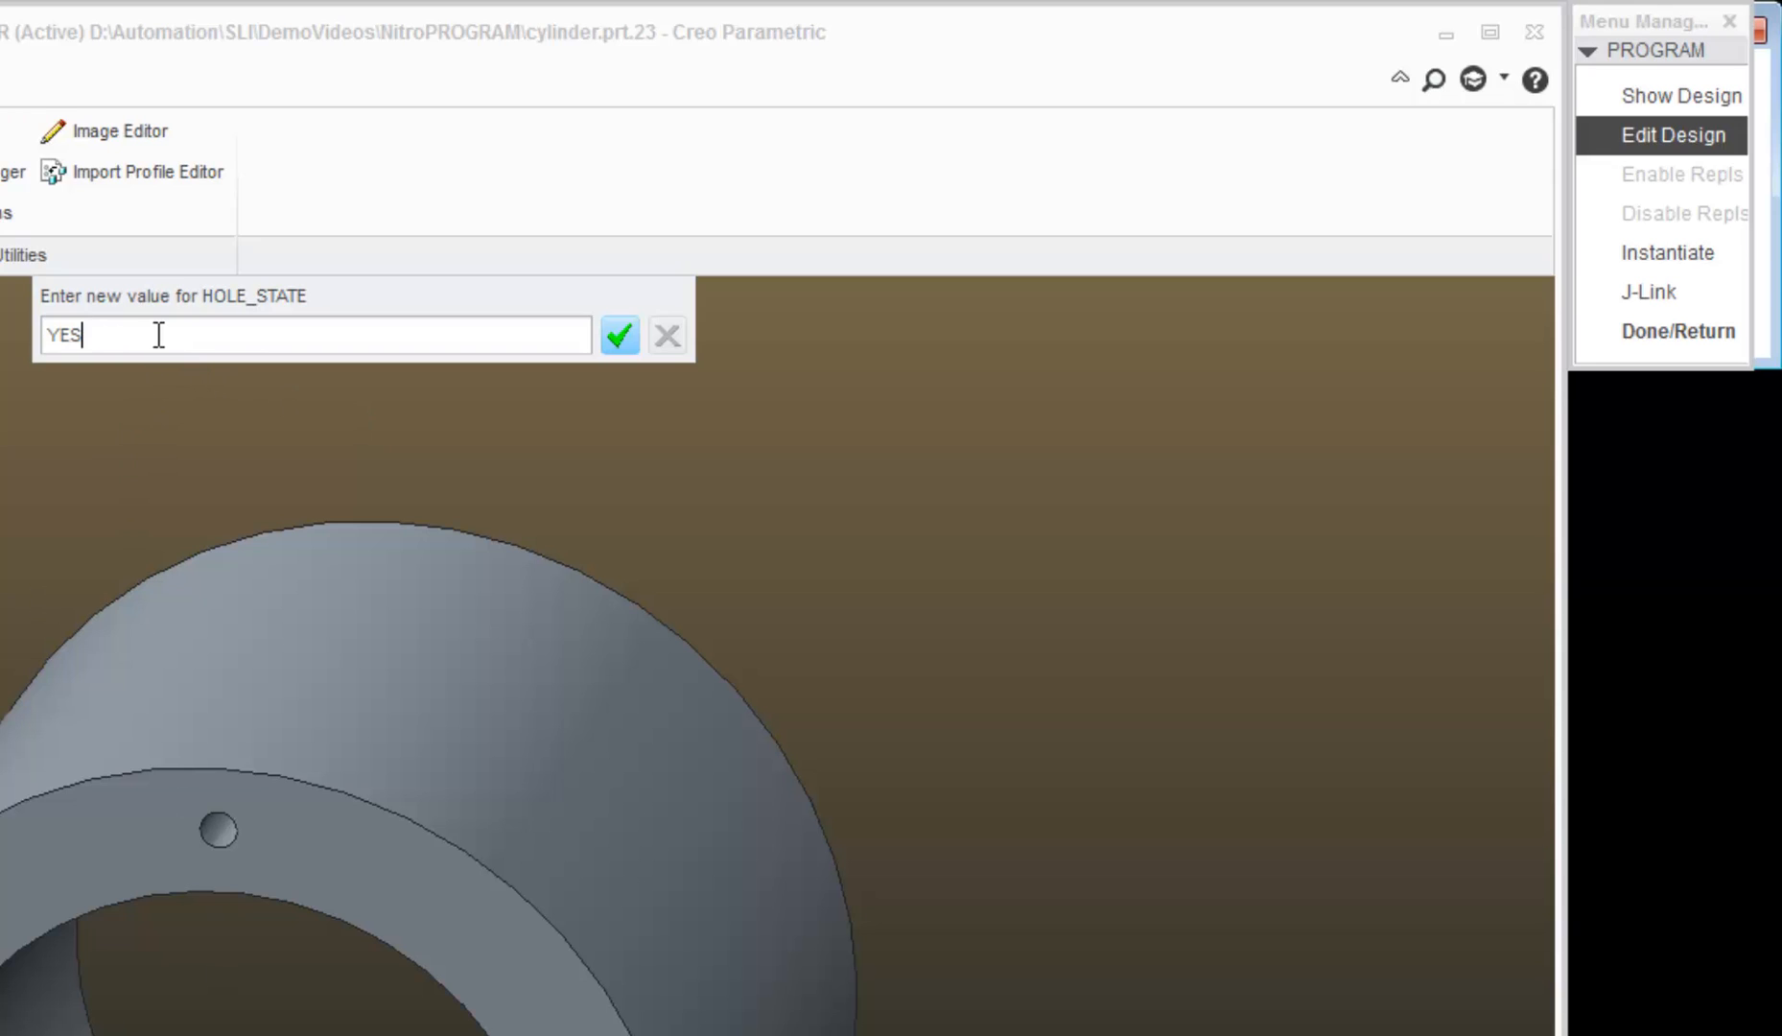
Step: Enter the free-text value CE for HOLE_STATE at the value prompt and accept it
type("A")
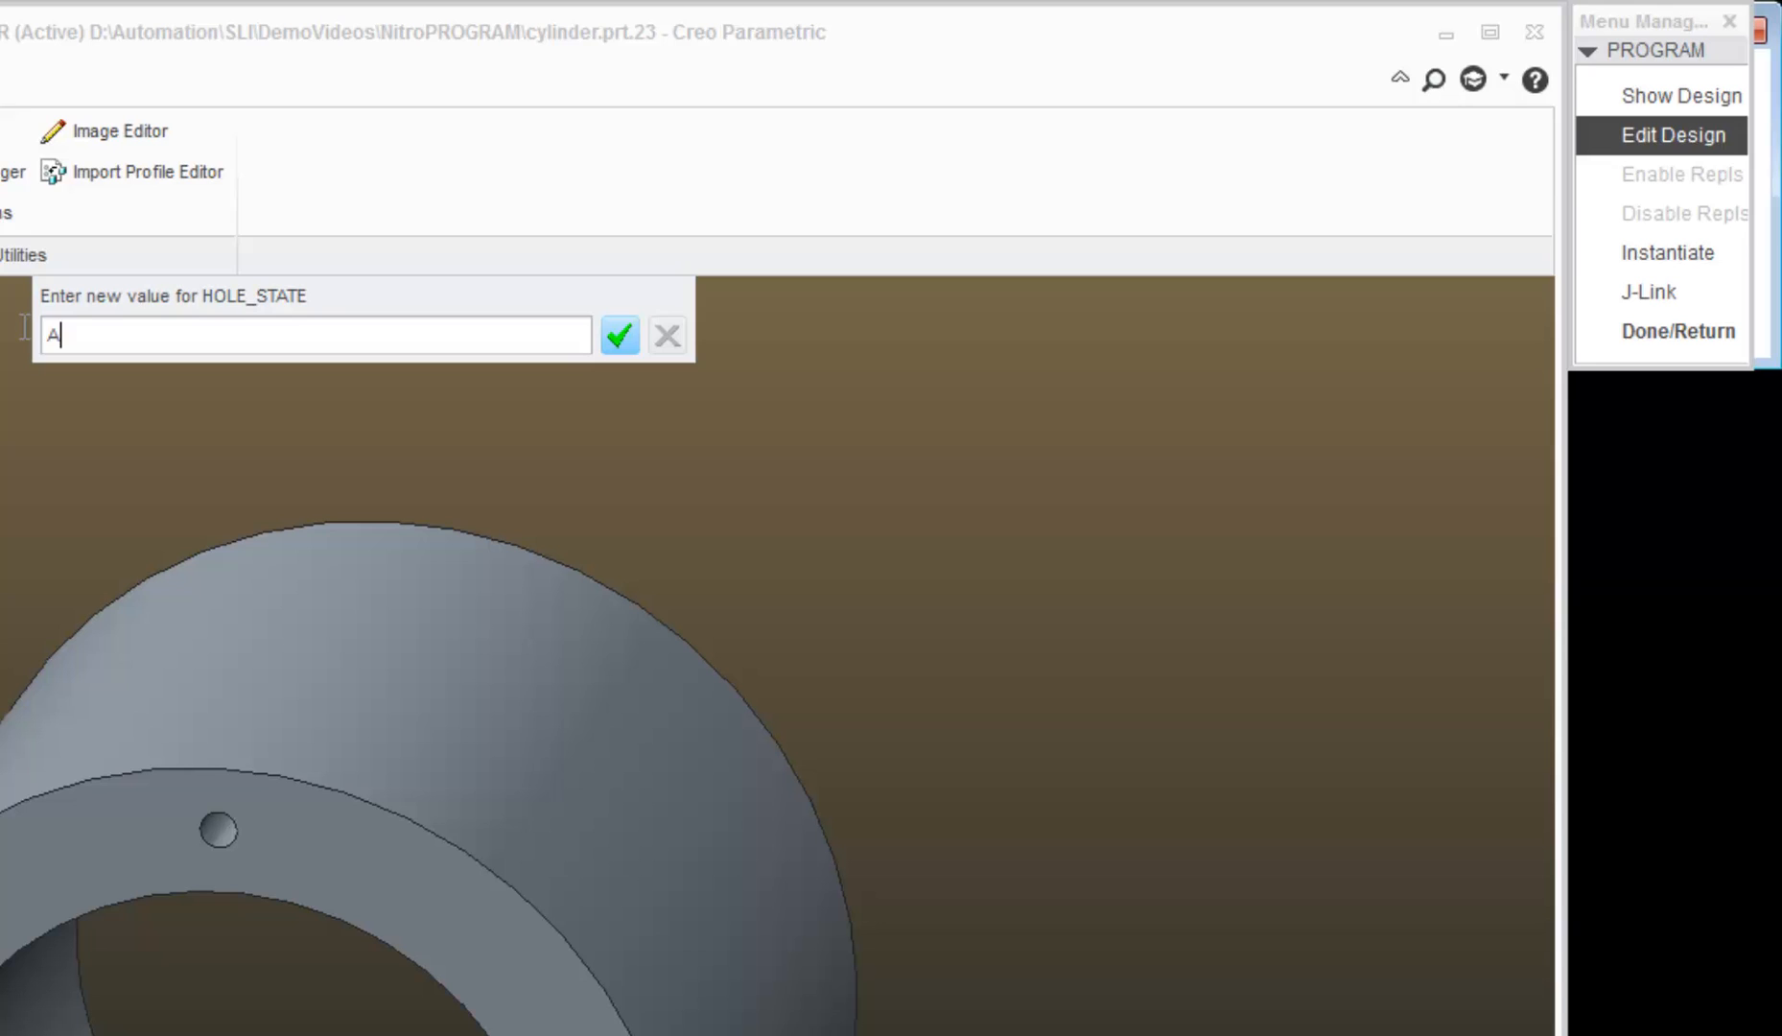
left_click(619, 336)
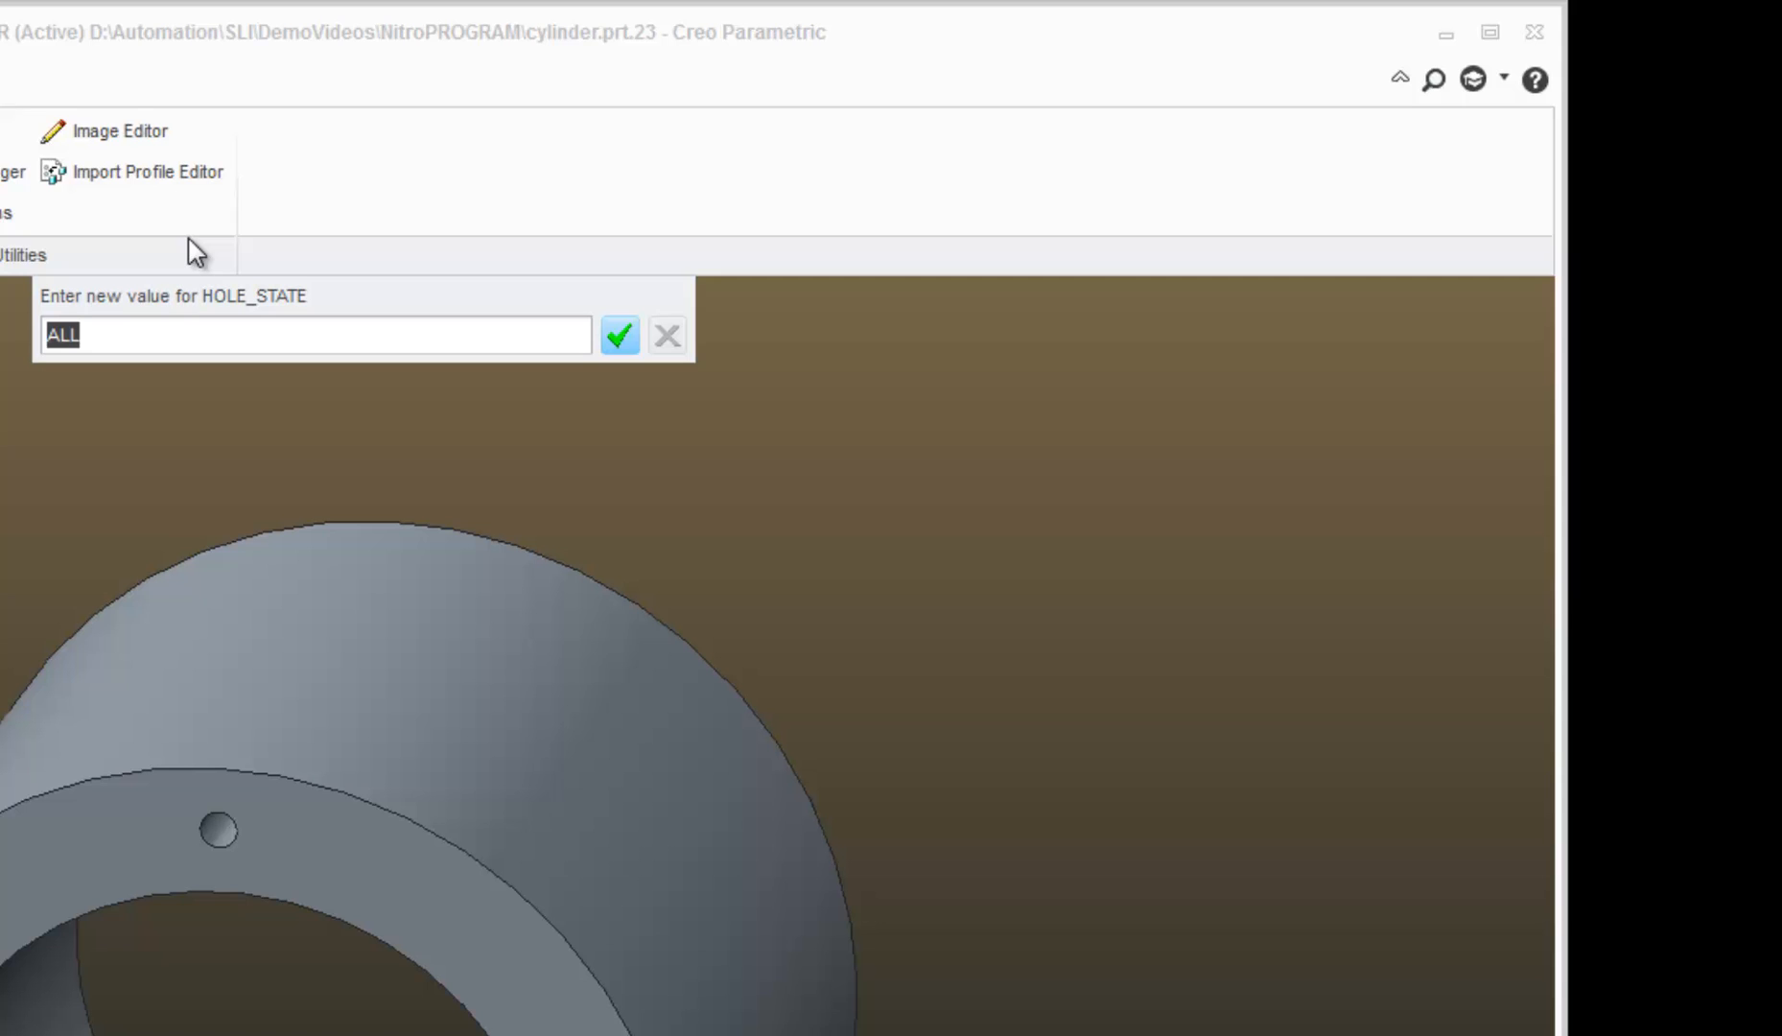
type("CE")
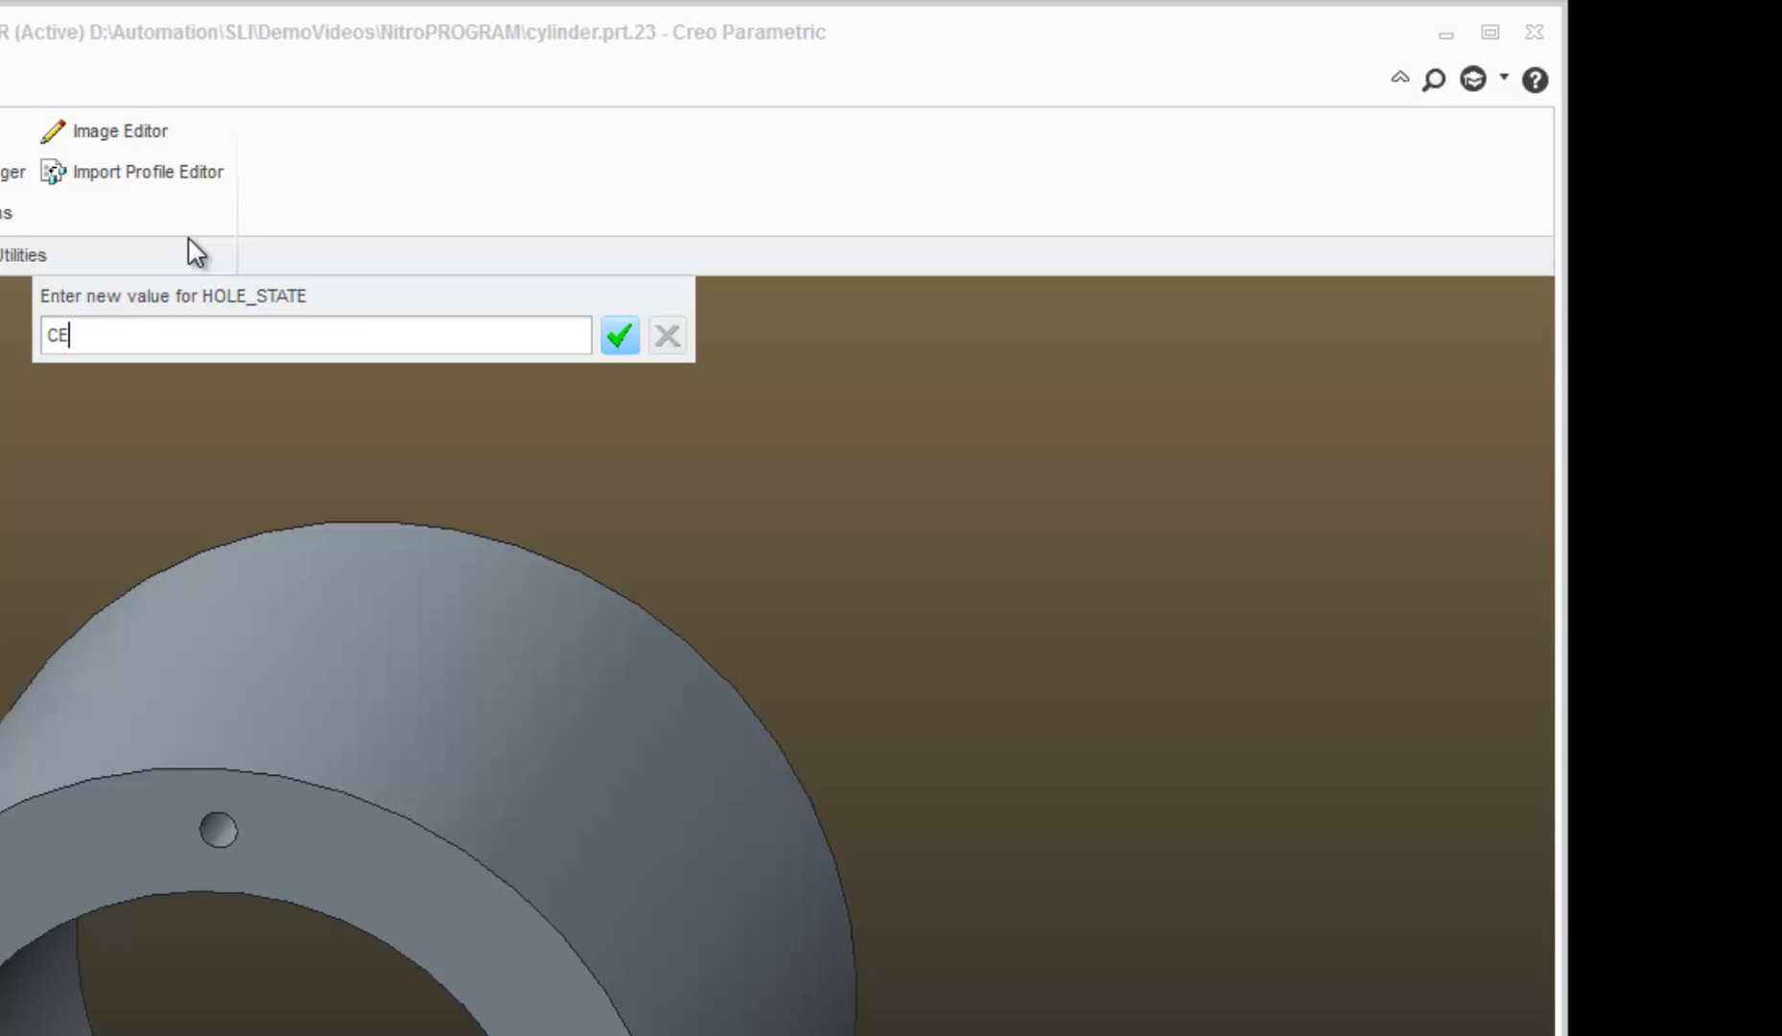
left_click(620, 335)
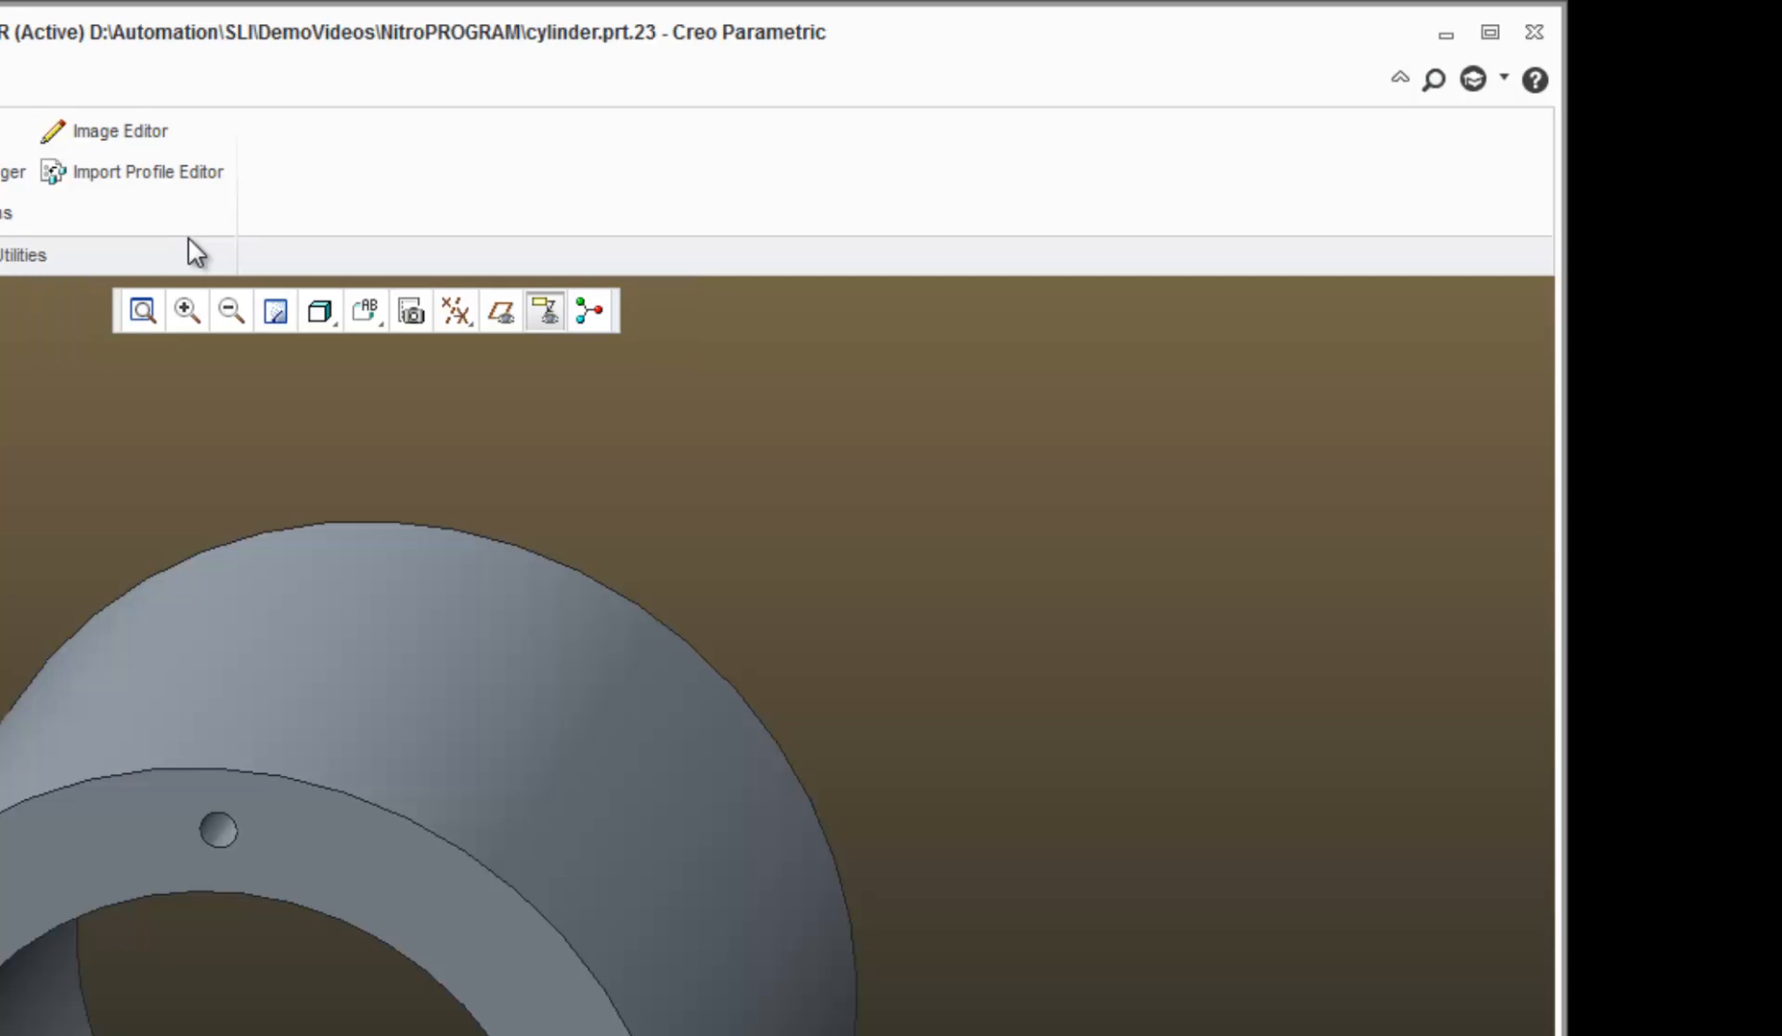